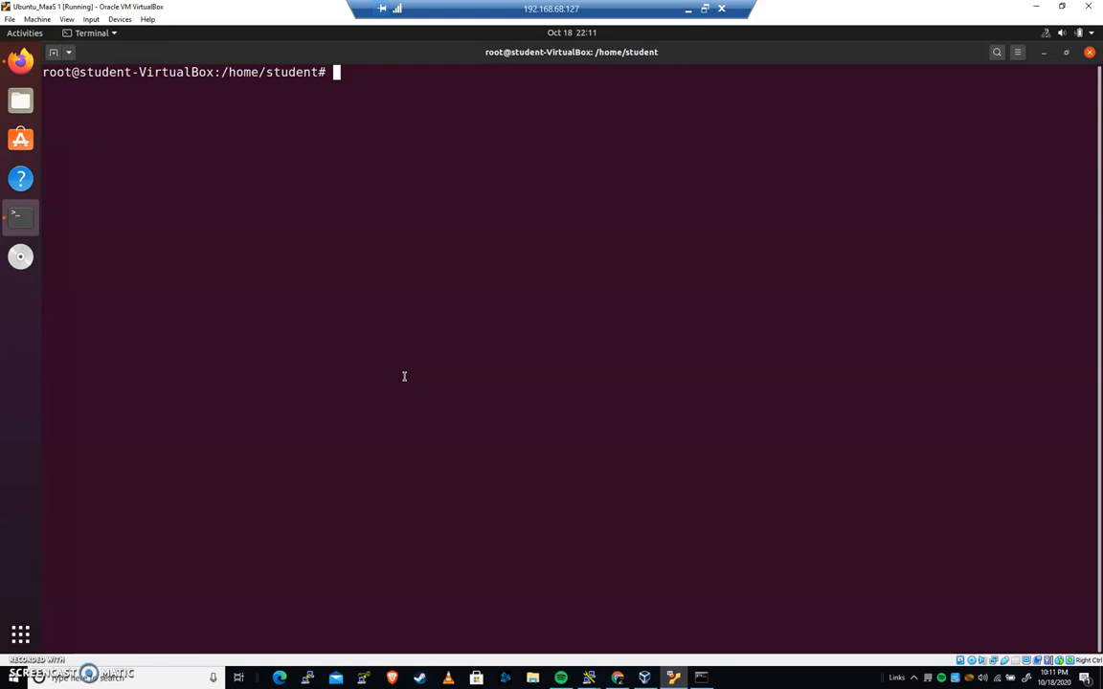
Step: Run iptables -L -v and highlight the INPUT chain's 3153 bytes count
{"action": "type", "text": "iptables"}
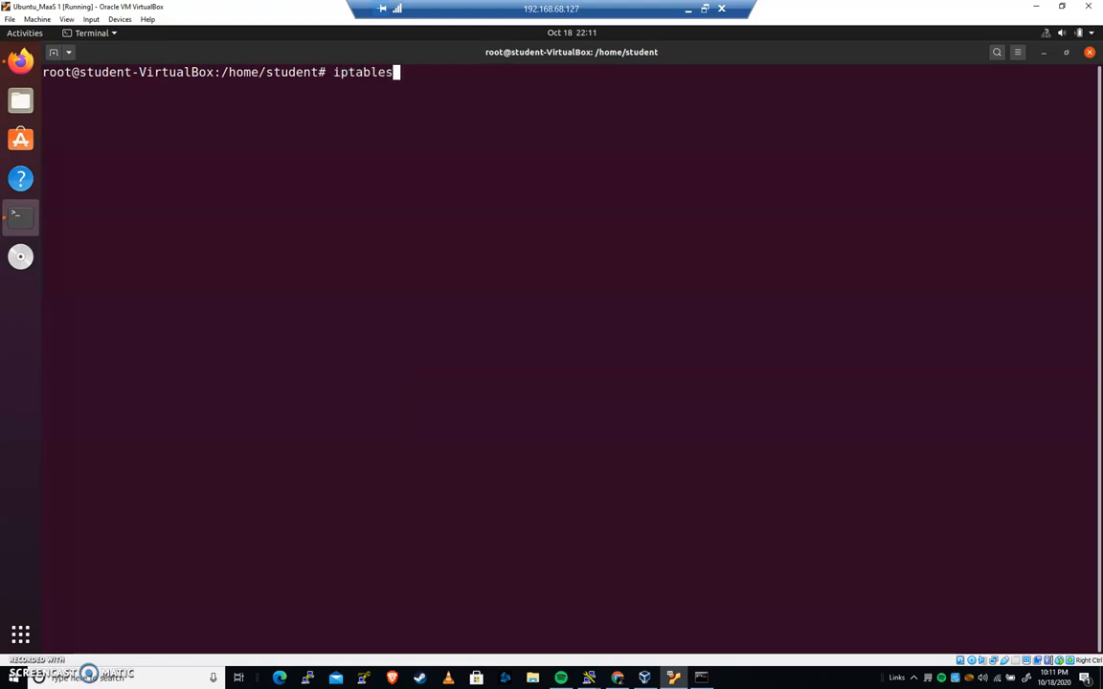
{"action": "type", "text": "-L -v"}
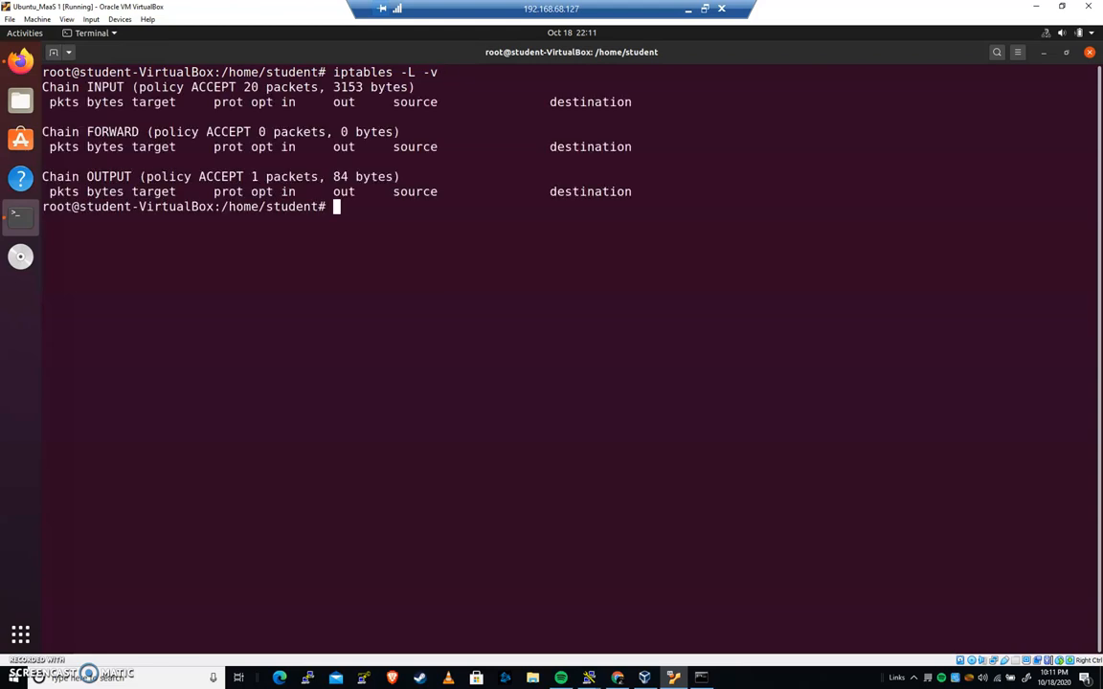
{"action": "left_click", "coordinate": [247, 86]}
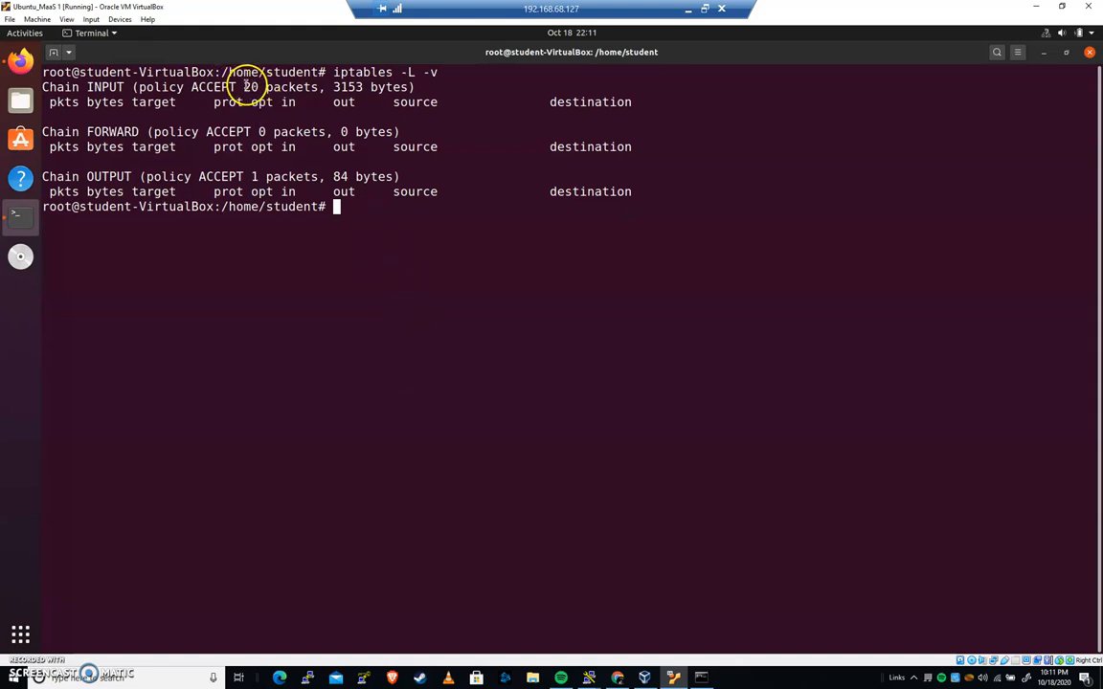
{"action": "double_click", "coordinate": [349, 86]}
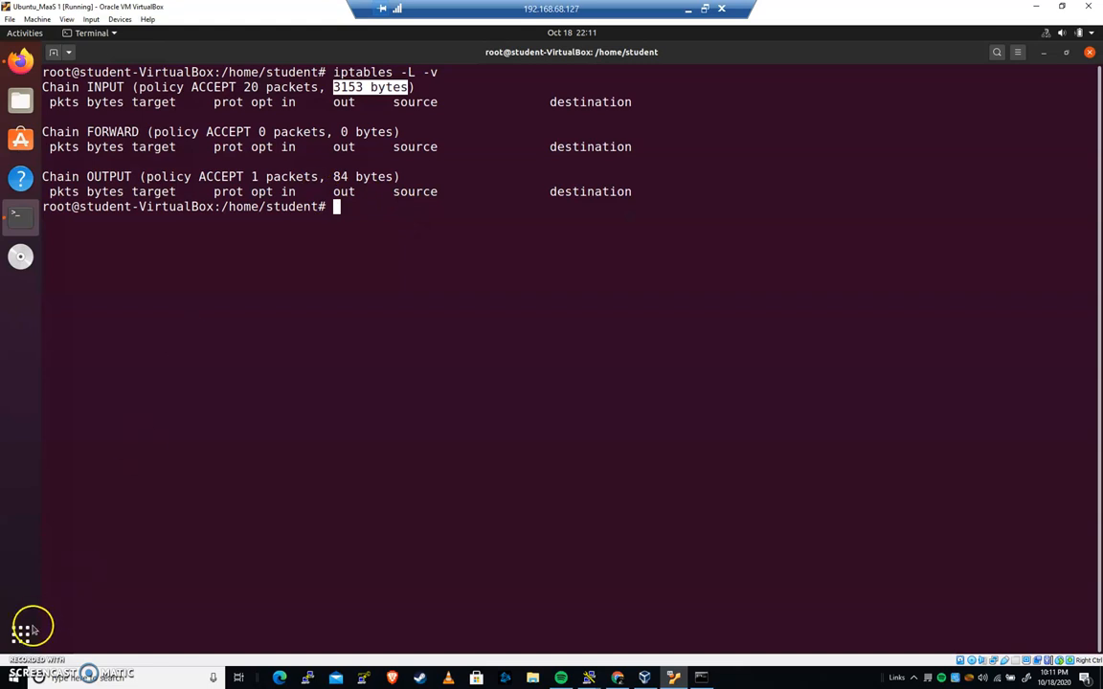
{"action": "mouse_move", "coordinate": [312, 476]}
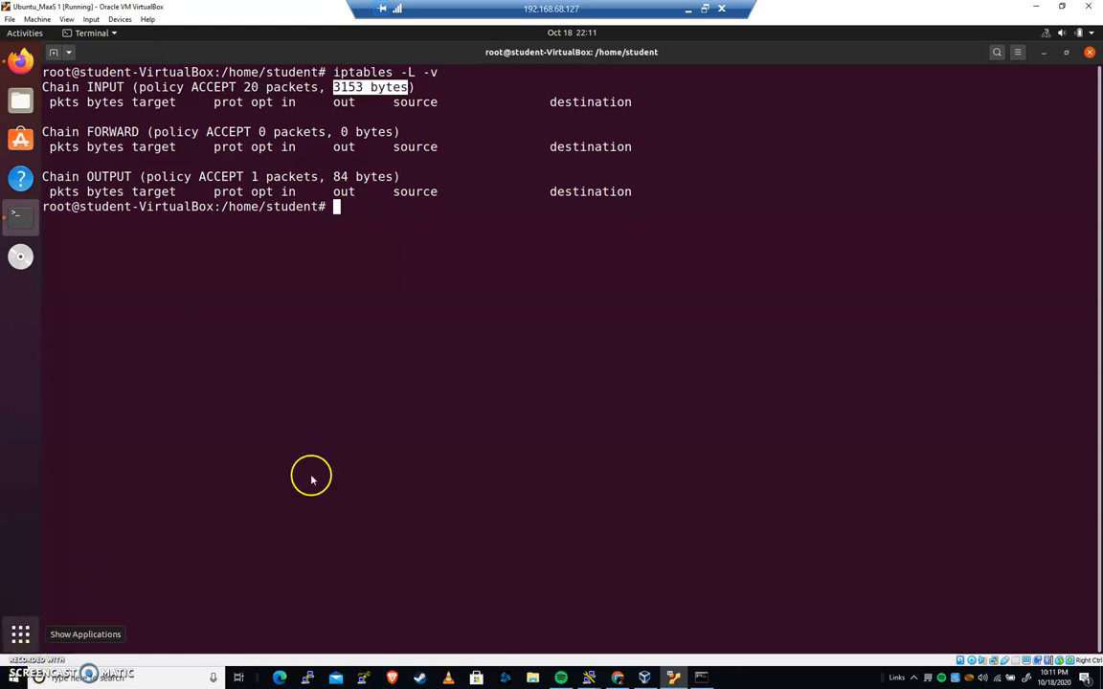
{"action": "mouse_move", "coordinate": [388, 214]}
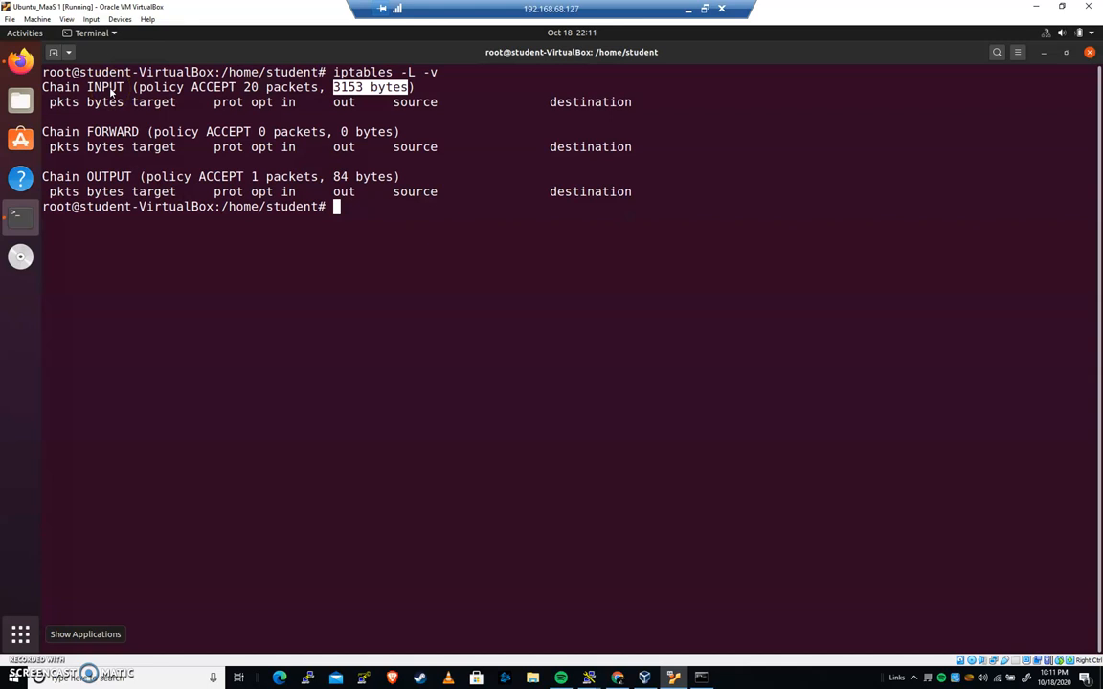
{"action": "mouse_move", "coordinate": [134, 115]}
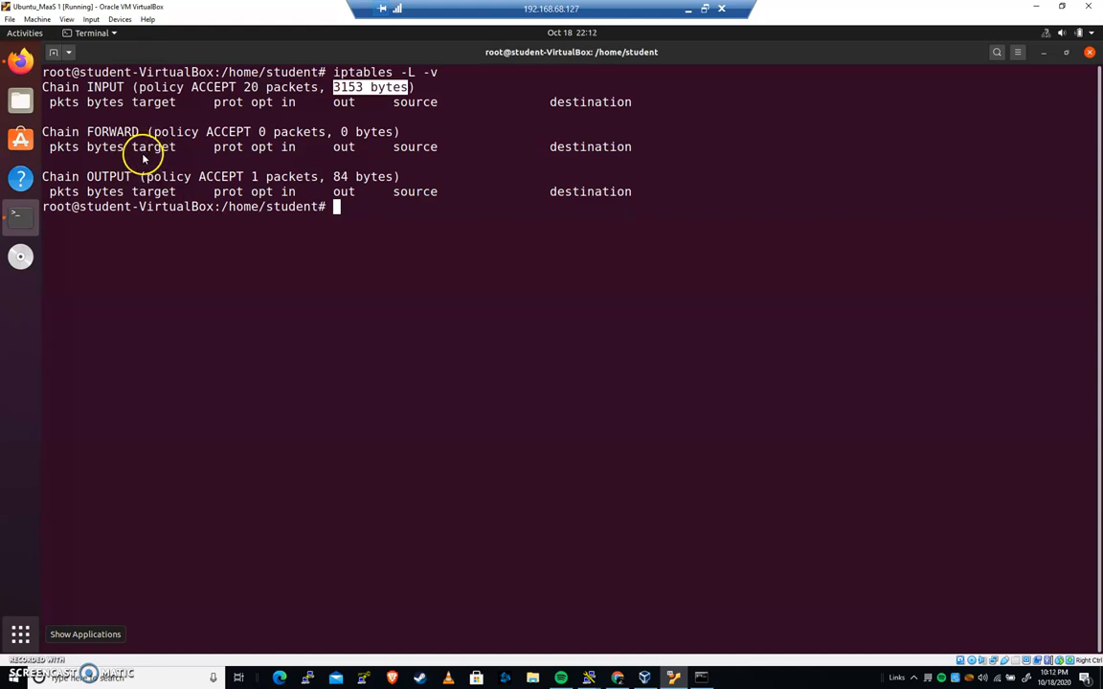
{"action": "mouse_move", "coordinate": [142, 182]}
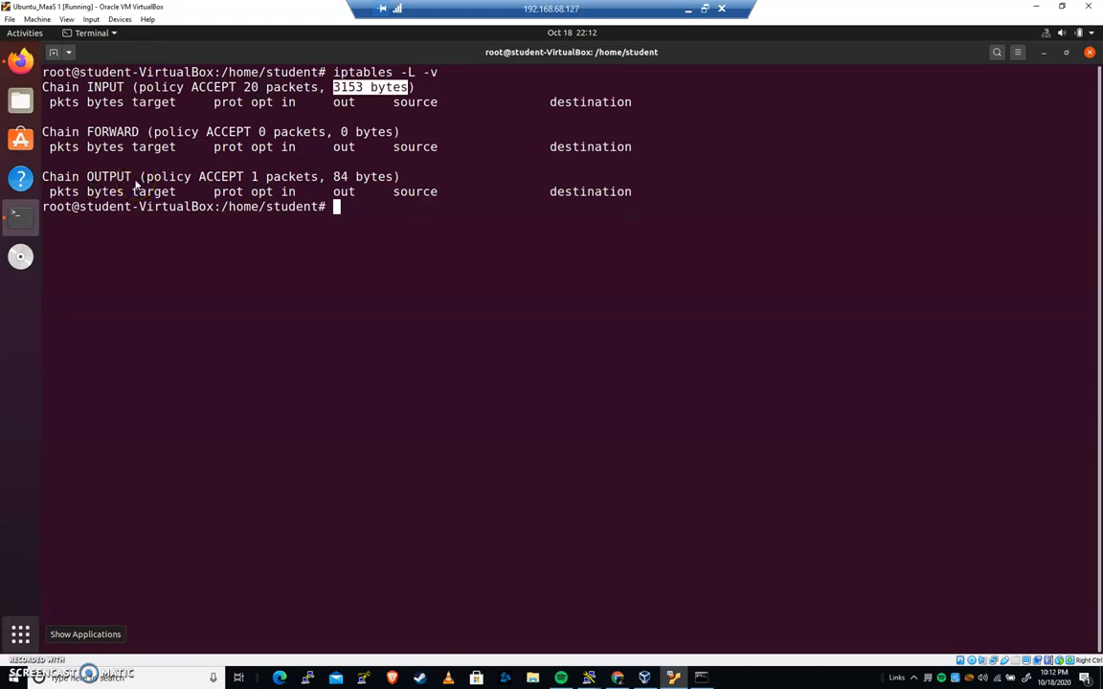
{"action": "mouse_move", "coordinate": [146, 244]}
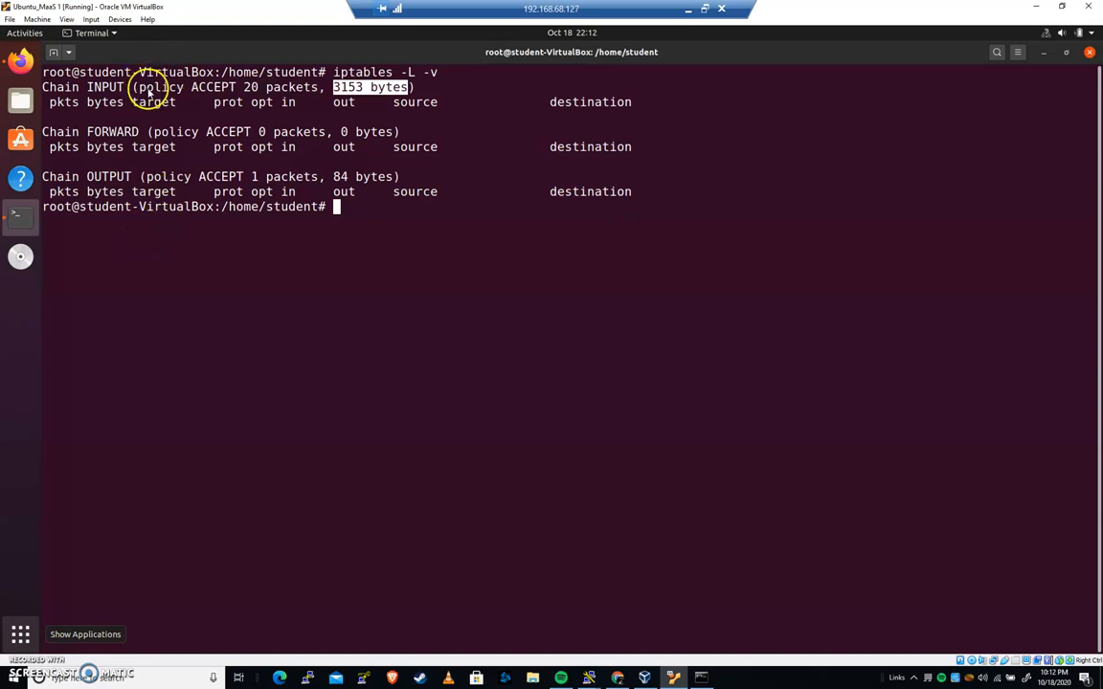
{"action": "mouse_move", "coordinate": [233, 176]}
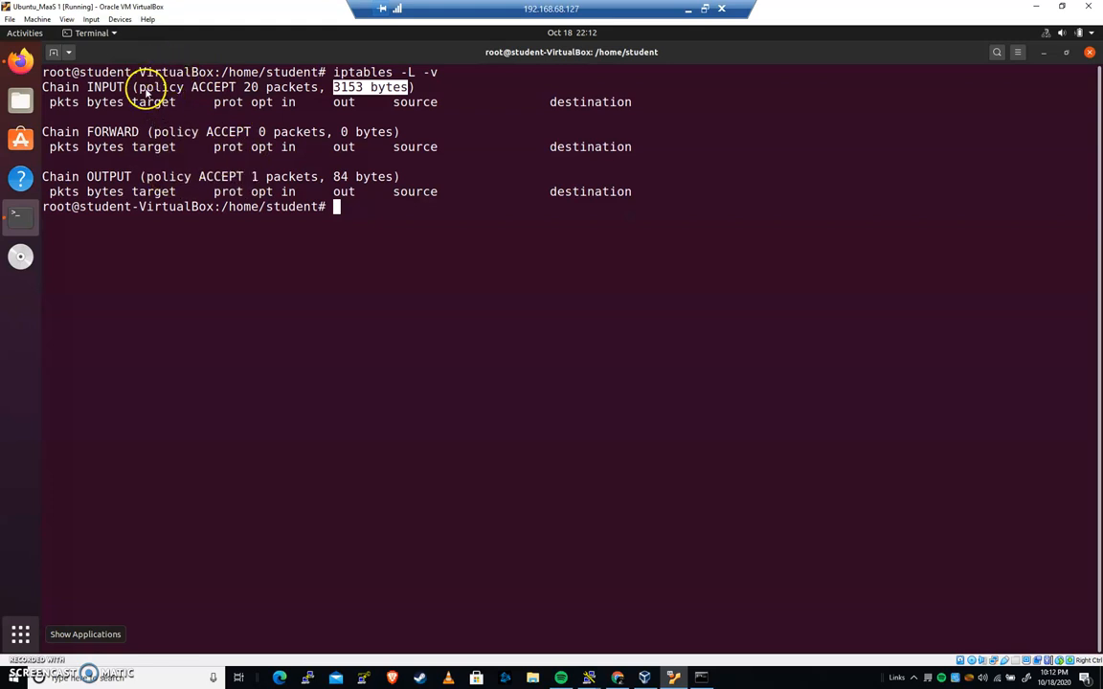
{"action": "mouse_move", "coordinate": [181, 100]}
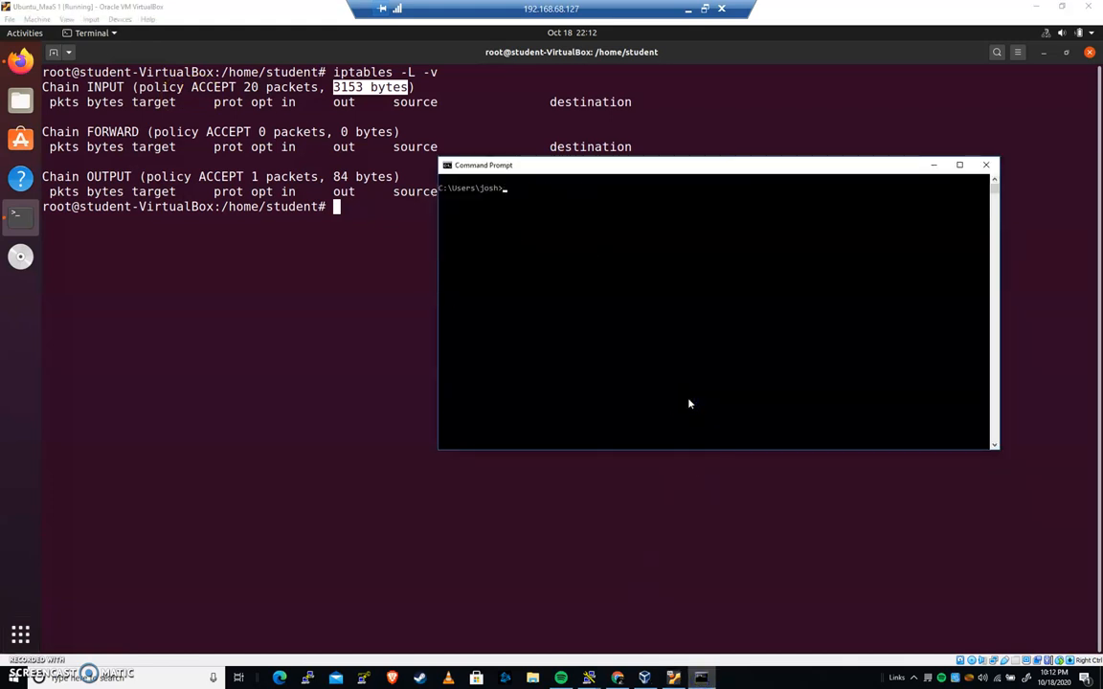
Step: Run ip addr in the VM, then type ping 192.168.68.125 in Command Prompt
{"action": "left_click", "coordinate": [985, 164]}
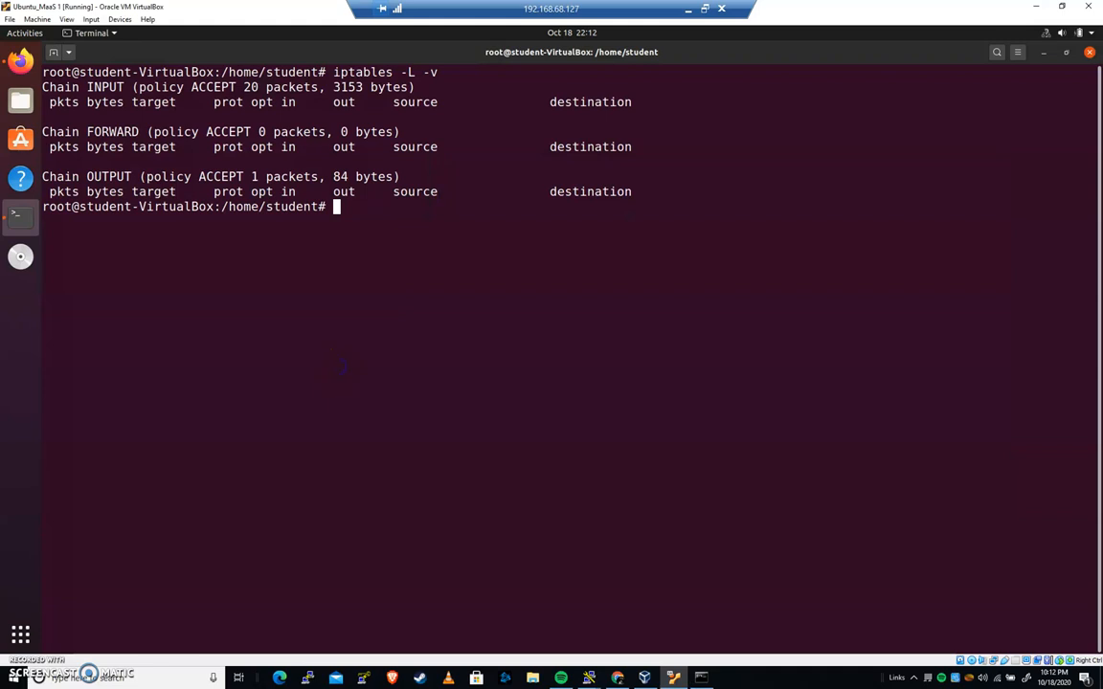
{"action": "type", "text": "ip addr"}
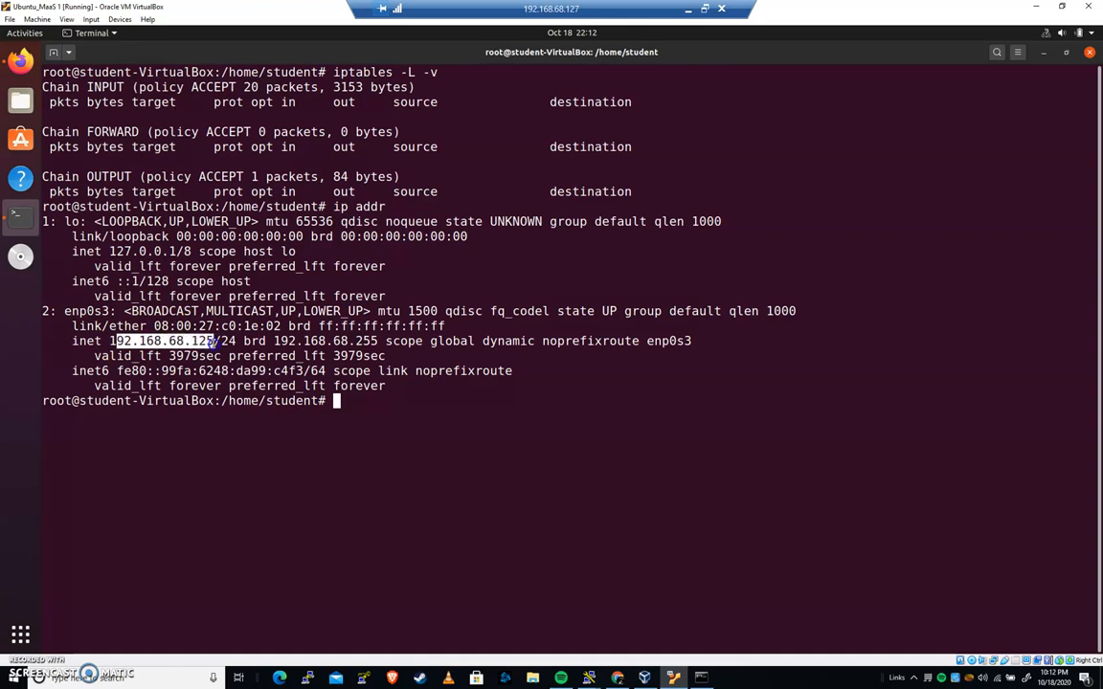
{"action": "left_click", "coordinate": [700, 677]}
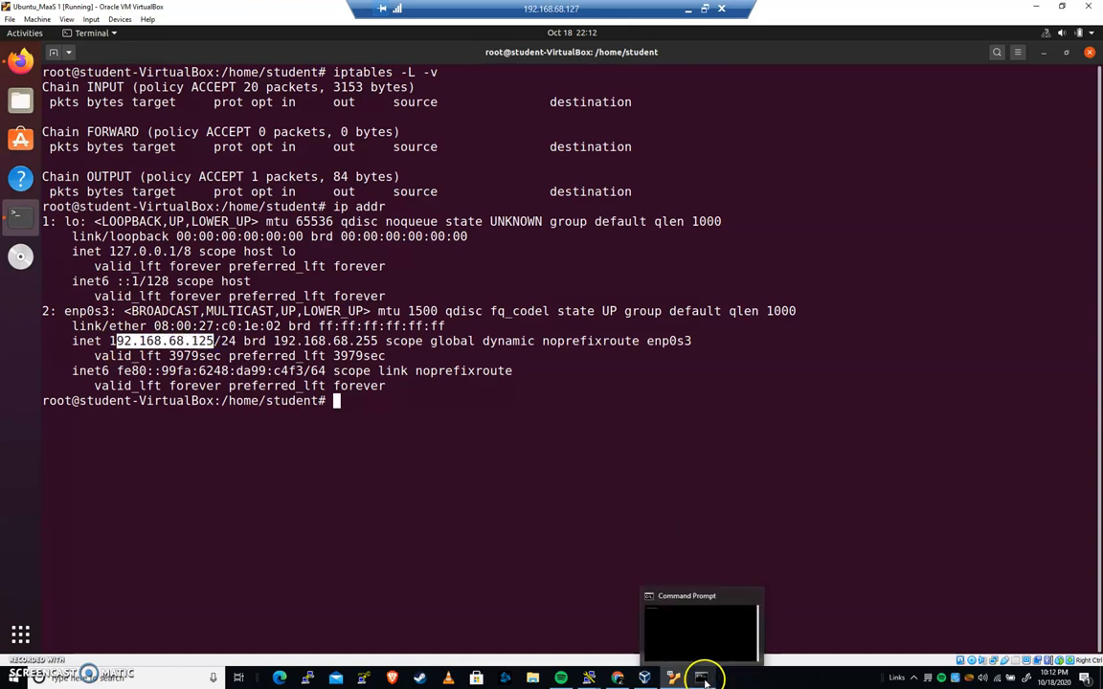
{"action": "left_click", "coordinate": [703, 678]}
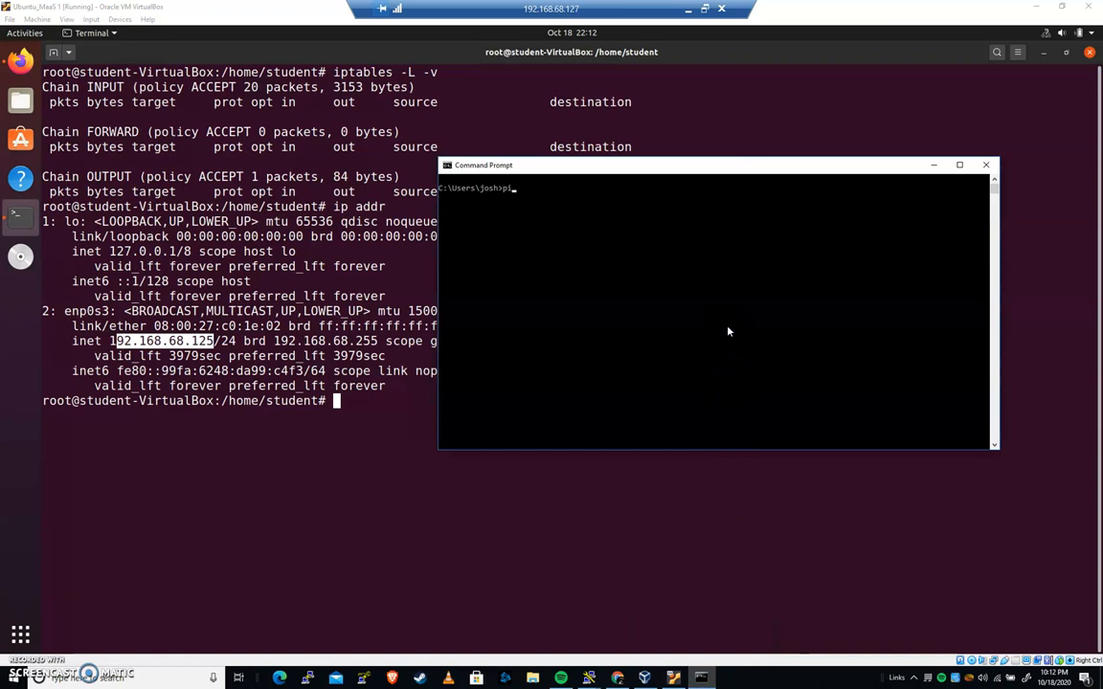
{"action": "type", "text": "ing 192.168."}
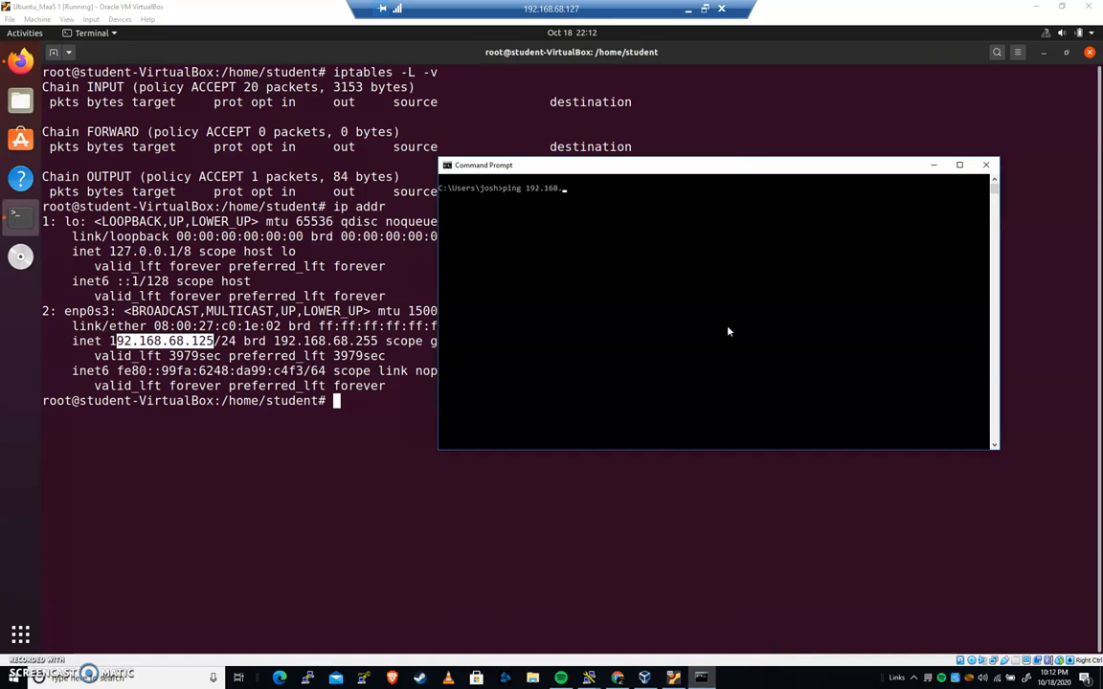
{"action": "type", "text": "68.125"}
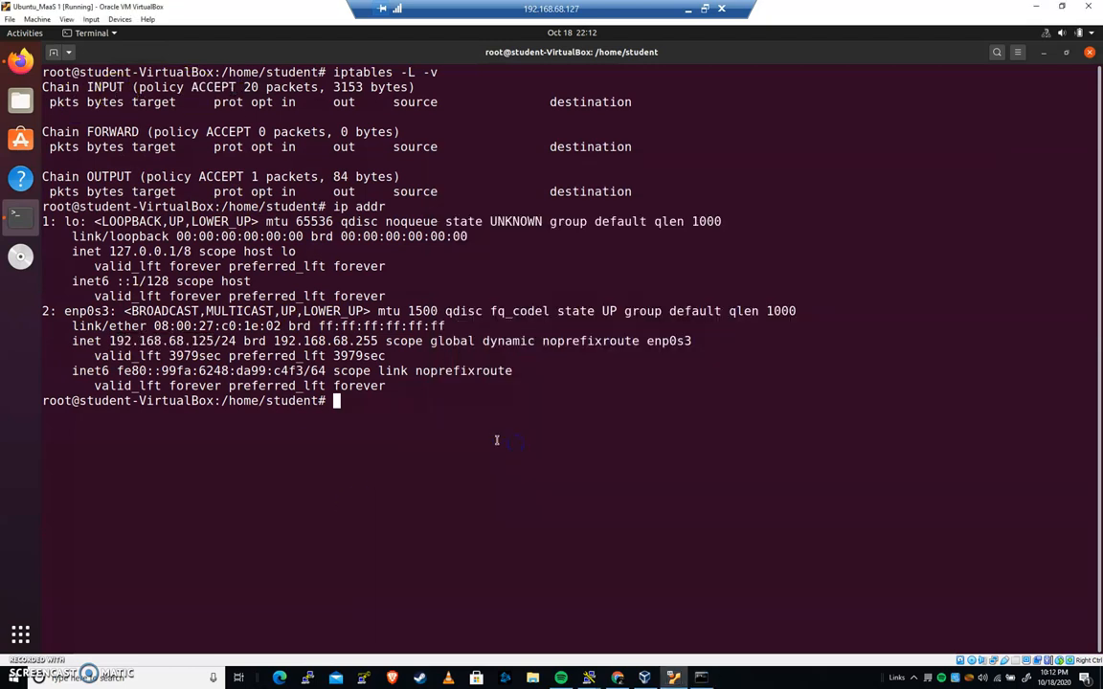
Step: Set the INPUT chain policy to DROP and verify it with iptables -L -v
{"action": "type", "text": "ipt"}
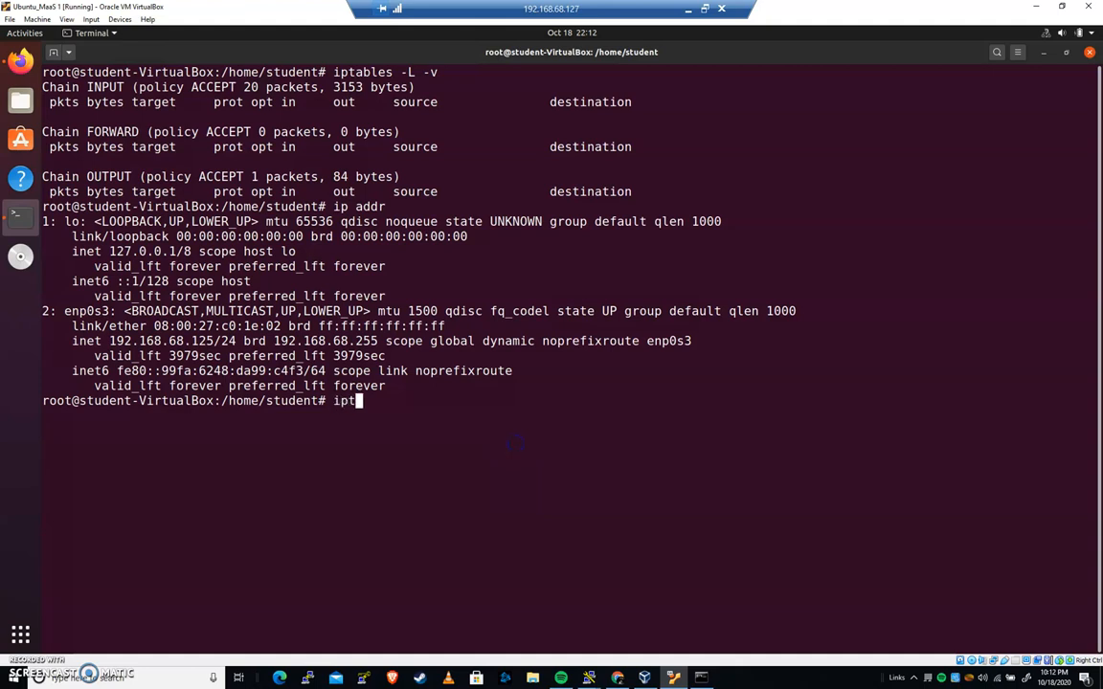
{"action": "type", "text": "ables"}
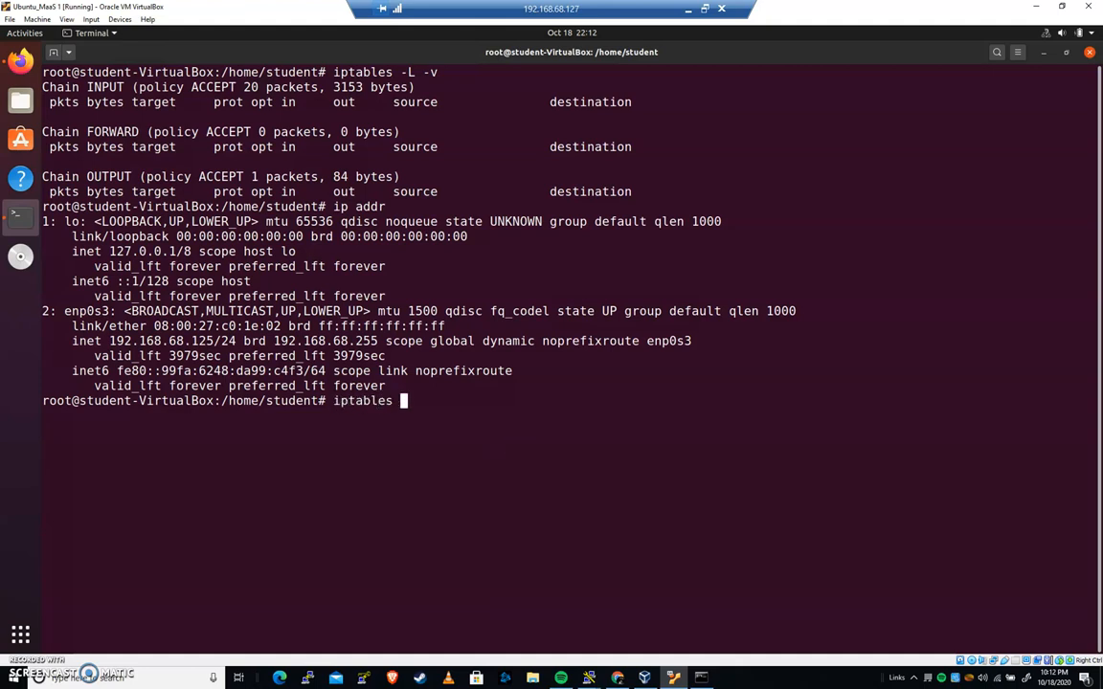
{"action": "type", "text": "--"}
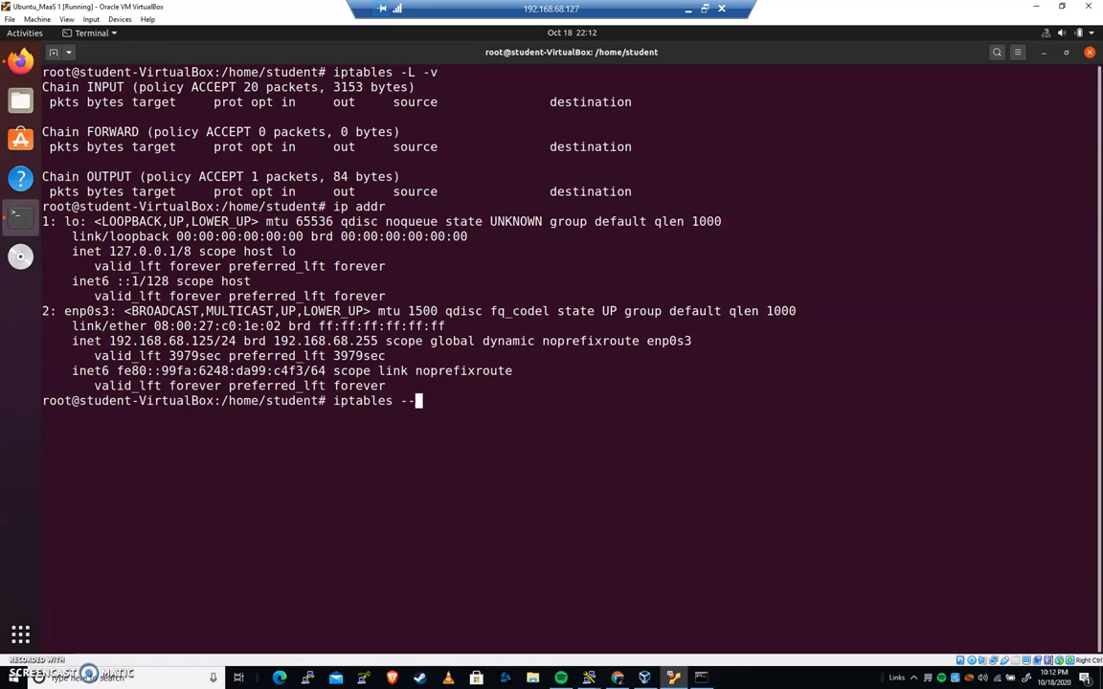
{"action": "type", "text": "po"}
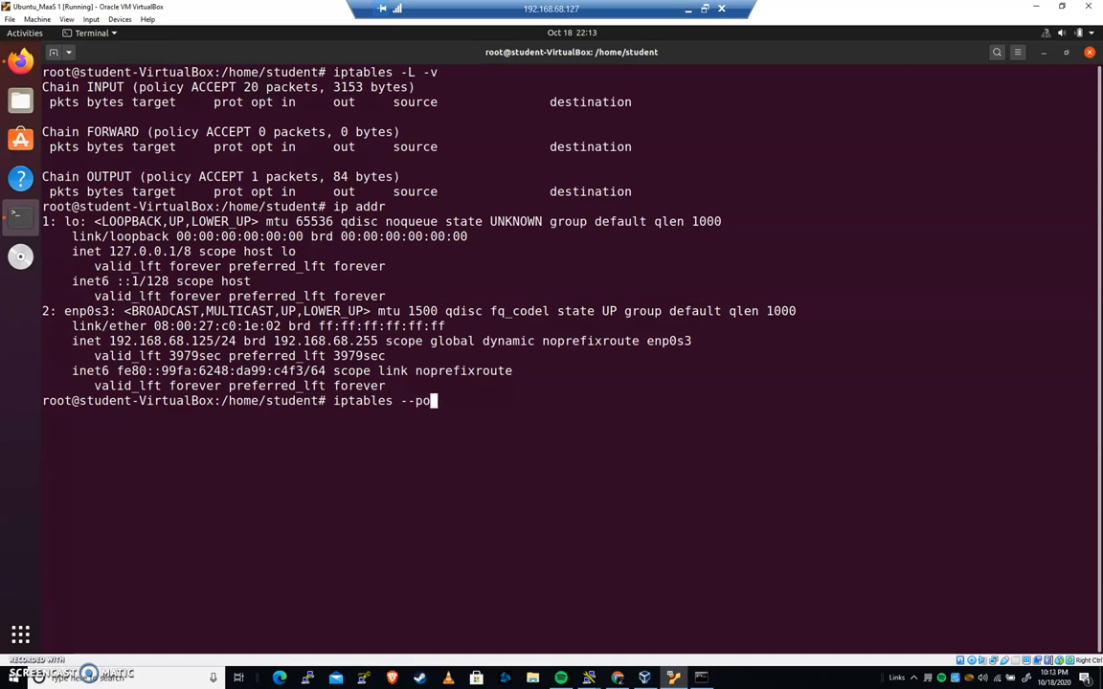
{"action": "type", "text": "licy INPUT DROP"}
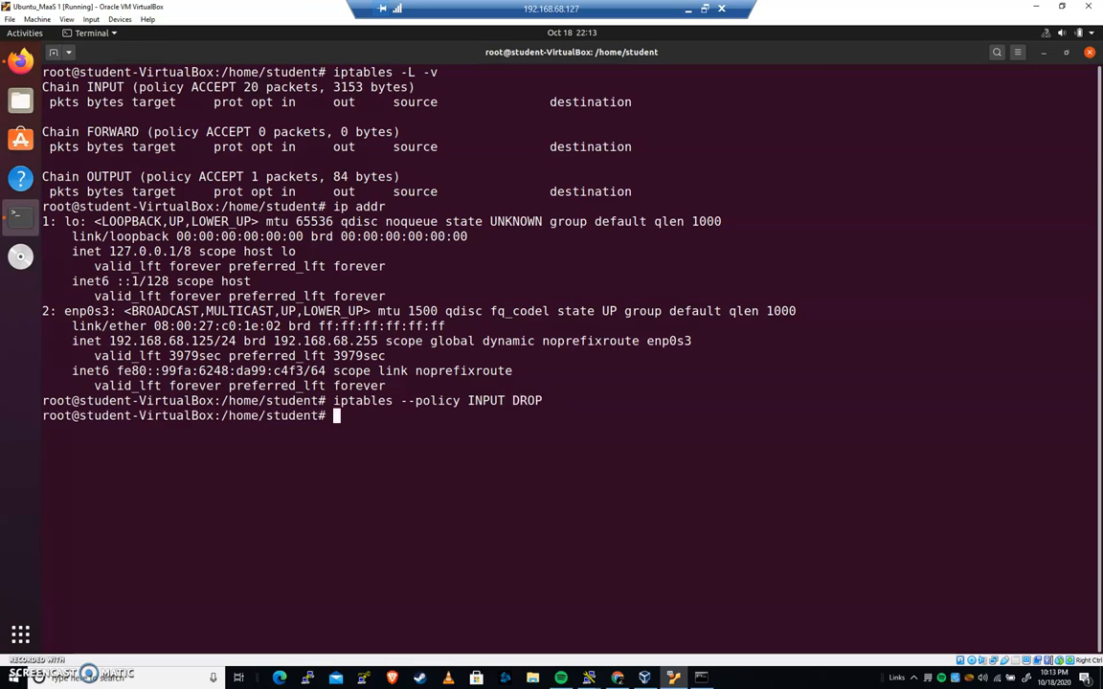
{"action": "type", "text": "iptables"}
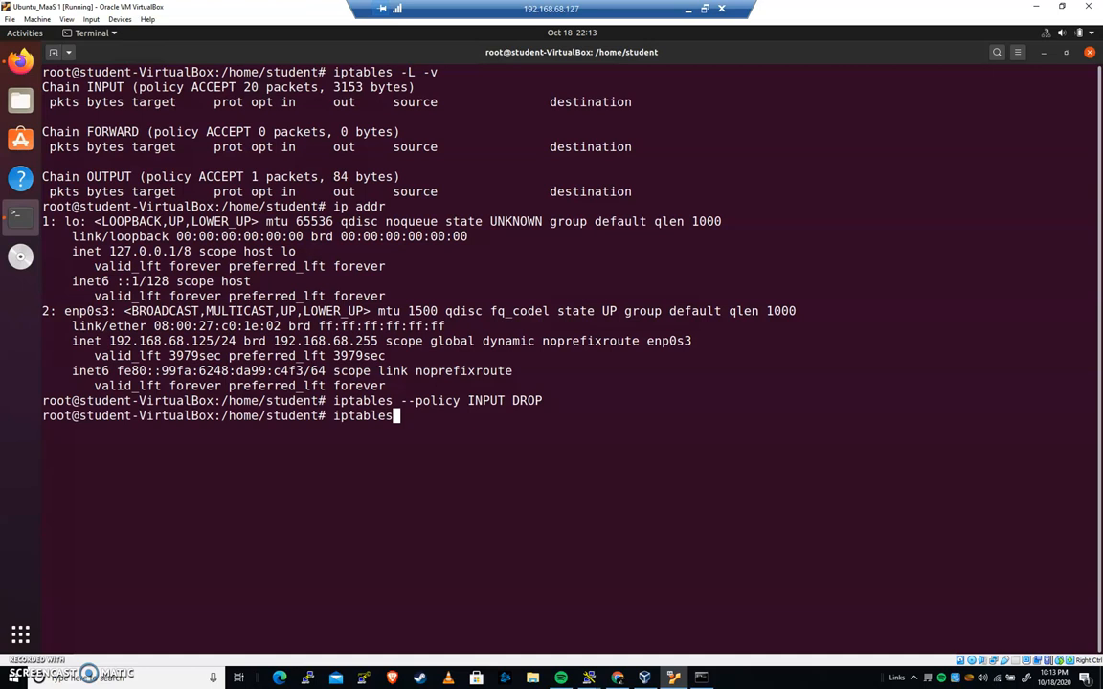
{"action": "type", "text": "-L -v"}
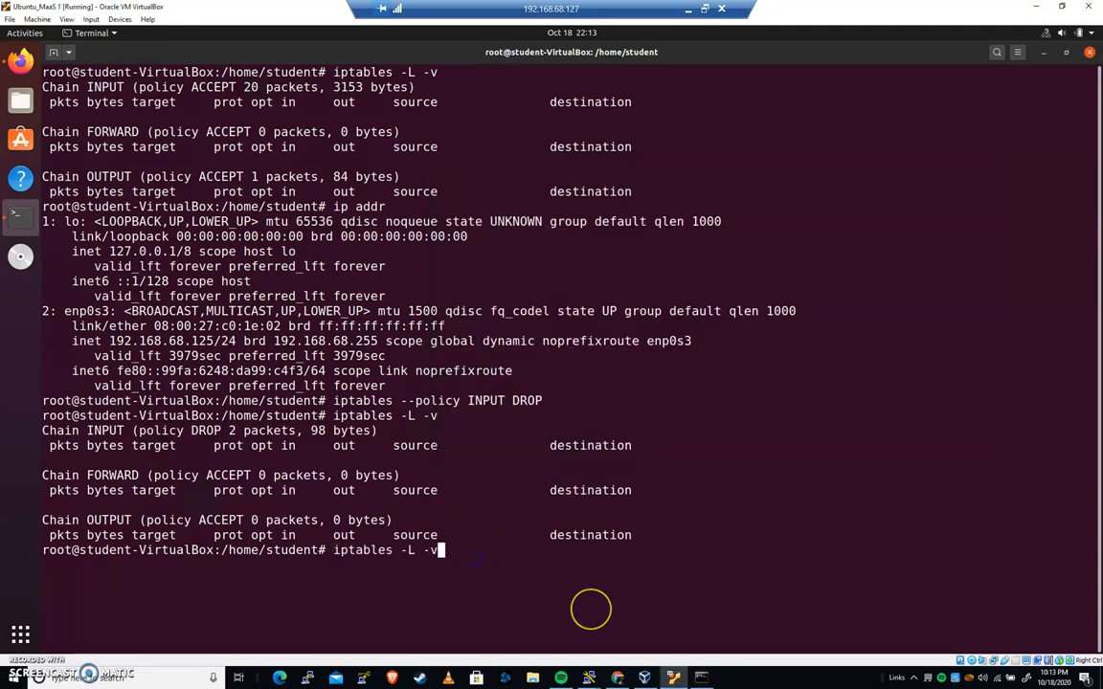
Step: Restore the INPUT policy to ACCEPT and clear the terminal
{"action": "type", "text": "iptables --policy INPUT ACCEPT"}
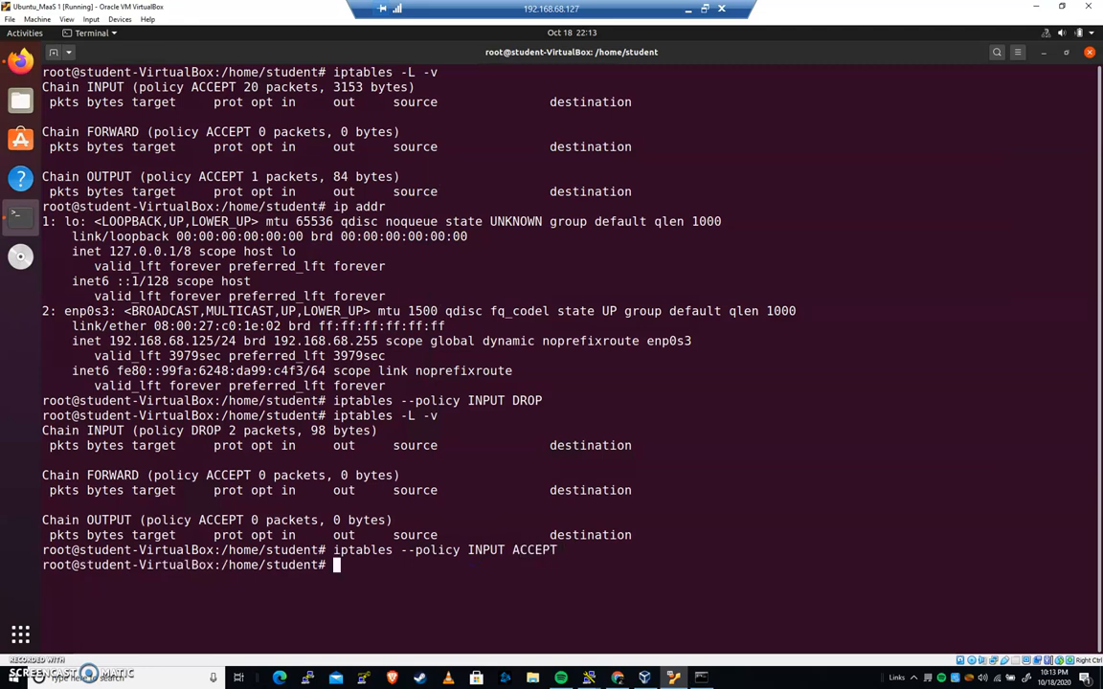
{"action": "type", "text": "clear"}
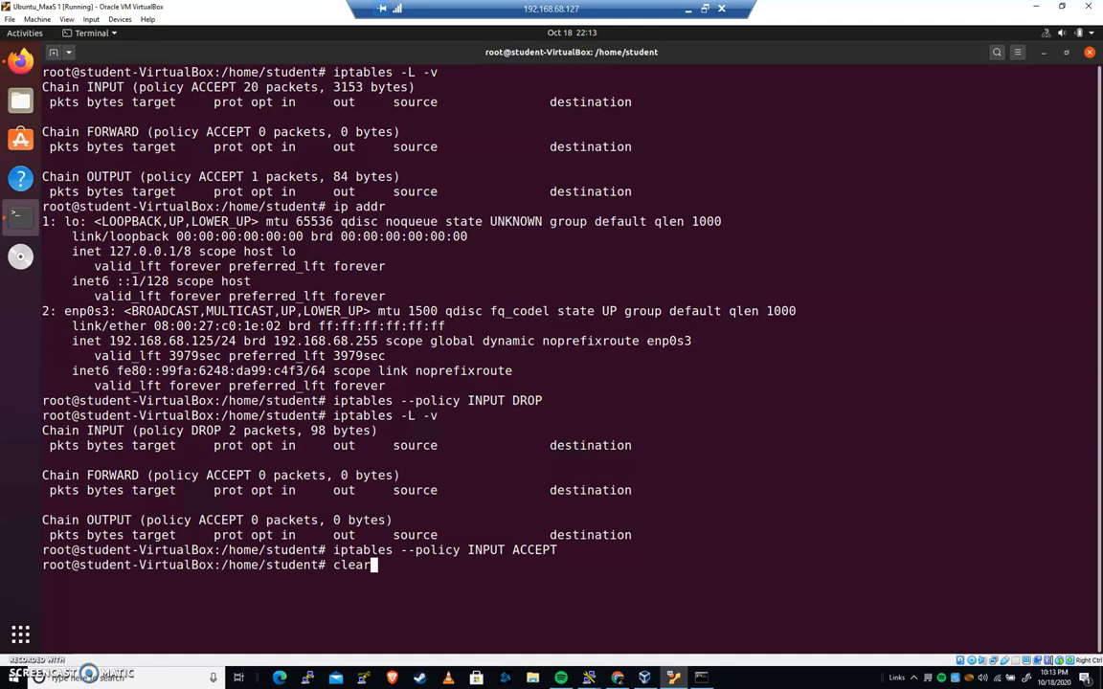
{"action": "key", "text": "Return"}
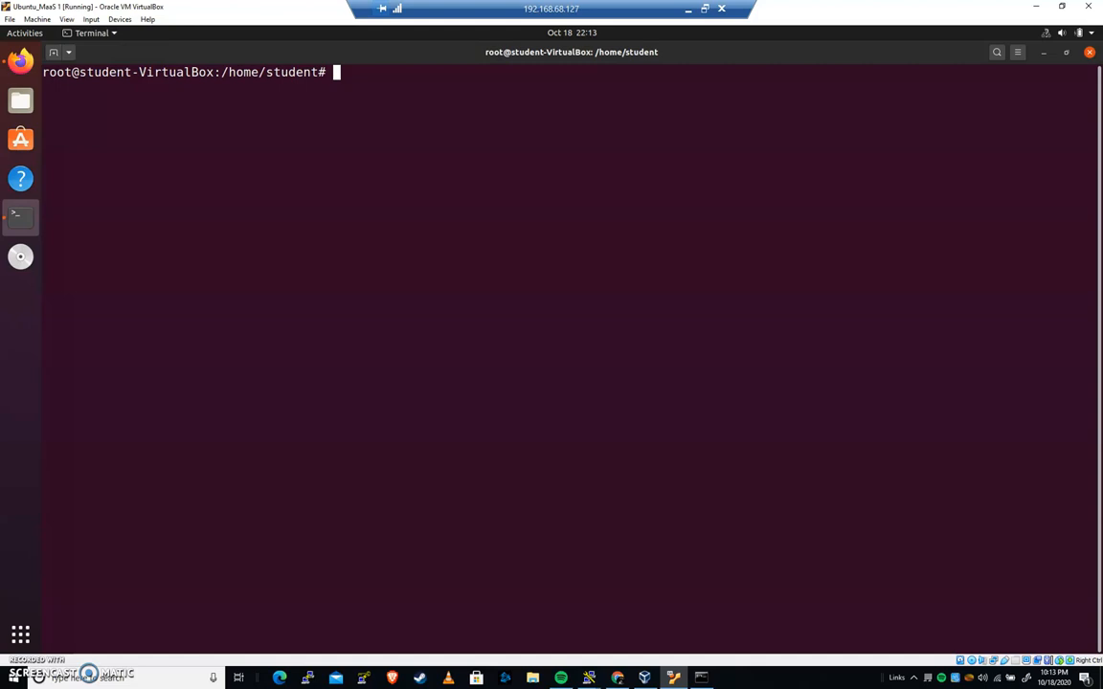
Step: Run ufw enable, then scroll through the iptables -L -v listing of ufw chains
{"action": "type", "text": "ufw enable"}
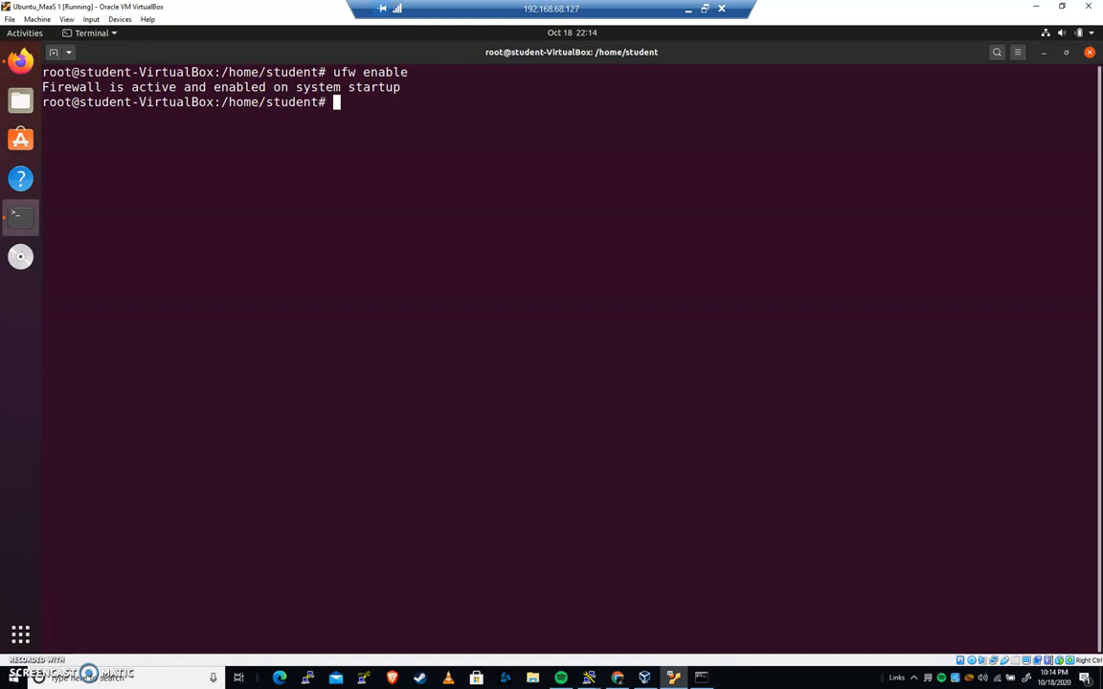
{"action": "type", "text": "iptabl"}
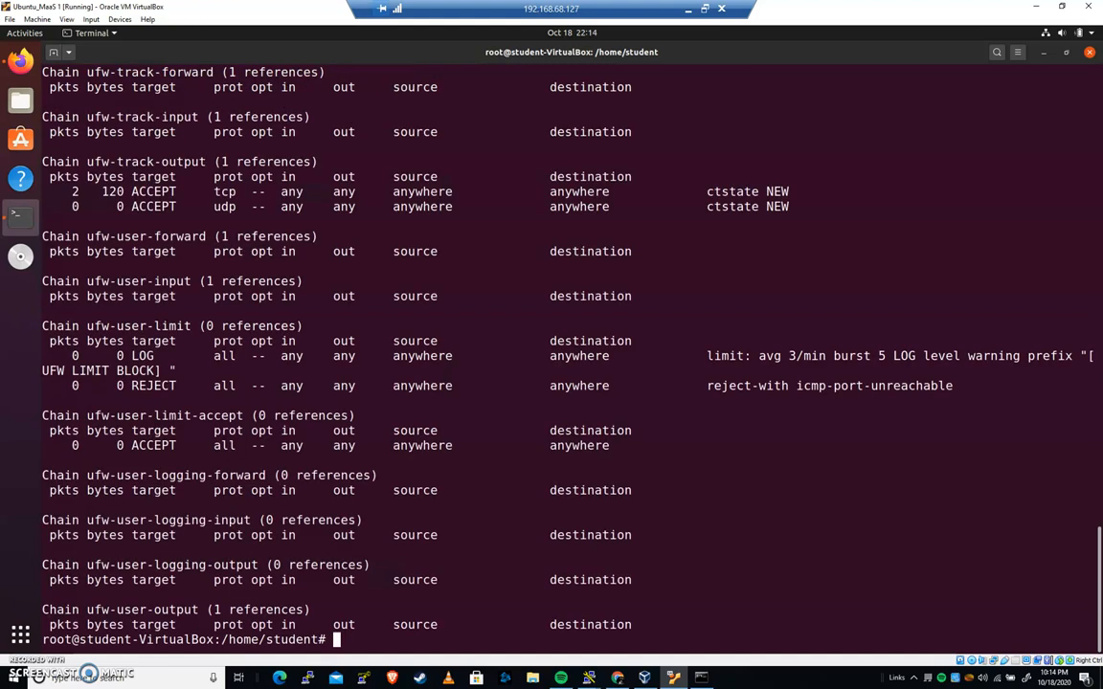
{"action": "scroll", "scroll_direction": "up", "scroll_amount": 3}
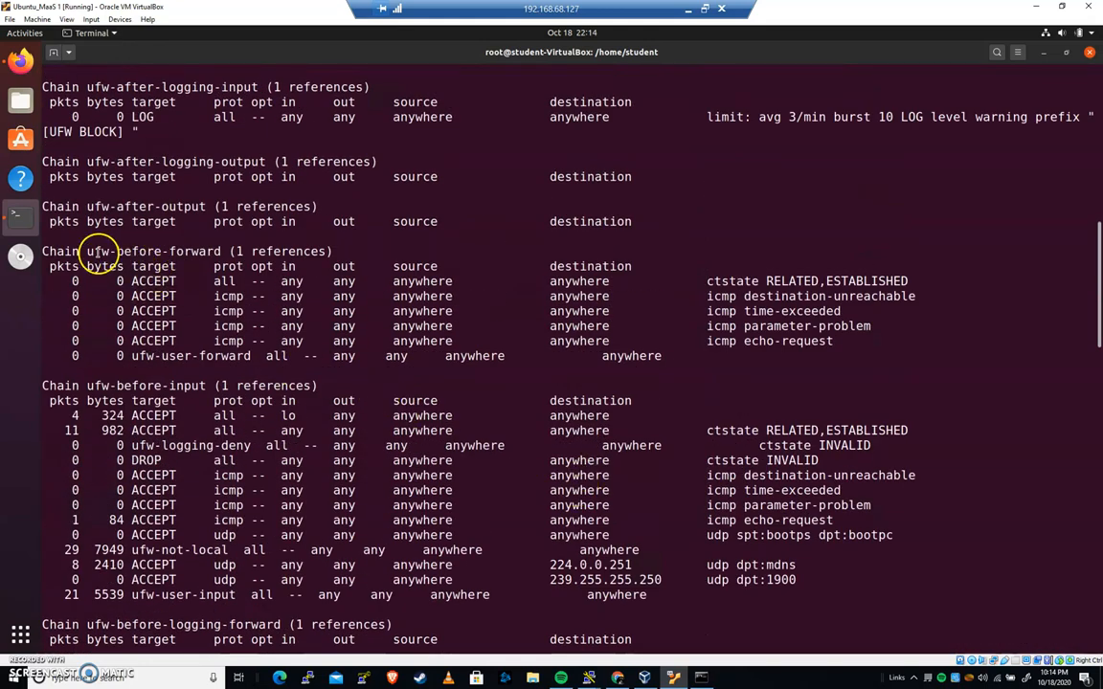
{"action": "scroll", "scroll_direction": "down", "scroll_amount": 3}
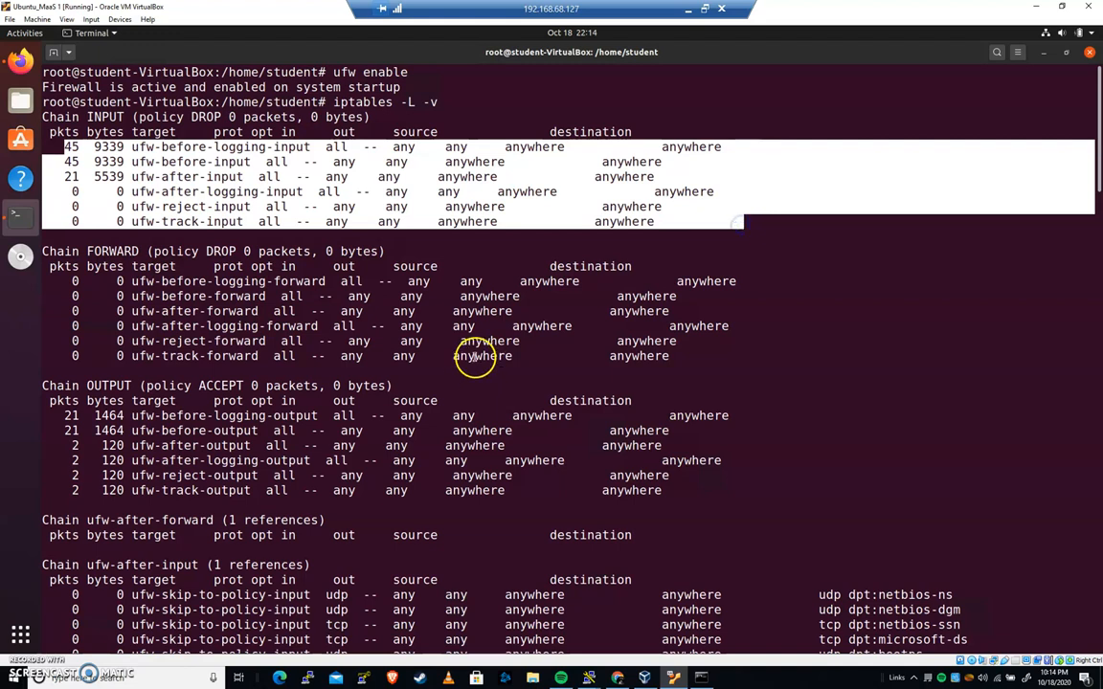
{"action": "scroll", "scroll_direction": "down", "scroll_amount": 3}
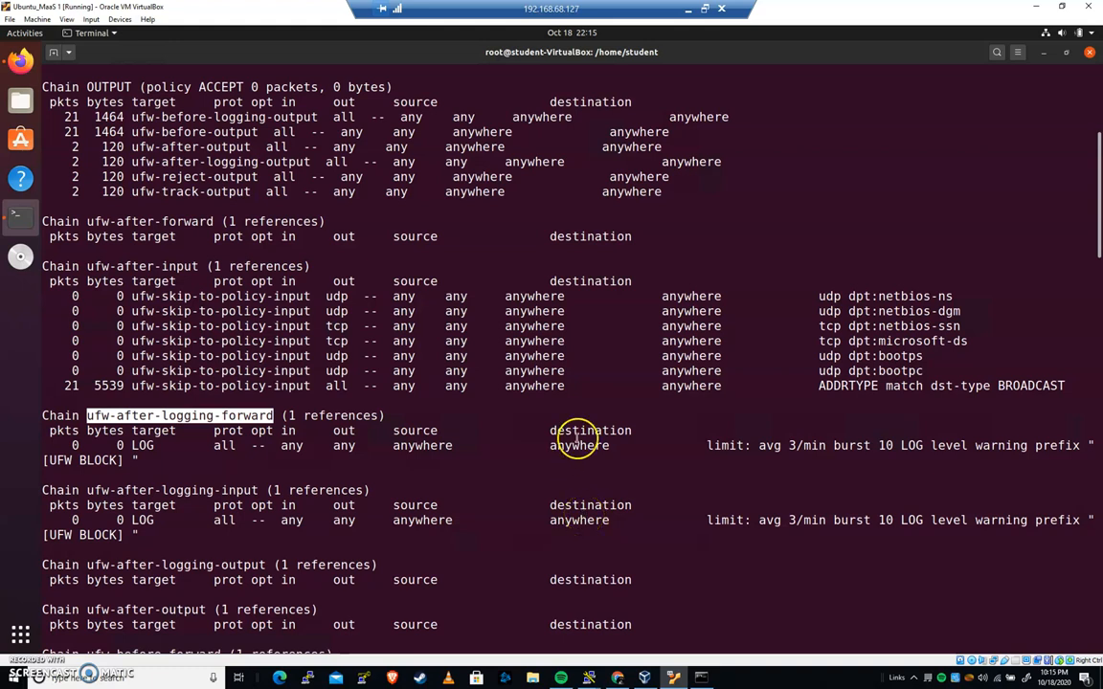
{"action": "scroll", "scroll_direction": "down", "scroll_amount": 3}
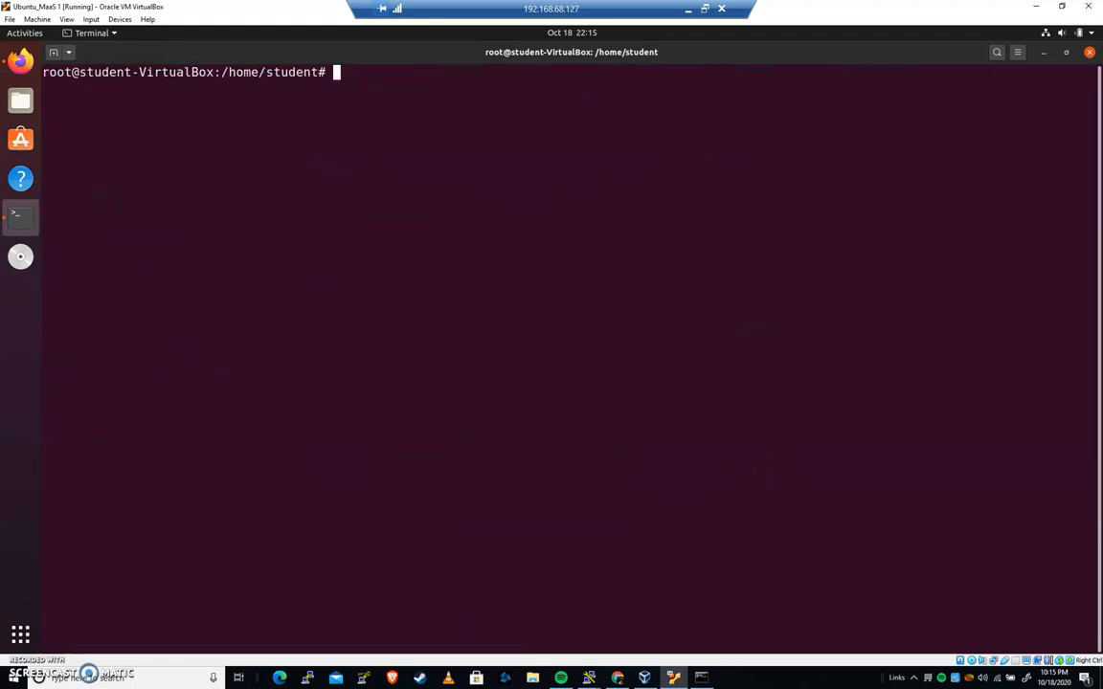
Step: Run ufw disable, clear the screen, and re-list chains with iptables -L -v
{"action": "type", "text": "ufw disable"}
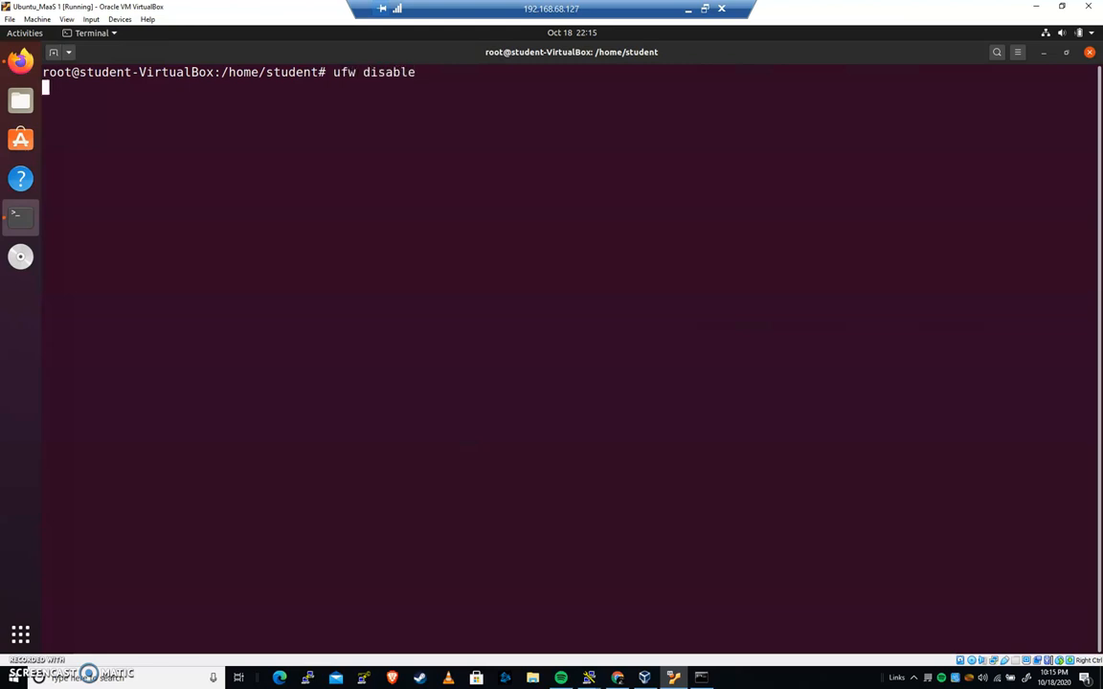
{"action": "type", "text": "clear"}
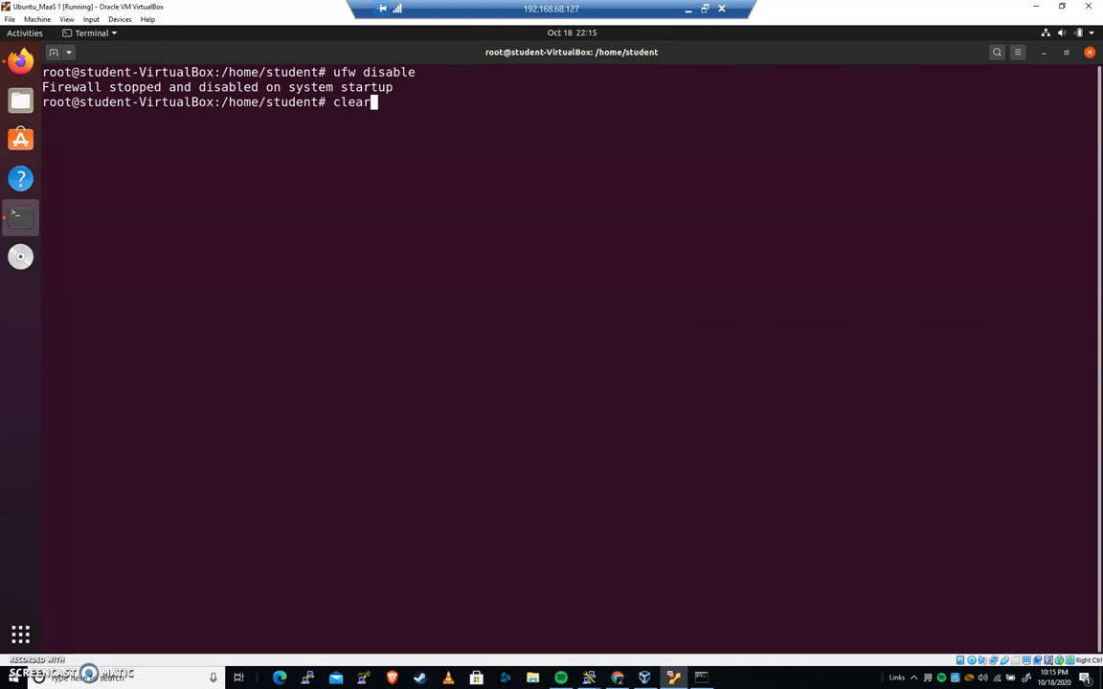
{"action": "type", "text": "iptables -L -v"}
{"action": "key", "text": "Return"}
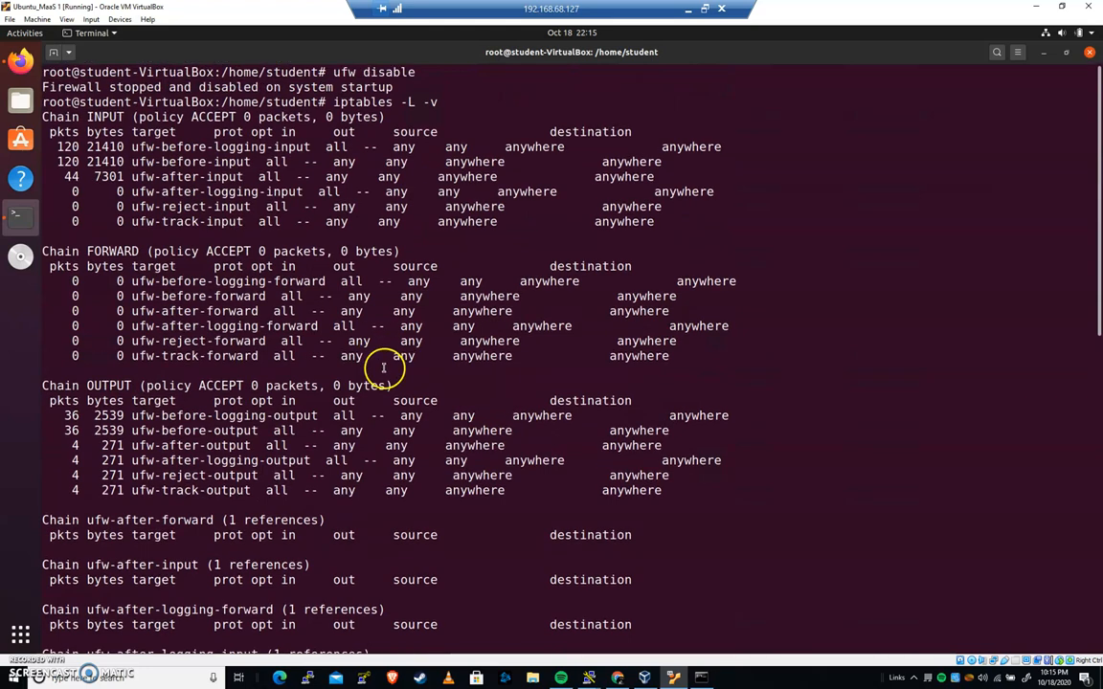
{"action": "scroll", "scroll_direction": "down", "scroll_amount": 3}
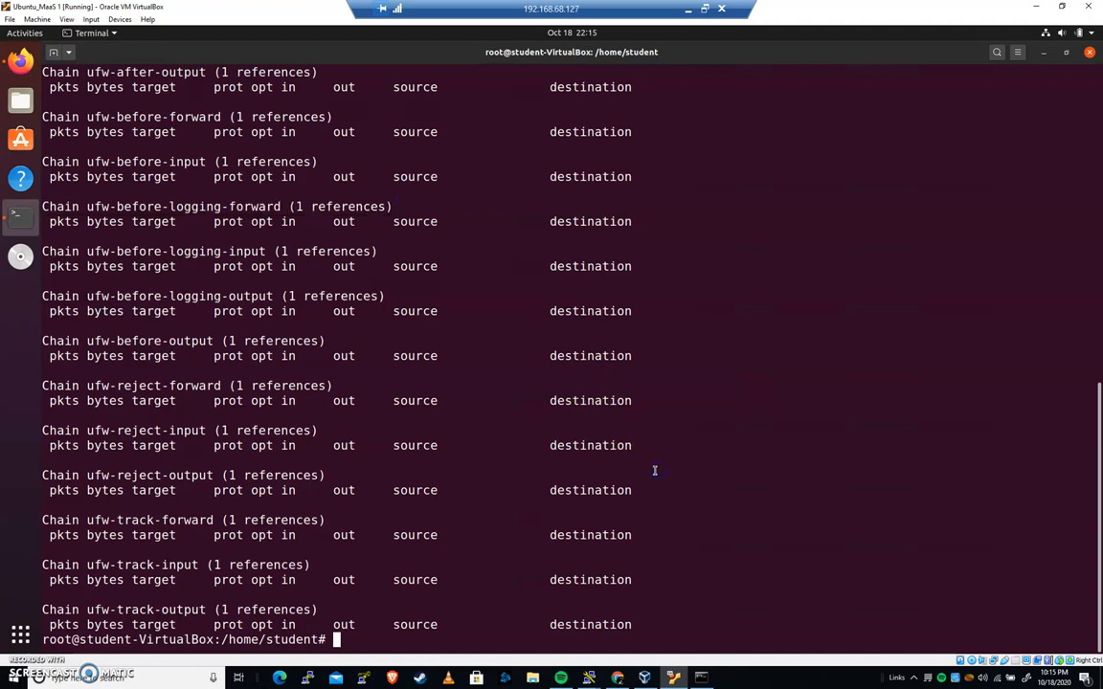
{"action": "type", "text": "iptables -L -"}
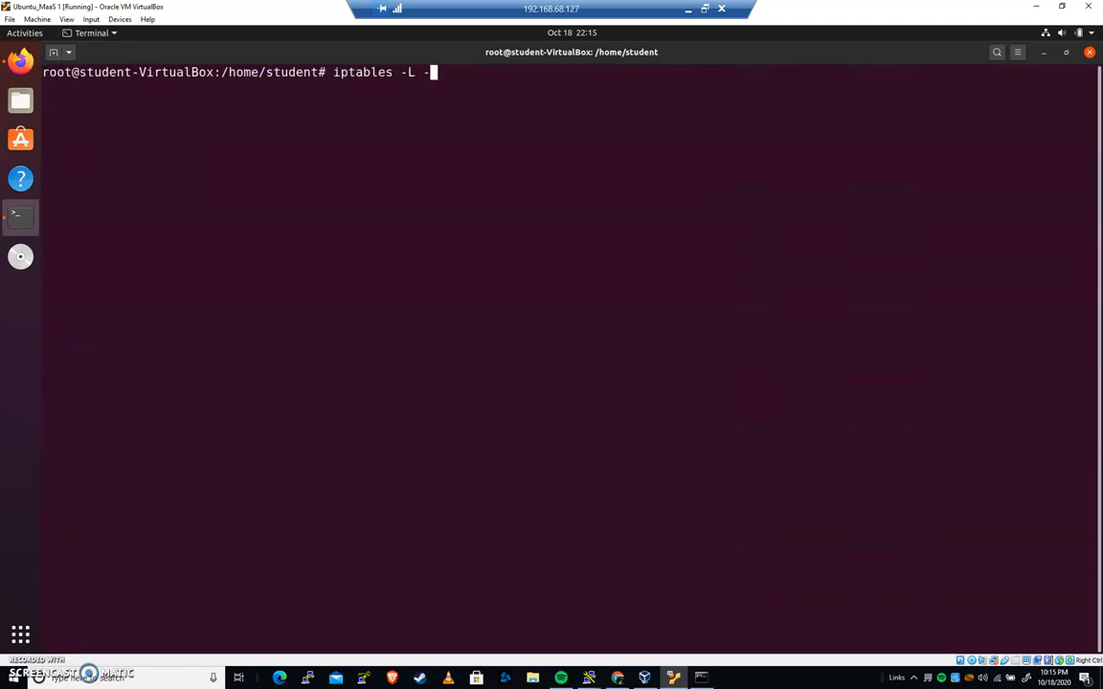
{"action": "key", "text": "Return"}
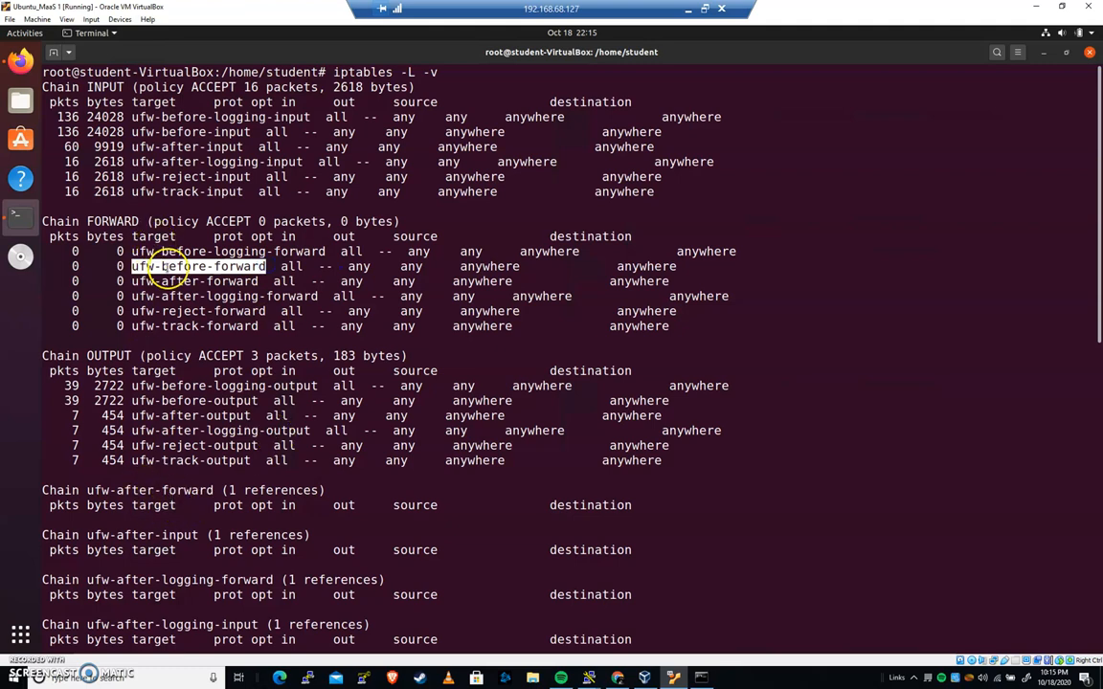
{"action": "mouse_move", "coordinate": [471, 614]}
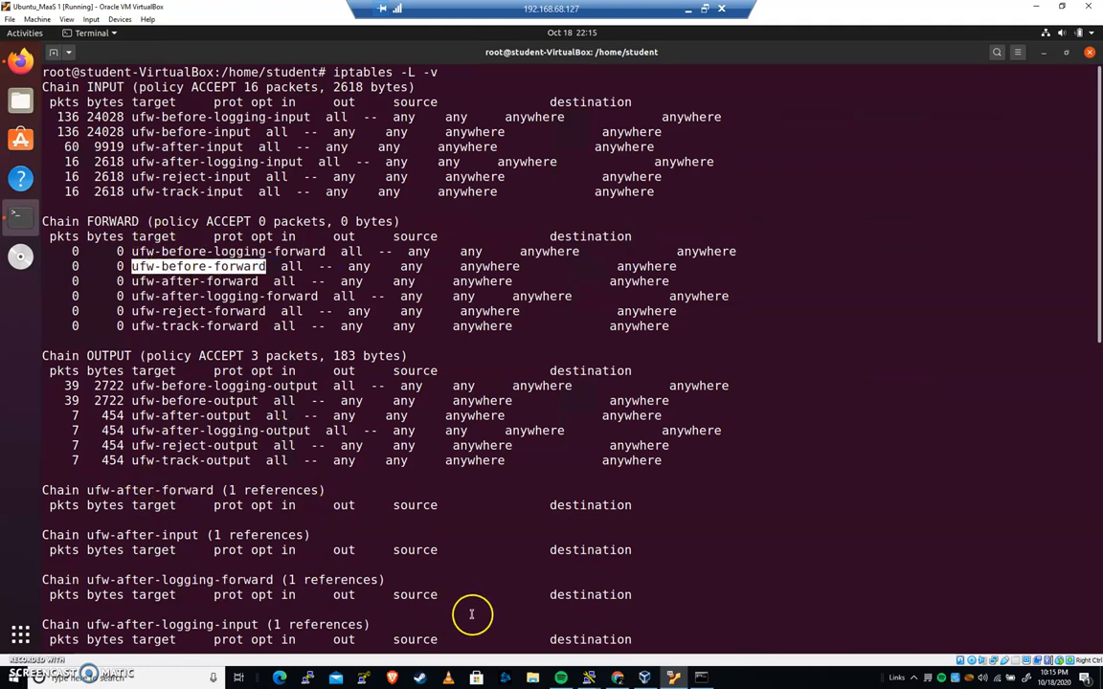
{"action": "mouse_move", "coordinate": [472, 569]}
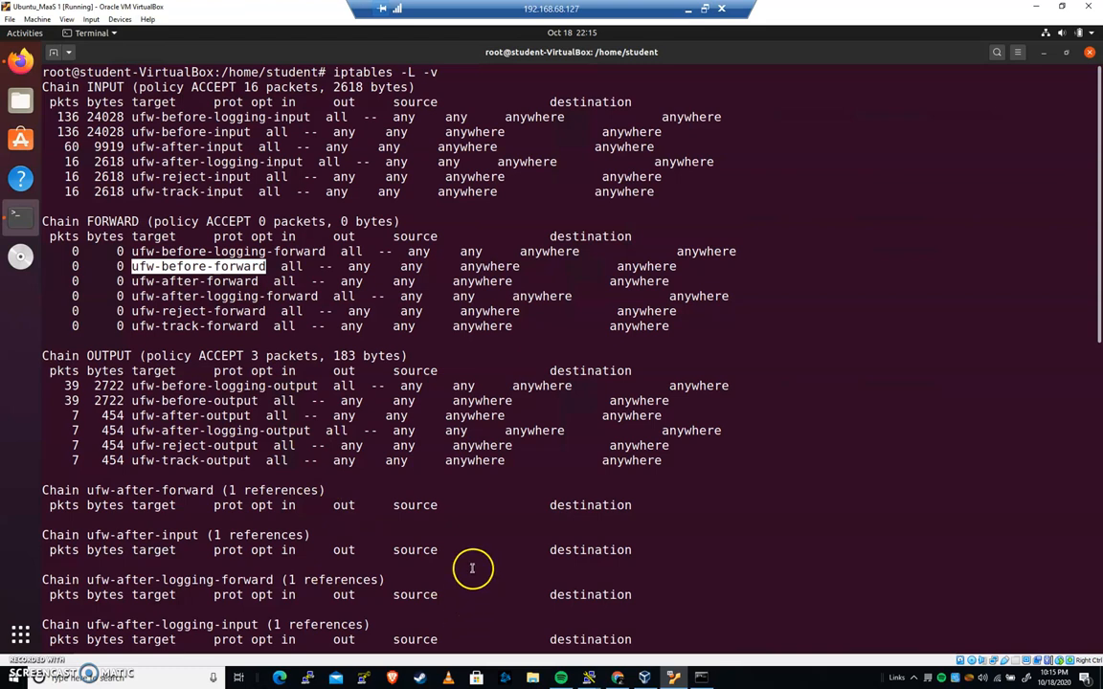
{"action": "mouse_move", "coordinate": [139, 103]}
{"action": "type", "text": "ipt"}
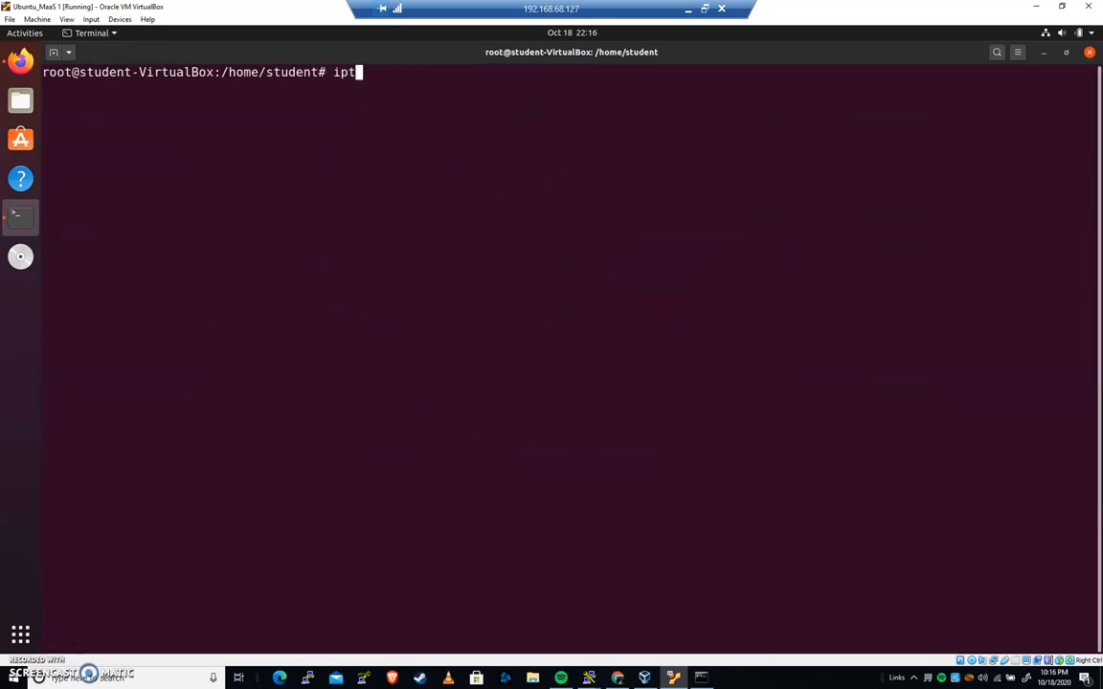
Step: Flush all rules with iptables -F and list chains to confirm empty ufw chains
{"action": "type", "text": "ables"}
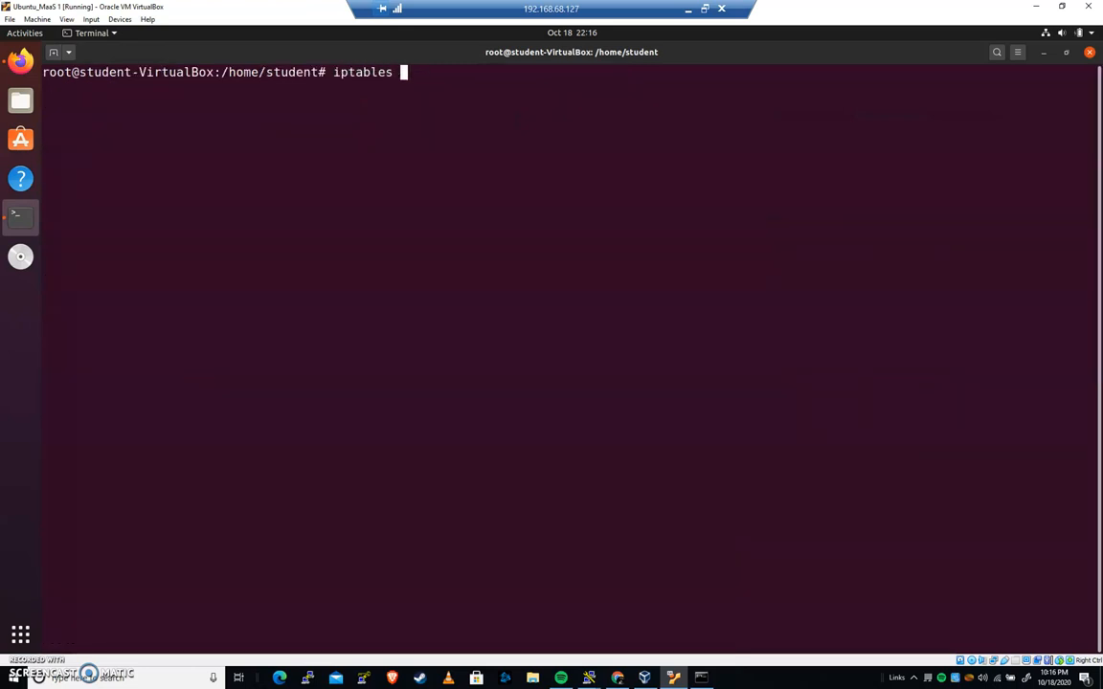
{"action": "type", "text": "-"}
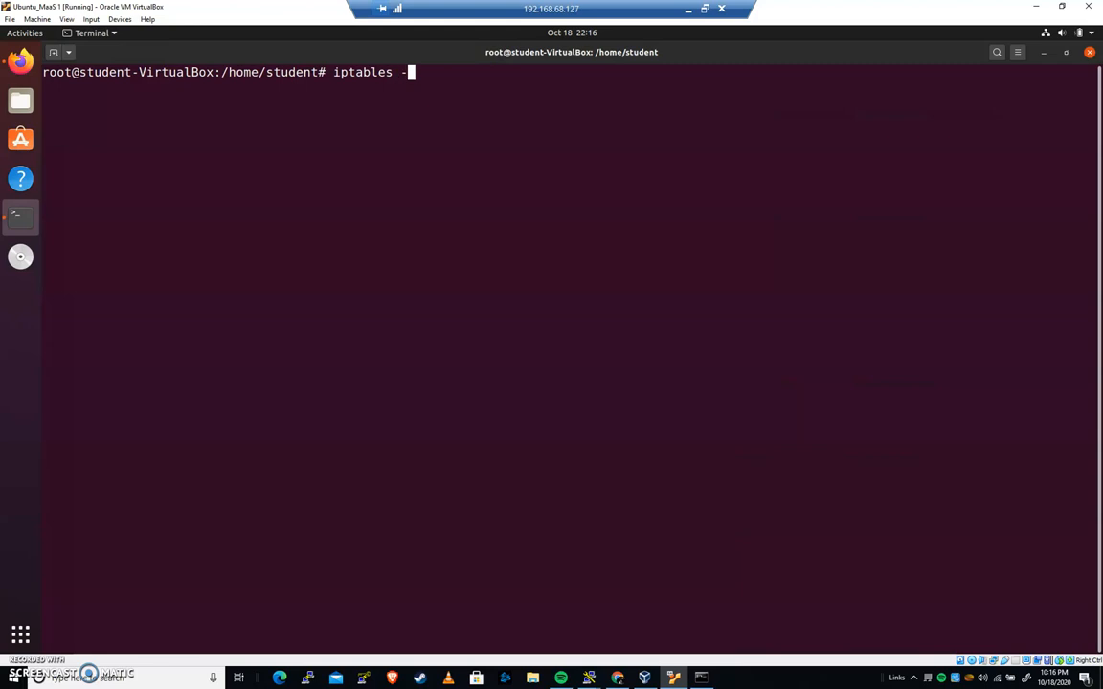
{"action": "type", "text": "F"}
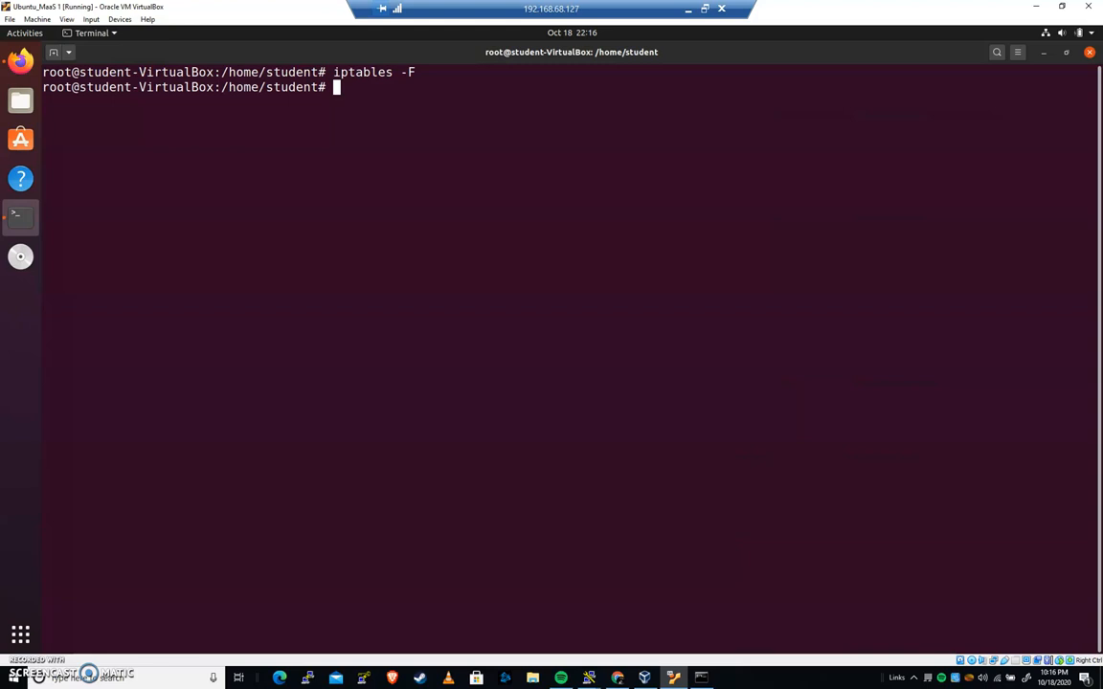
{"action": "type", "text": "iptables"}
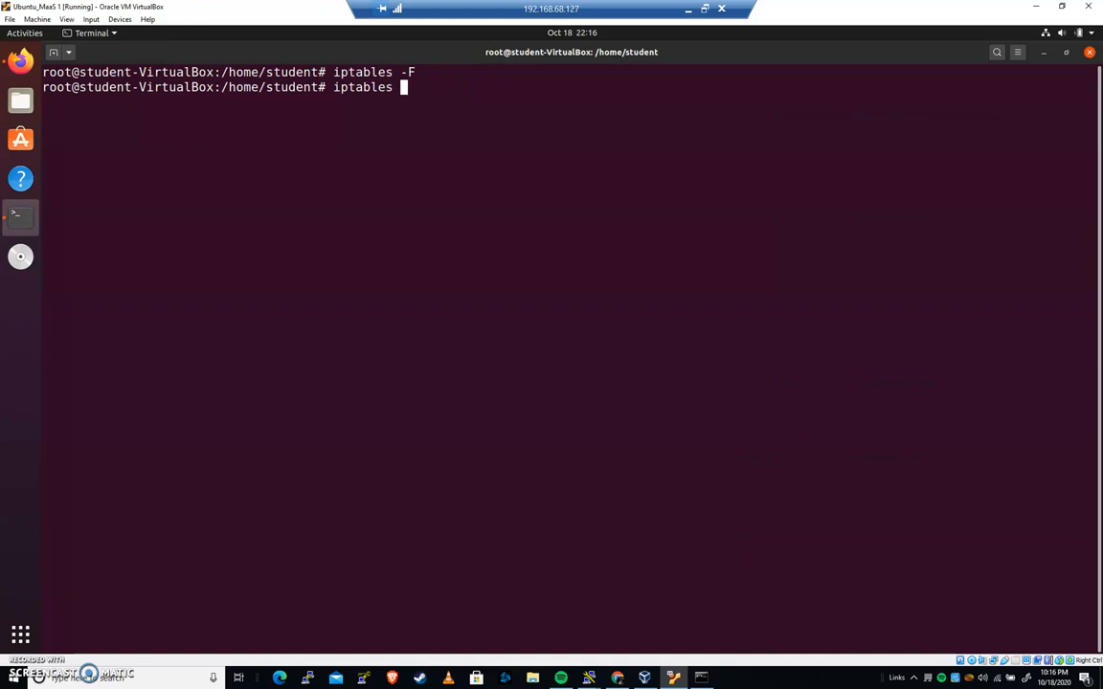
{"action": "key", "text": "ctrl+c"}
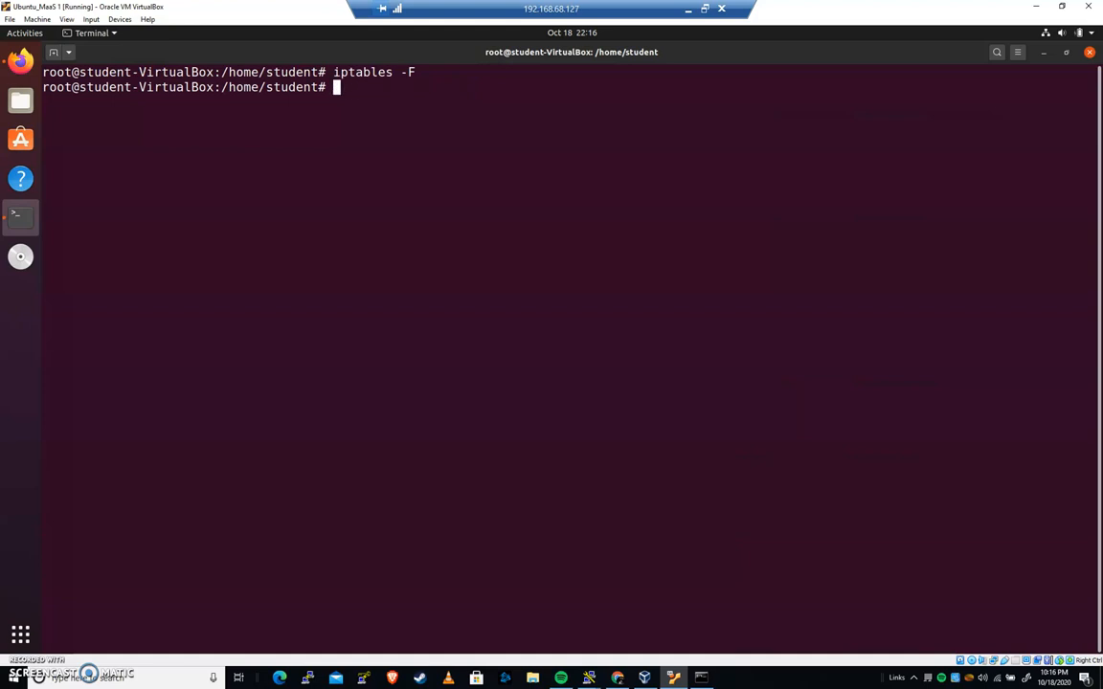
{"action": "type", "text": "iptables -L -v"}
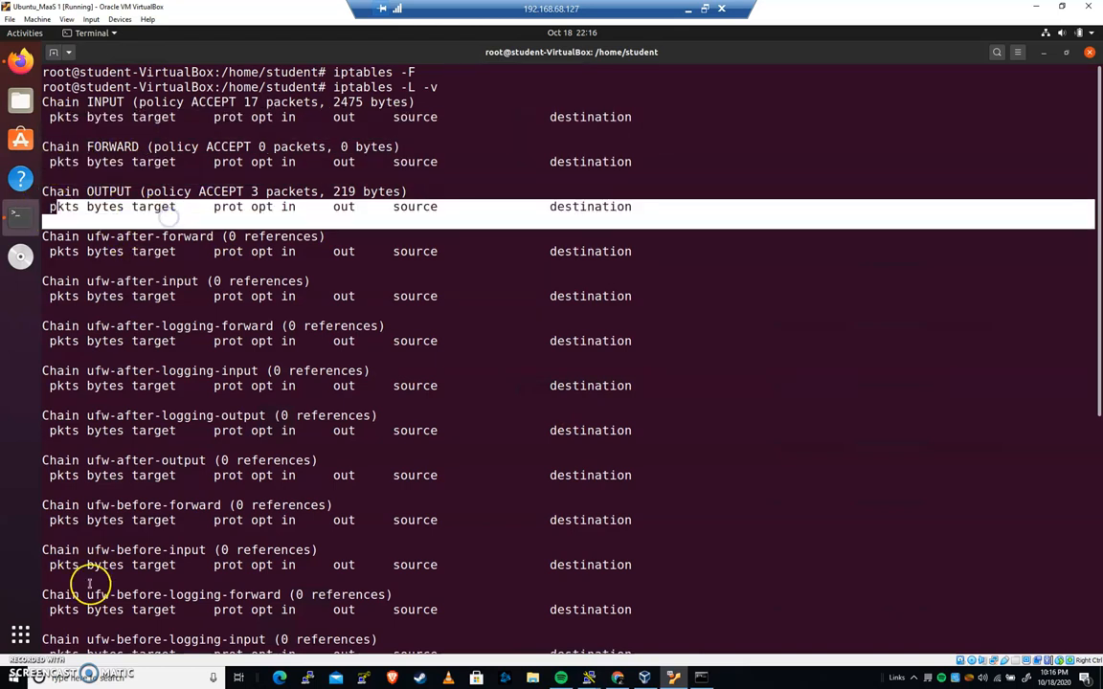
{"action": "mouse_move", "coordinate": [254, 473]}
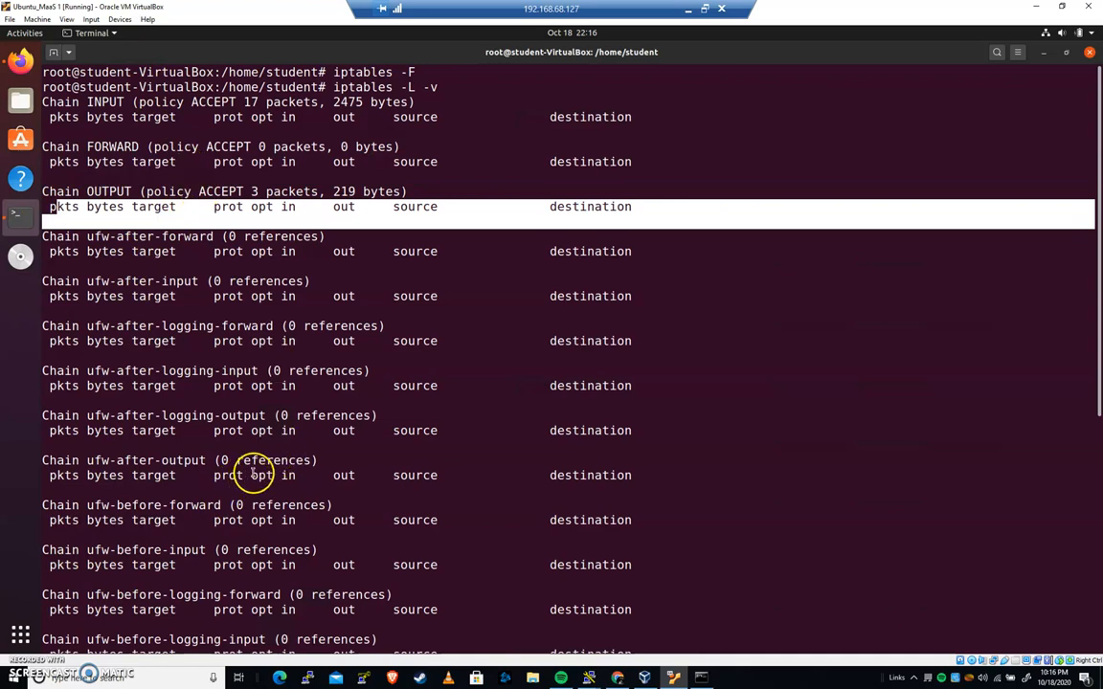
{"action": "scroll", "scroll_direction": "down", "scroll_amount": 3}
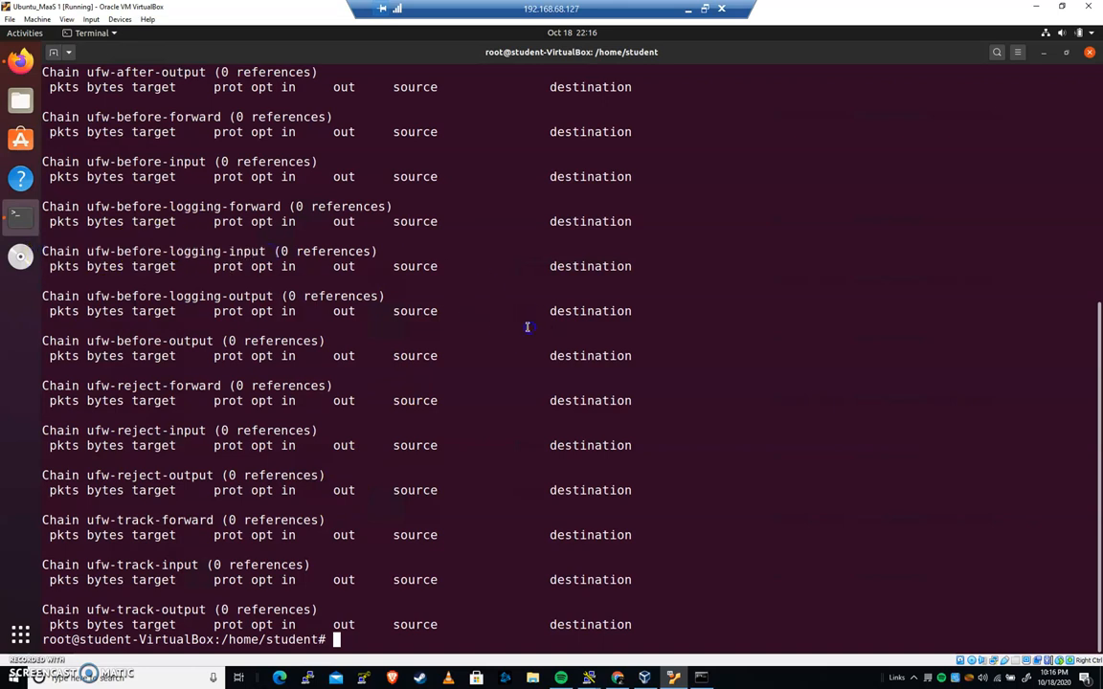
{"action": "mouse_move", "coordinate": [502, 343]}
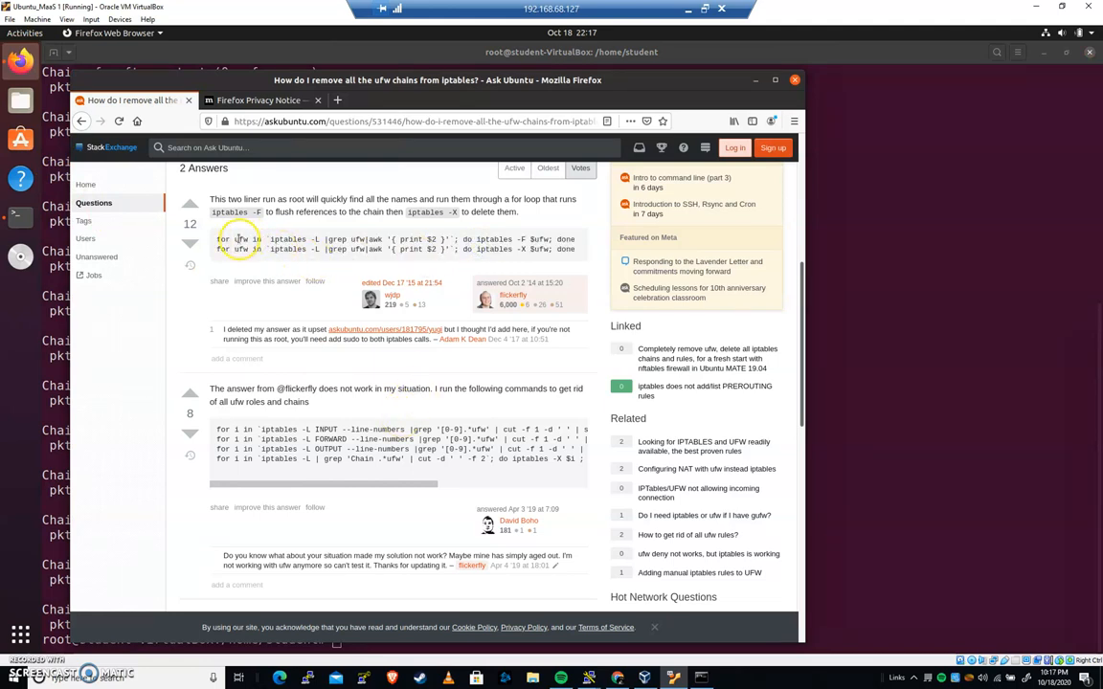
{"action": "mouse_move", "coordinate": [319, 249]}
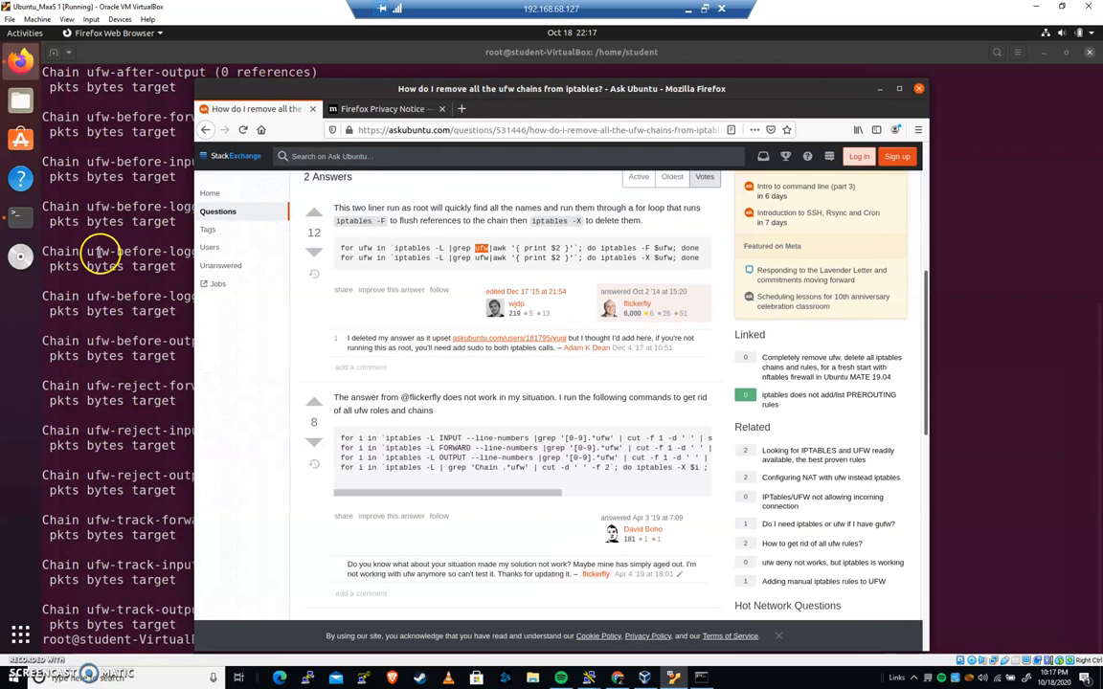
{"action": "mouse_move", "coordinate": [539, 290]}
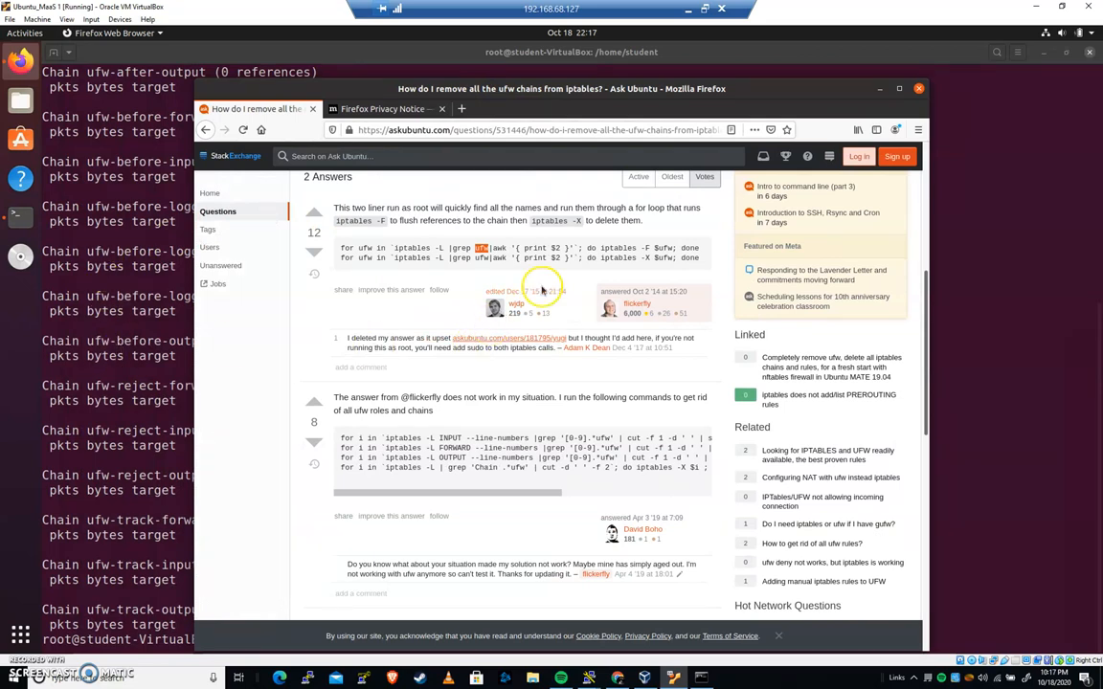
{"action": "mouse_move", "coordinate": [675, 247]}
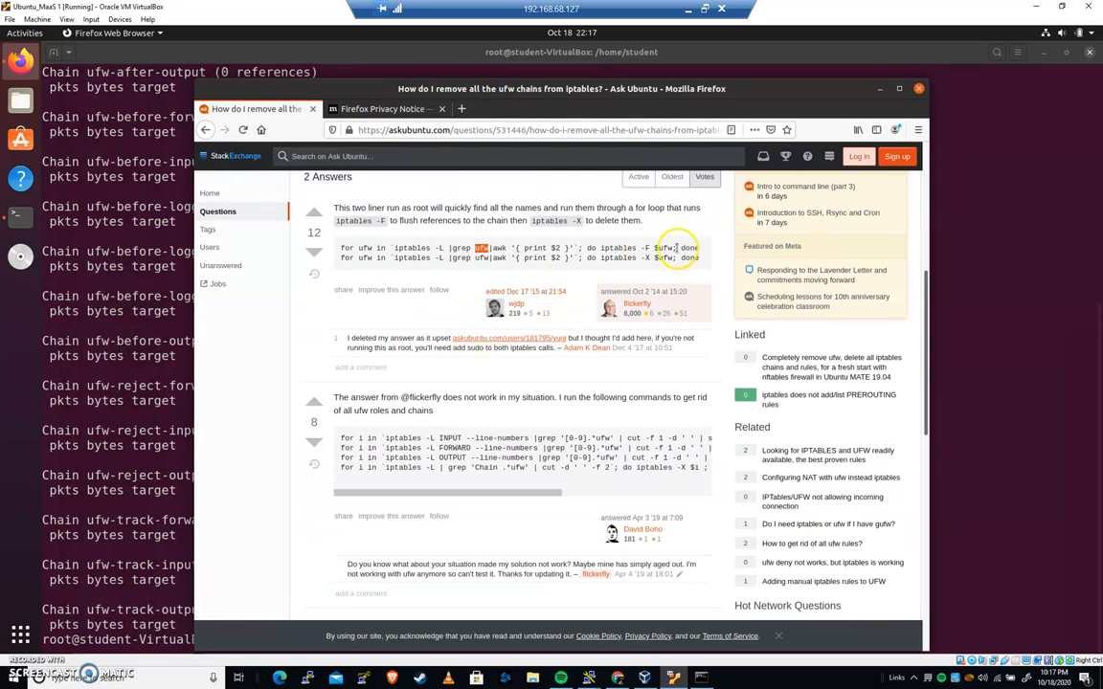
{"action": "mouse_move", "coordinate": [670, 259]}
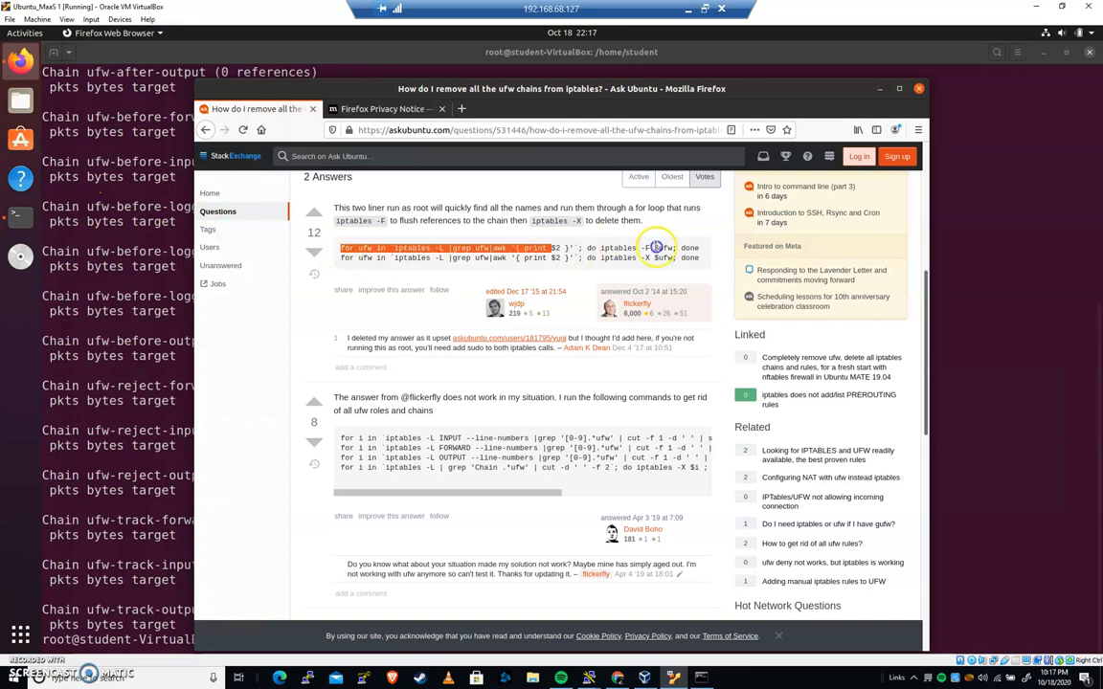
Step: Copy the two 'for ufw in …' loop lines from the Ask Ubuntu answer
{"action": "right_click", "coordinate": [632, 257]}
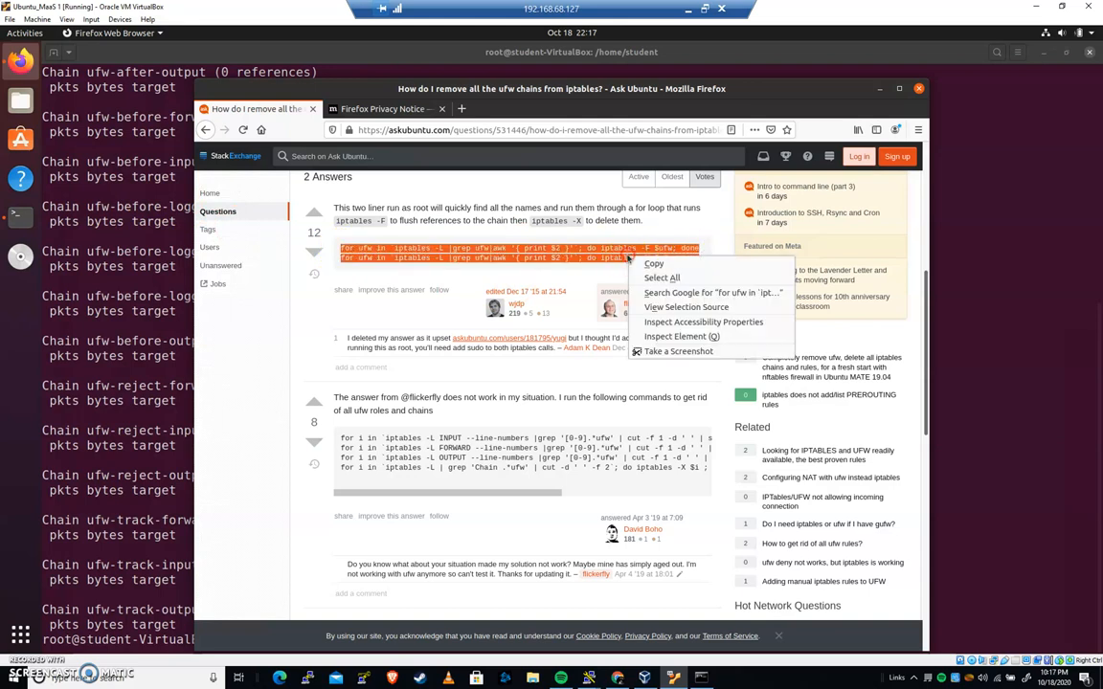
{"action": "left_click", "coordinate": [281, 371]}
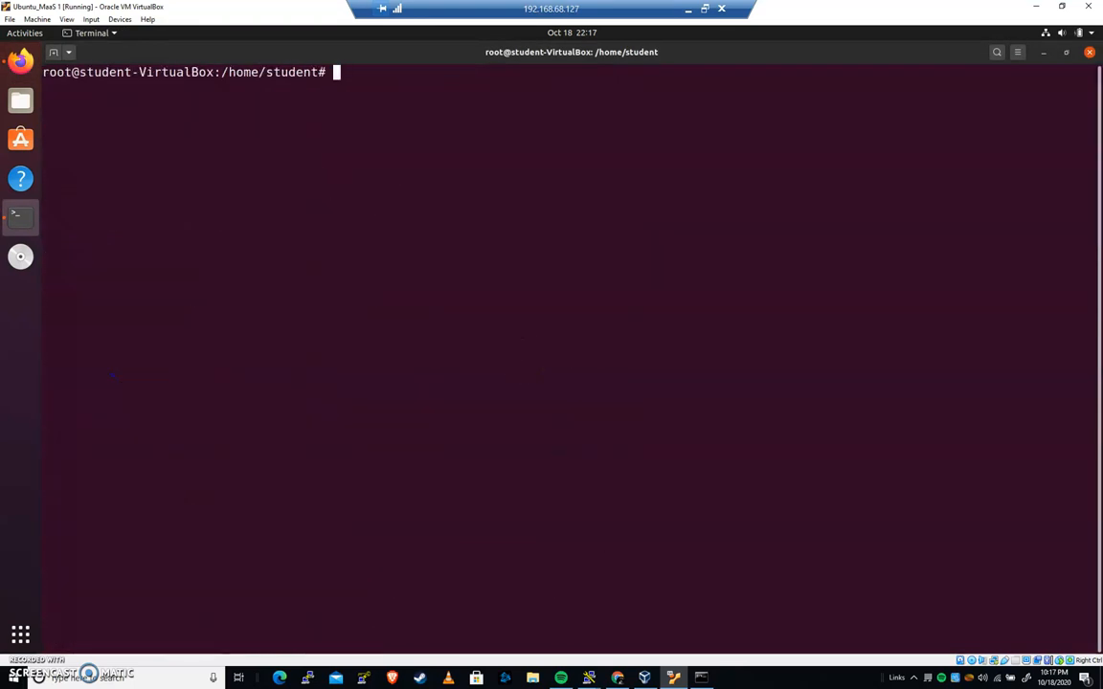
Step: Run the ufw chain-deletion loop and list chains with iptables -L -v
{"action": "type", "text": "for ufw in `iptables -L |grep ufw|awk '{ print $2 }'`; do iptables -X $ufw; done"}
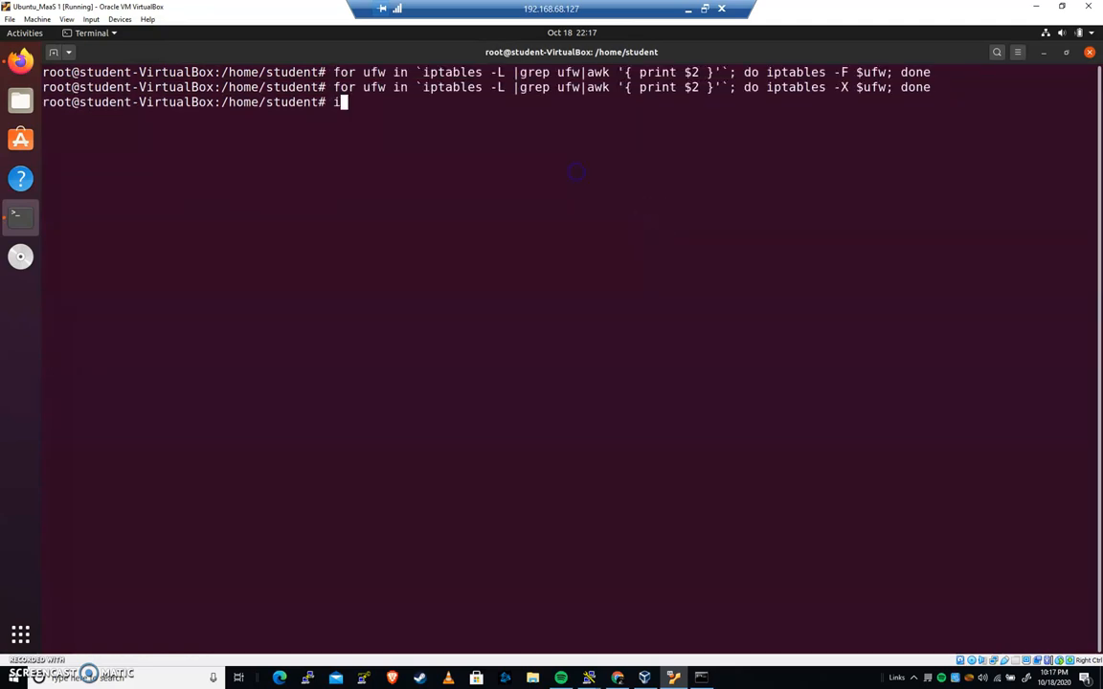
{"action": "type", "text": "ptables -L -v"}
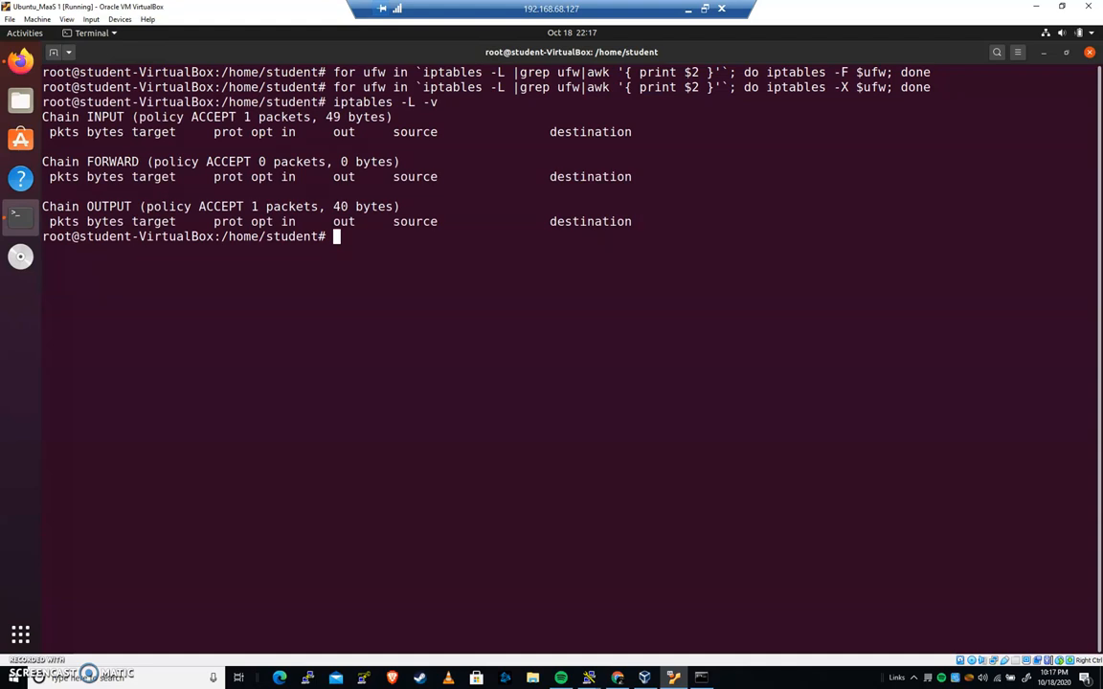
{"action": "mouse_move", "coordinate": [186, 221]}
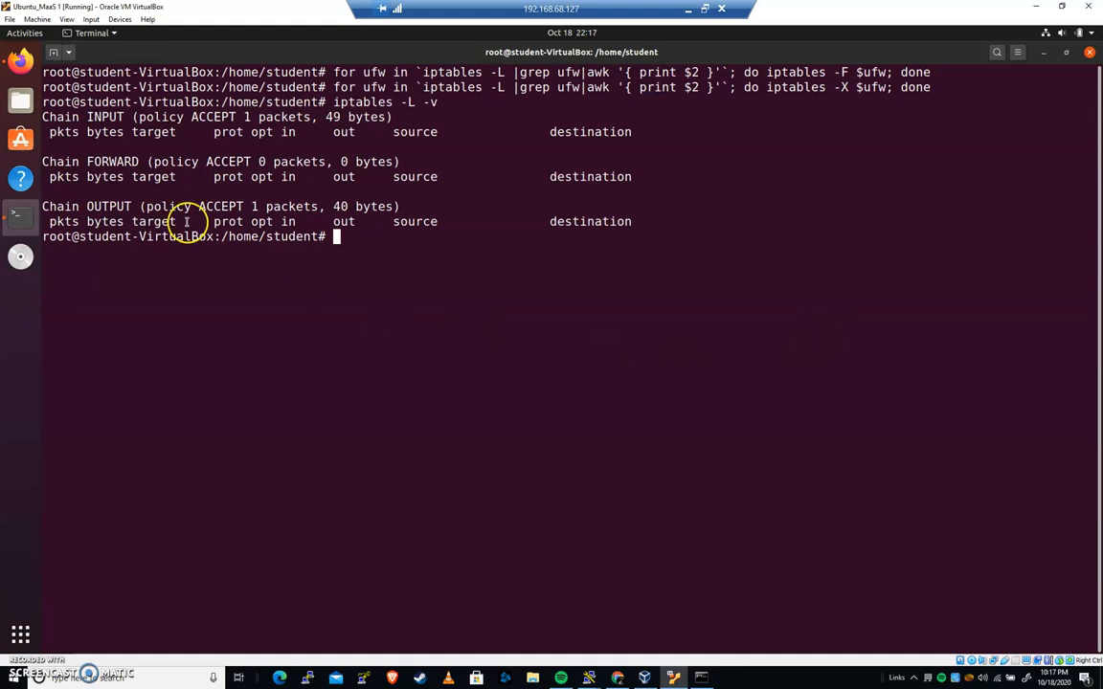
{"action": "mouse_move", "coordinate": [110, 660]}
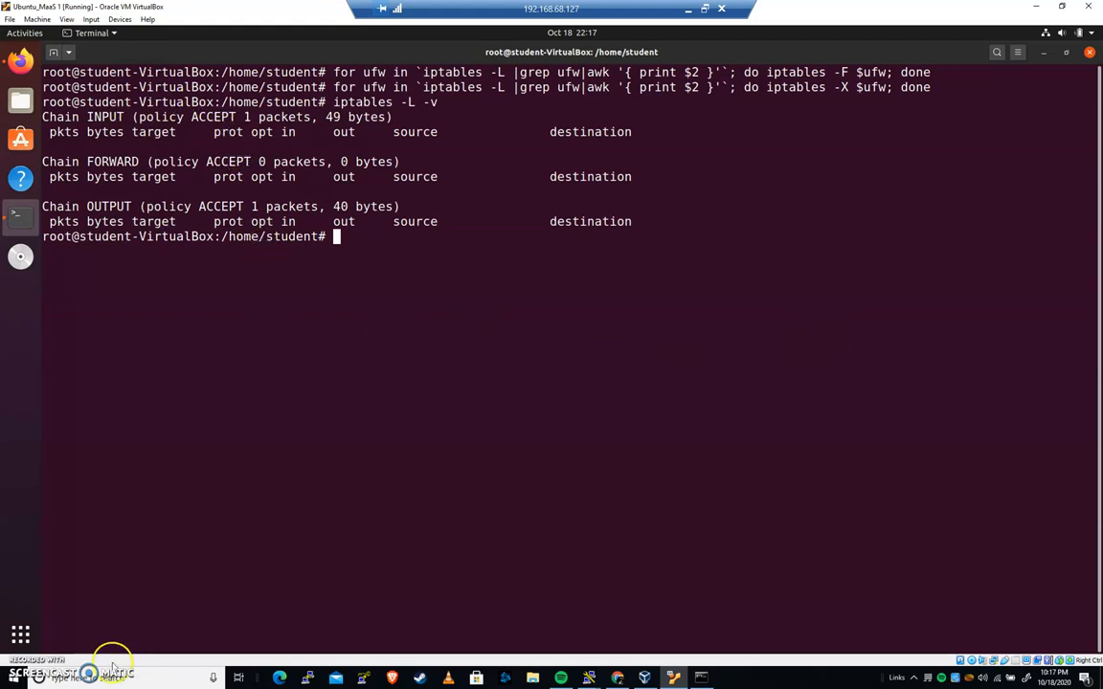
{"action": "mouse_move", "coordinate": [509, 410]}
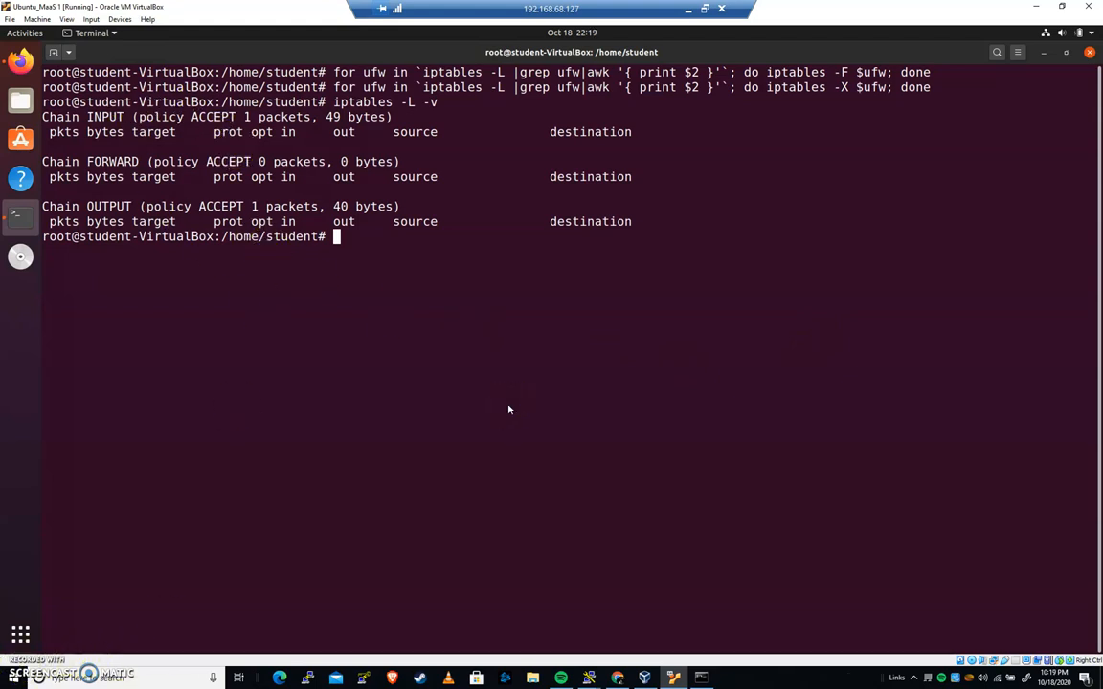
Step: Run apt install ssh and answer y to continue
{"action": "type", "text": "apt"}
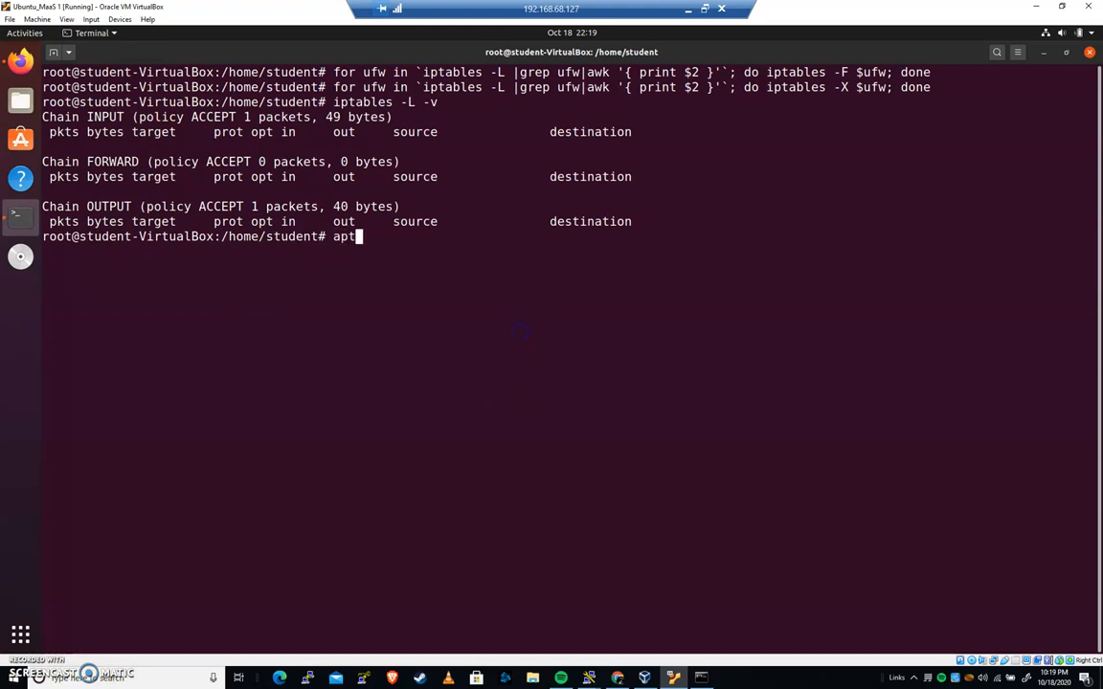
{"action": "type", "text": "install ssh"}
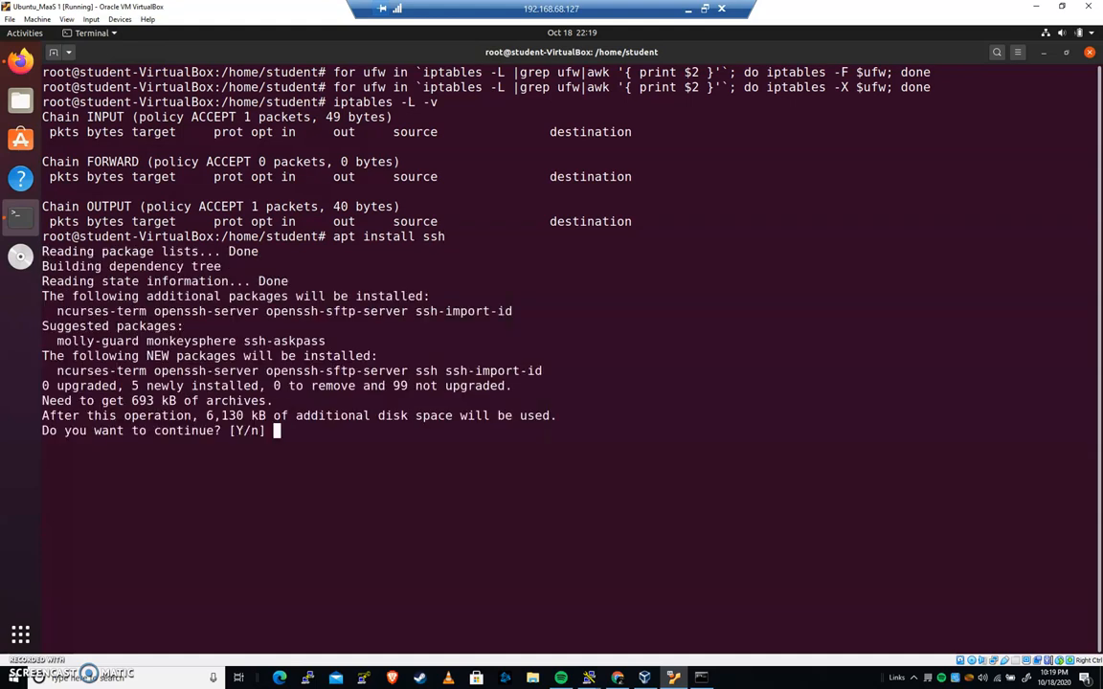
{"action": "type", "text": "y"}
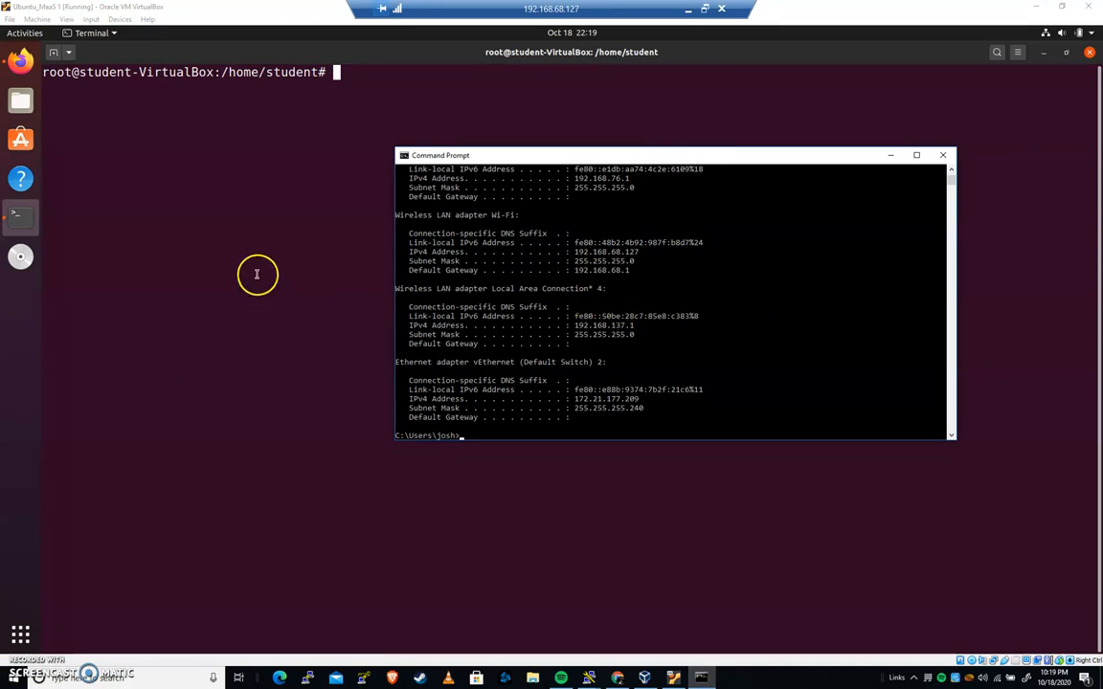
{"action": "mouse_move", "coordinate": [570, 257]}
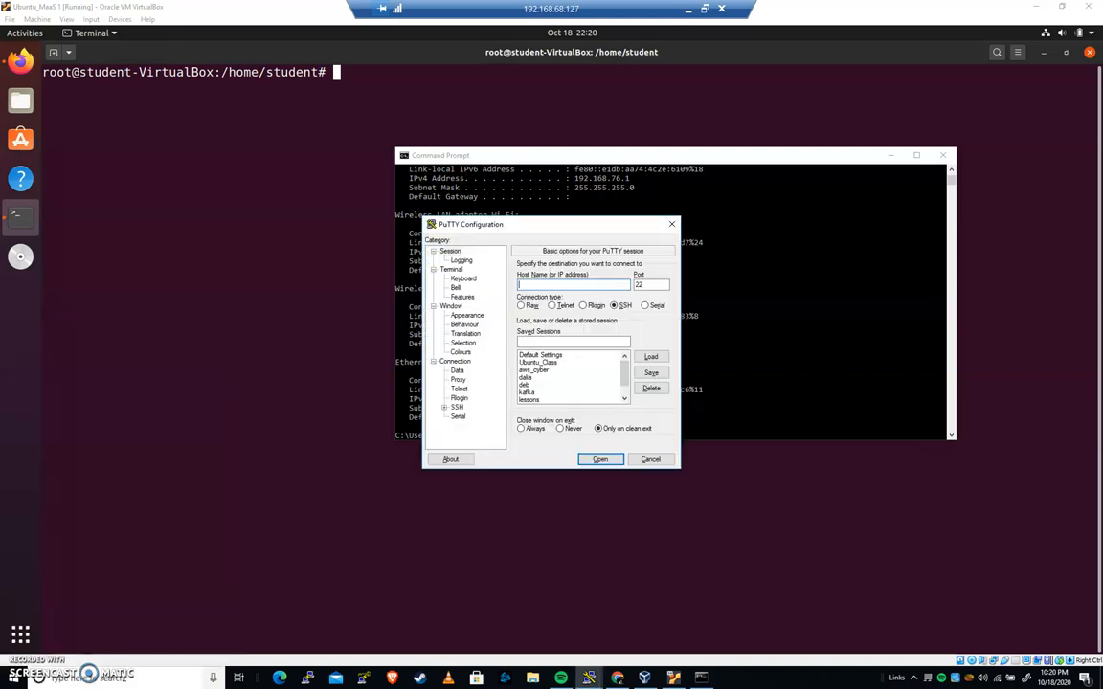
Step: SSH to 192.168.68.125 in PuTTY, accept the key, close it, then select IPv4 192.168.68.127
{"action": "type", "text": "192.168.68.125"}
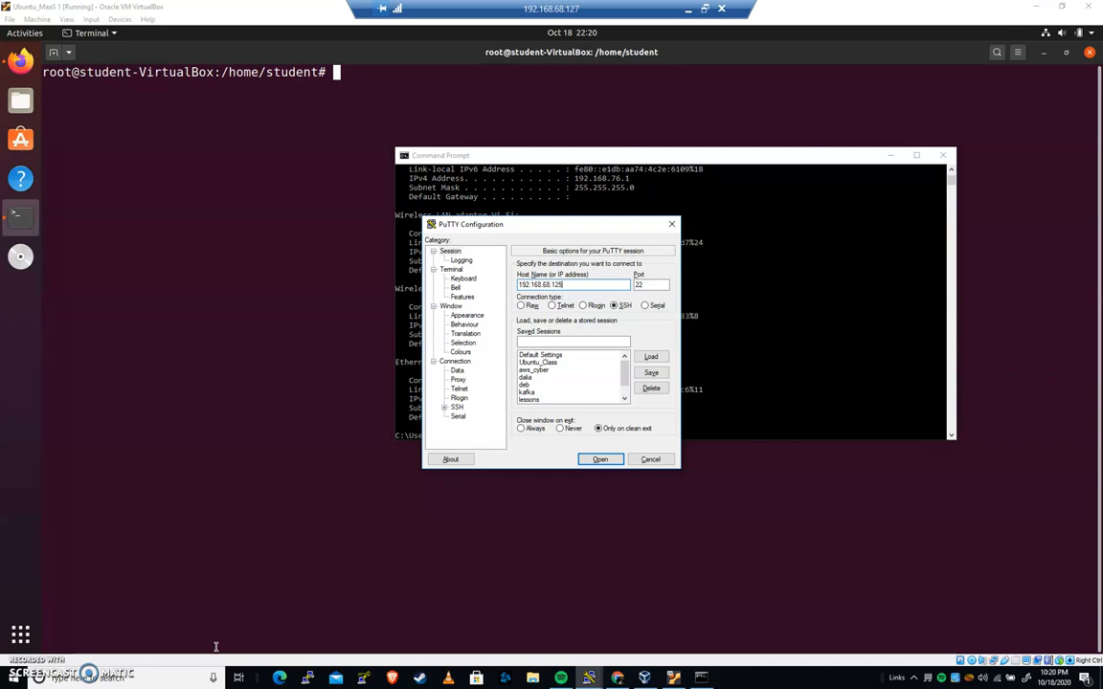
{"action": "left_click", "coordinate": [599, 459]}
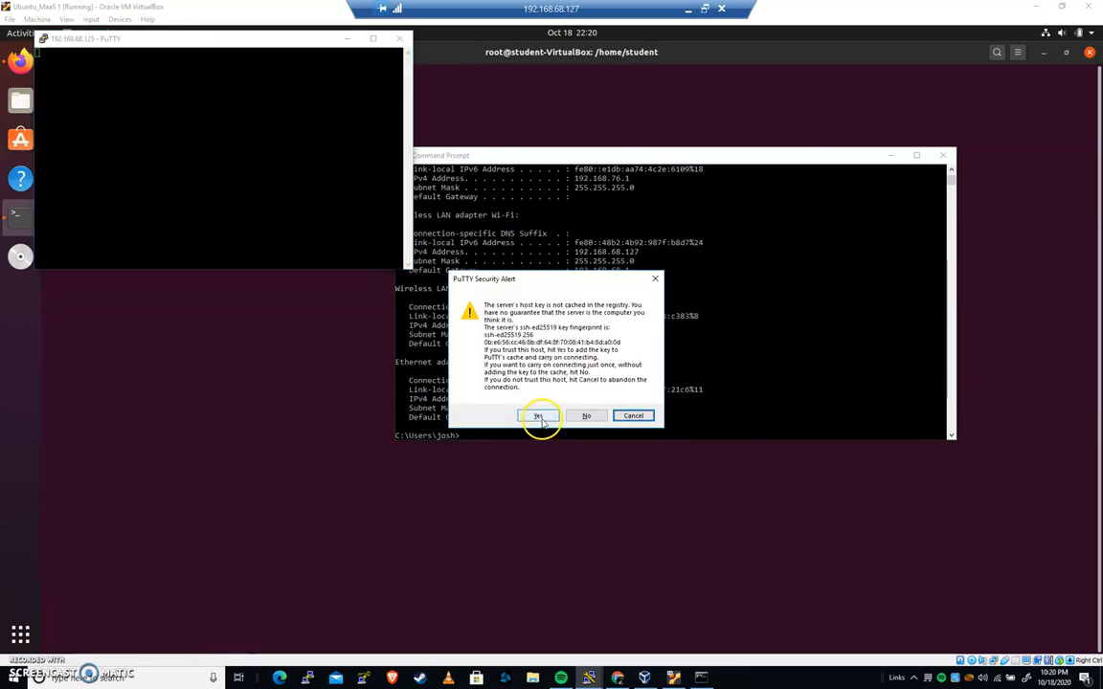
{"action": "left_click", "coordinate": [537, 416]}
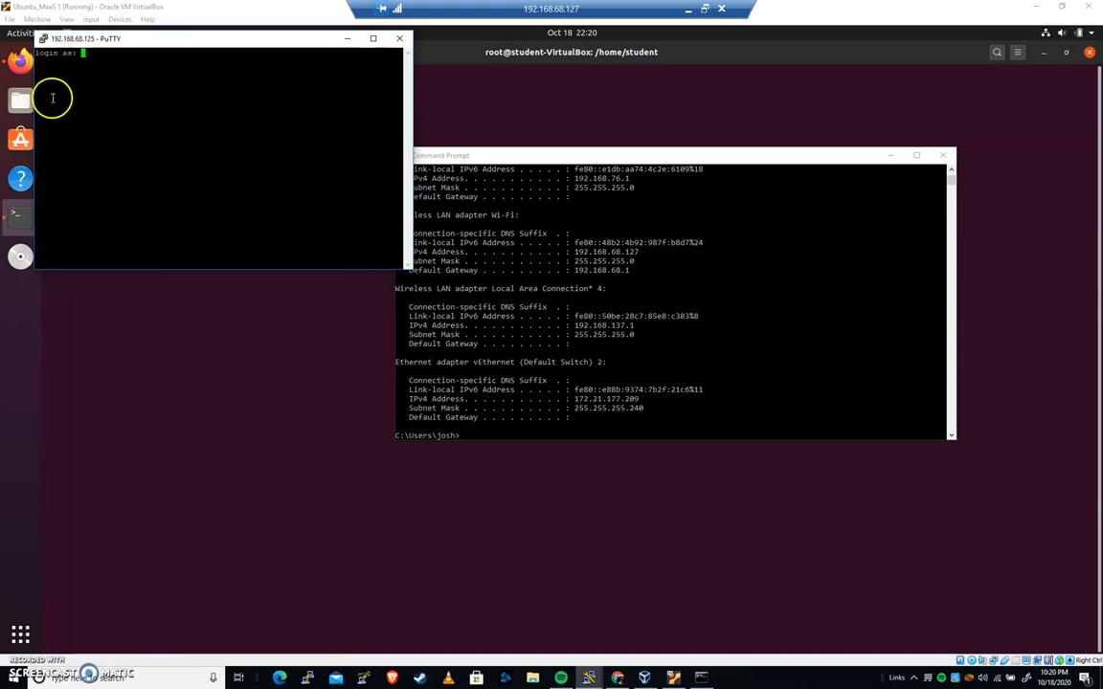
{"action": "left_click", "coordinate": [398, 41]}
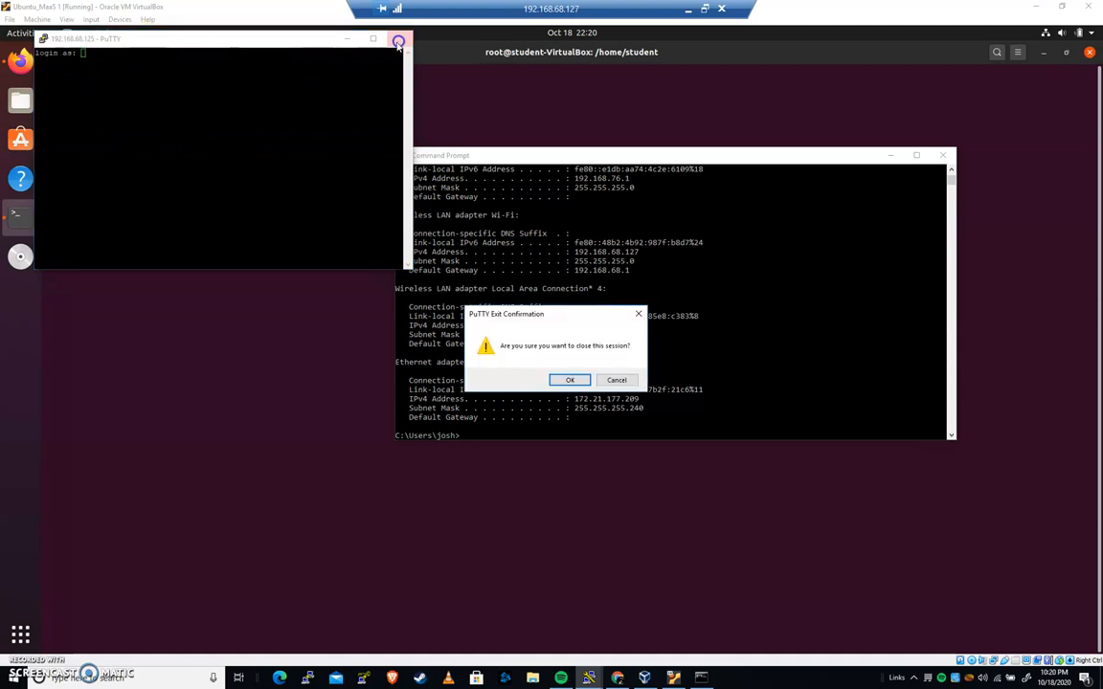
{"action": "left_click", "coordinate": [569, 380]}
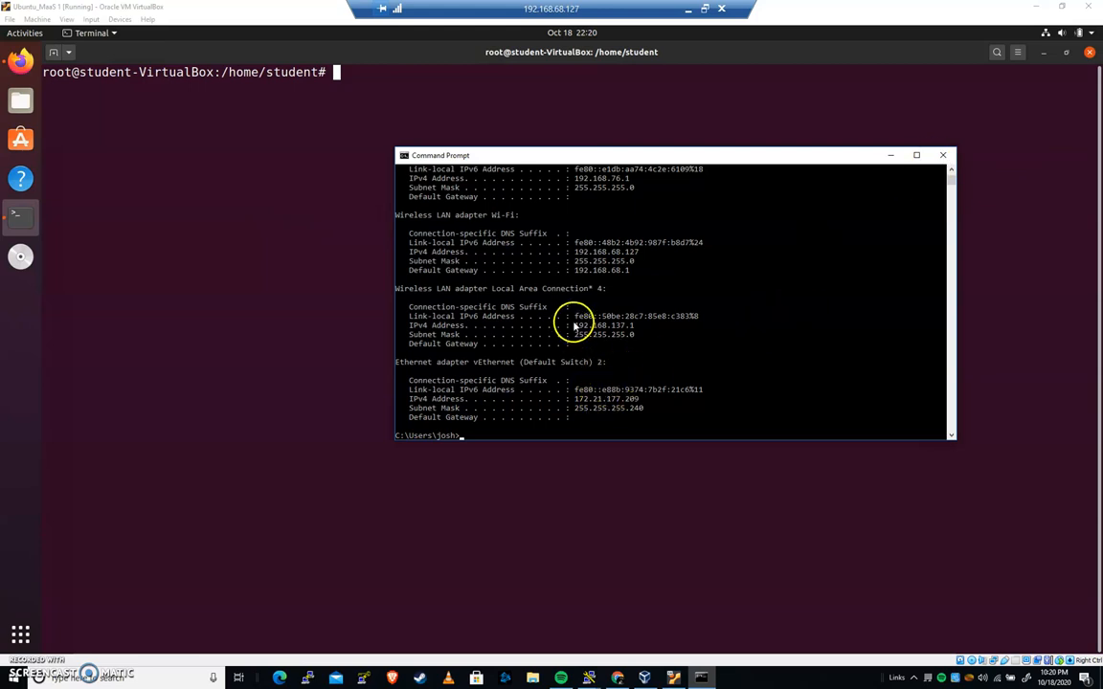
{"action": "left_click_drag", "start_coordinate": [575, 252], "coordinate": [639, 251]}
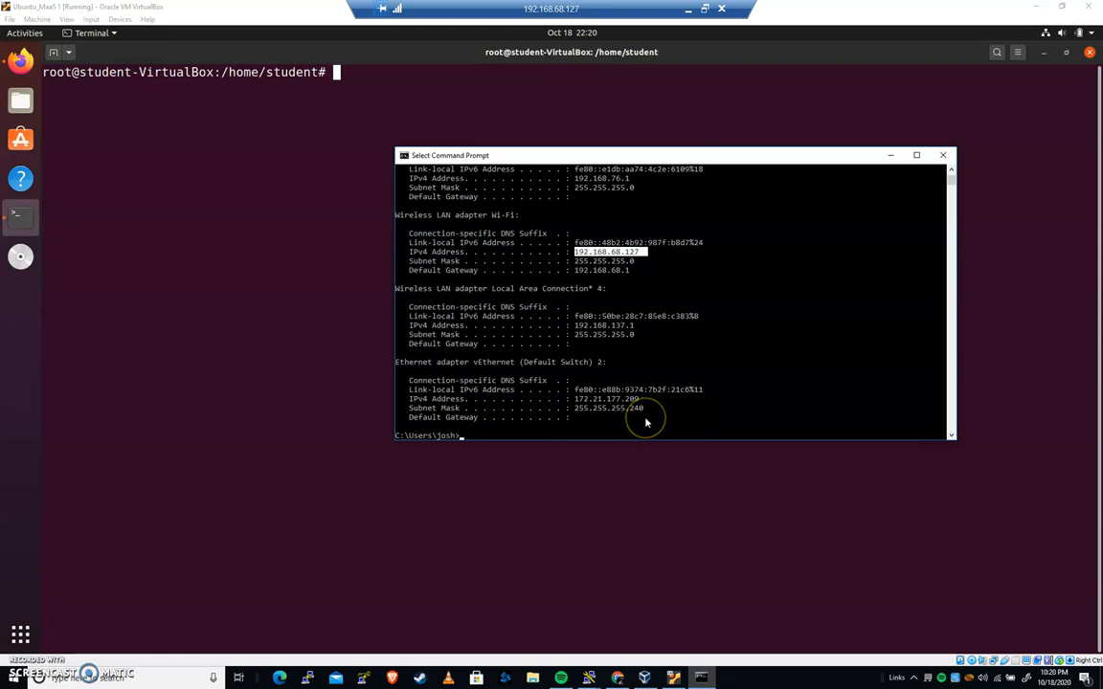
{"action": "left_click", "coordinate": [942, 155]}
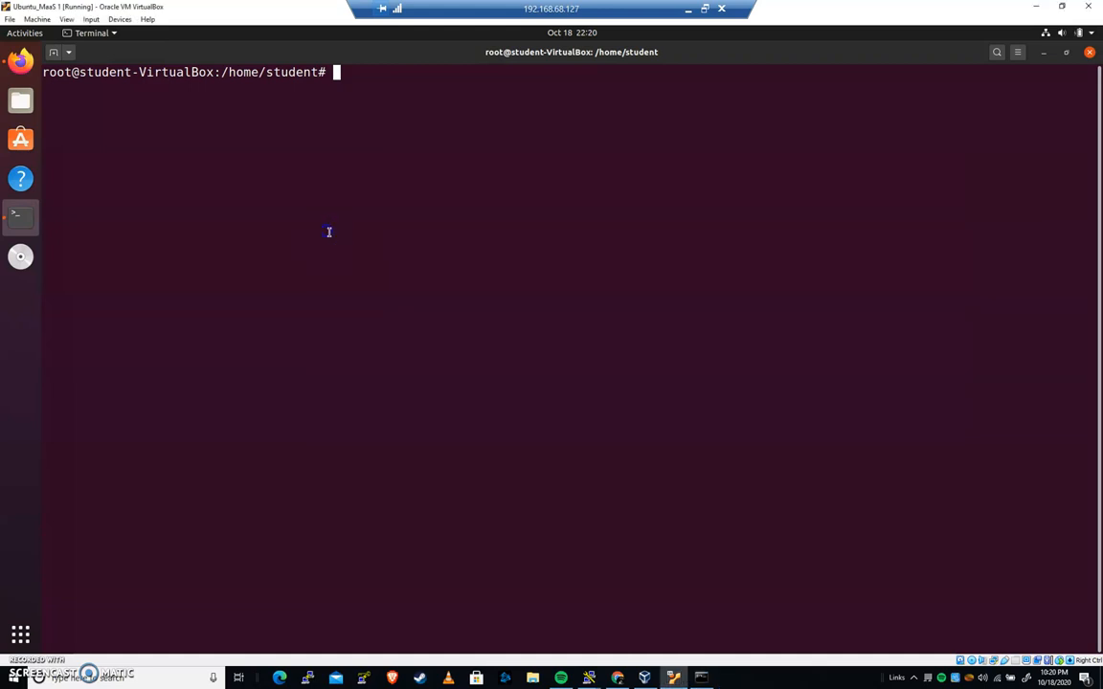
Step: Append an iptables INPUT rule dropping TCP port 22 traffic from 192.168.68.127
{"action": "type", "text": "ipta"}
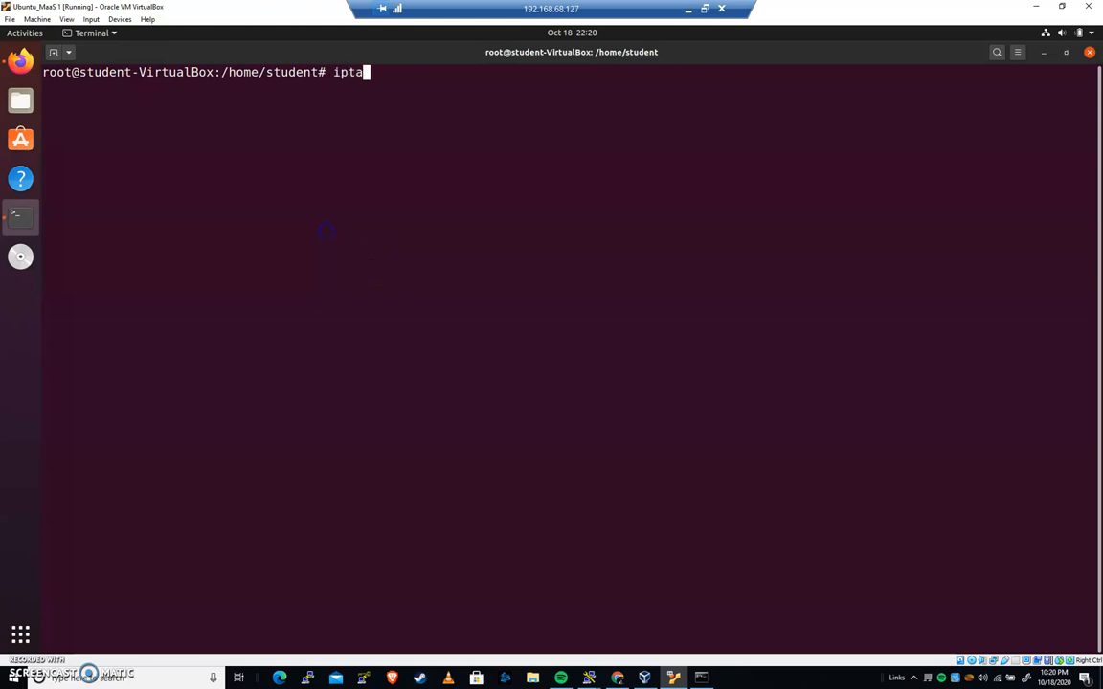
{"action": "type", "text": "bles -"}
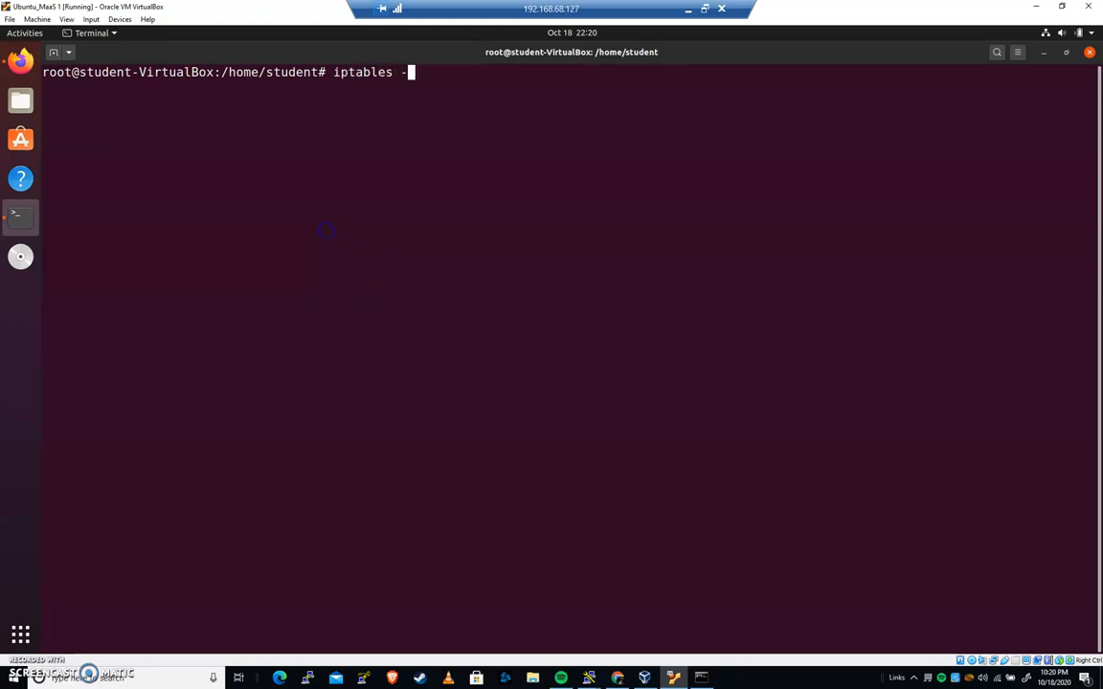
{"action": "type", "text": "A IN"}
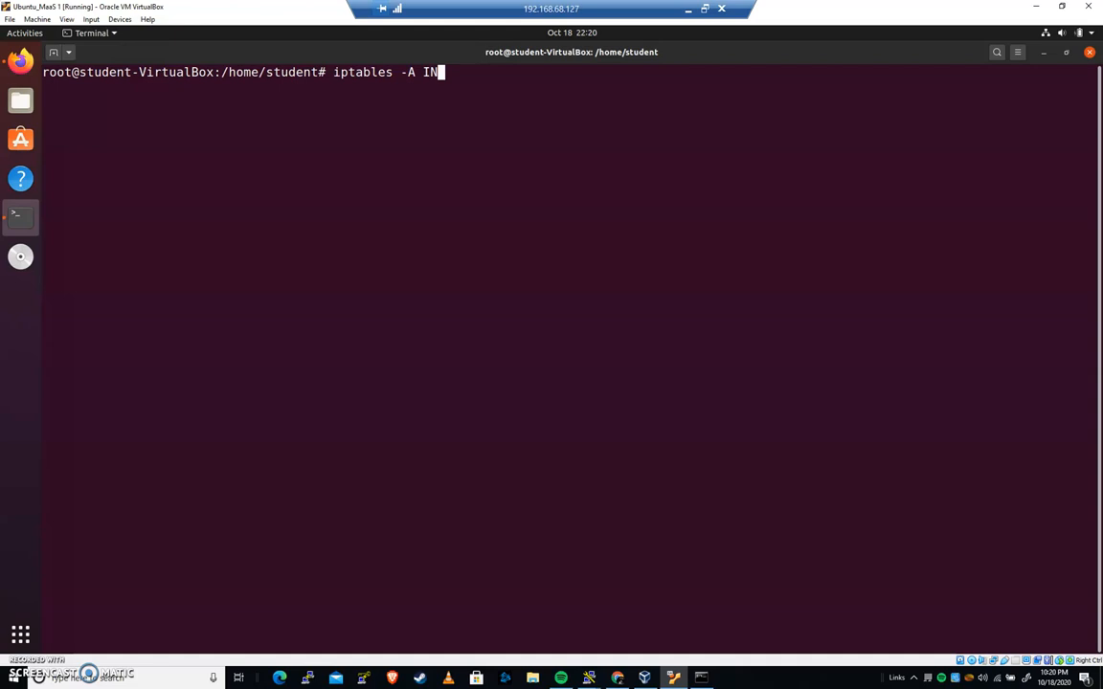
{"action": "type", "text": "PUT"}
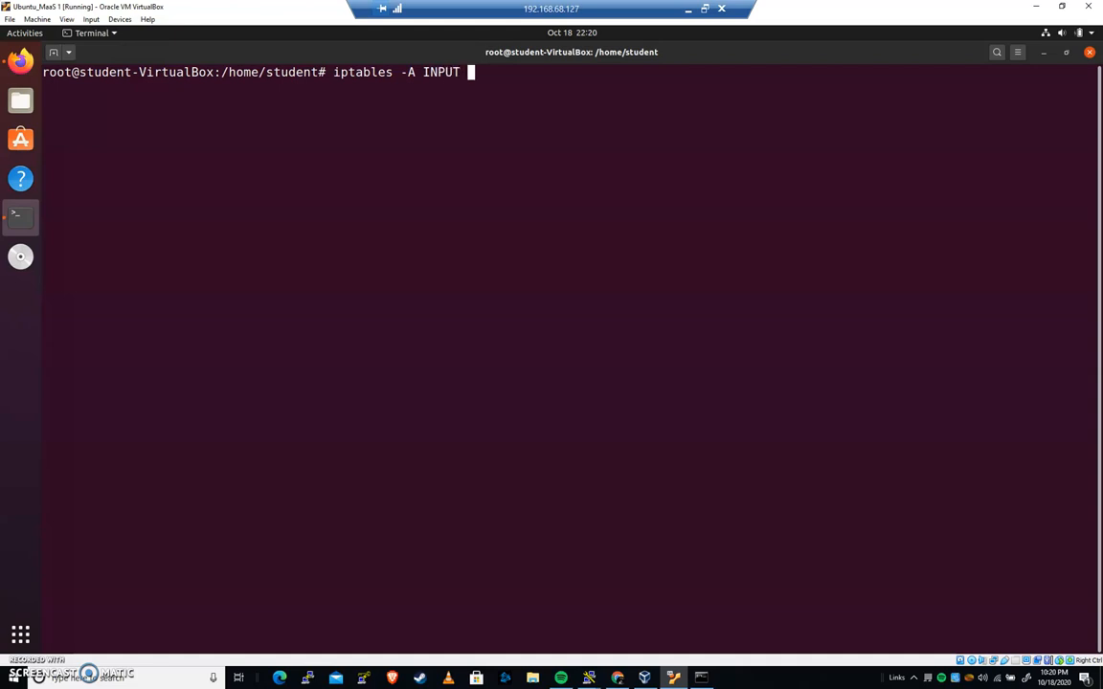
{"action": "type", "text": "-p"}
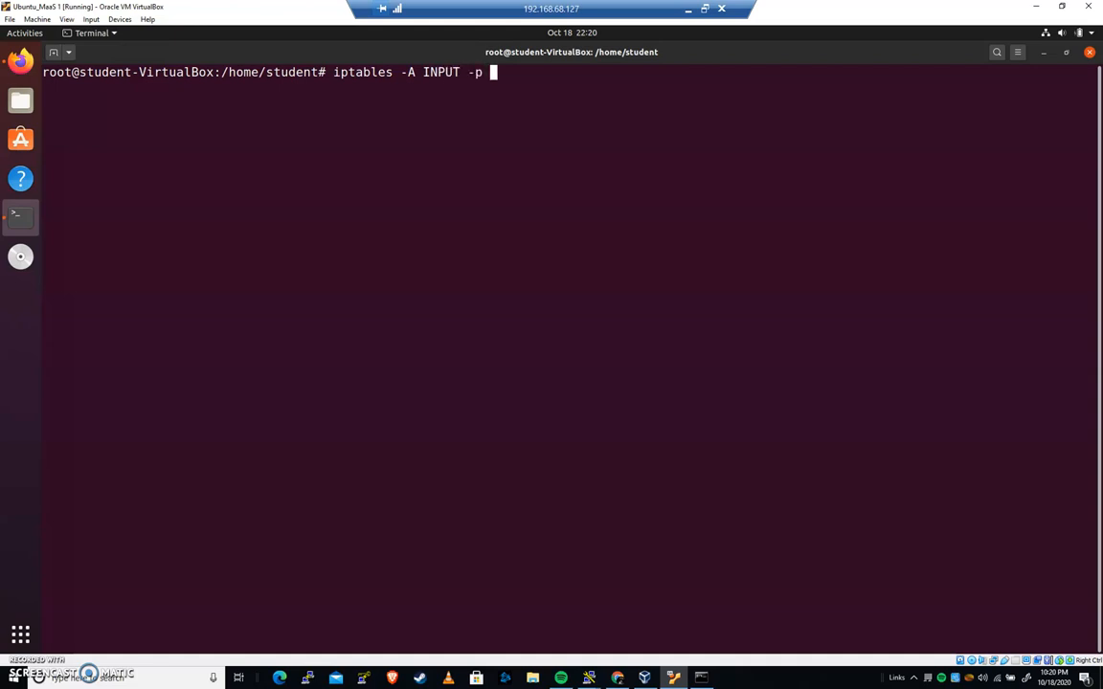
{"action": "type", "text": "tcp"}
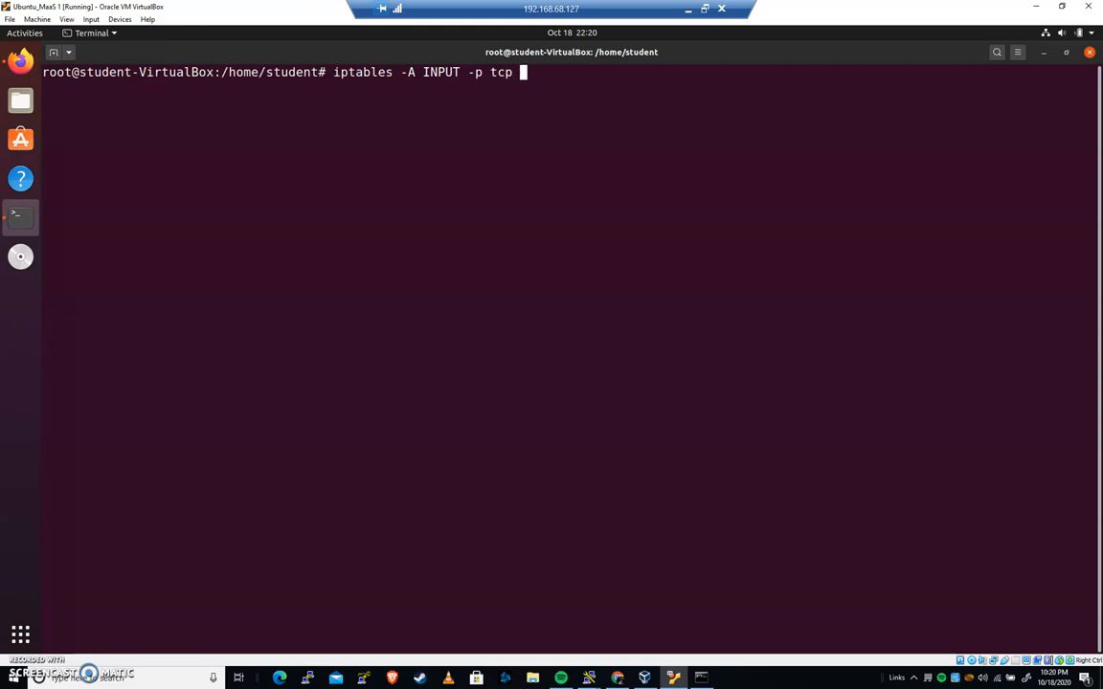
{"action": "type", "text": "-s"}
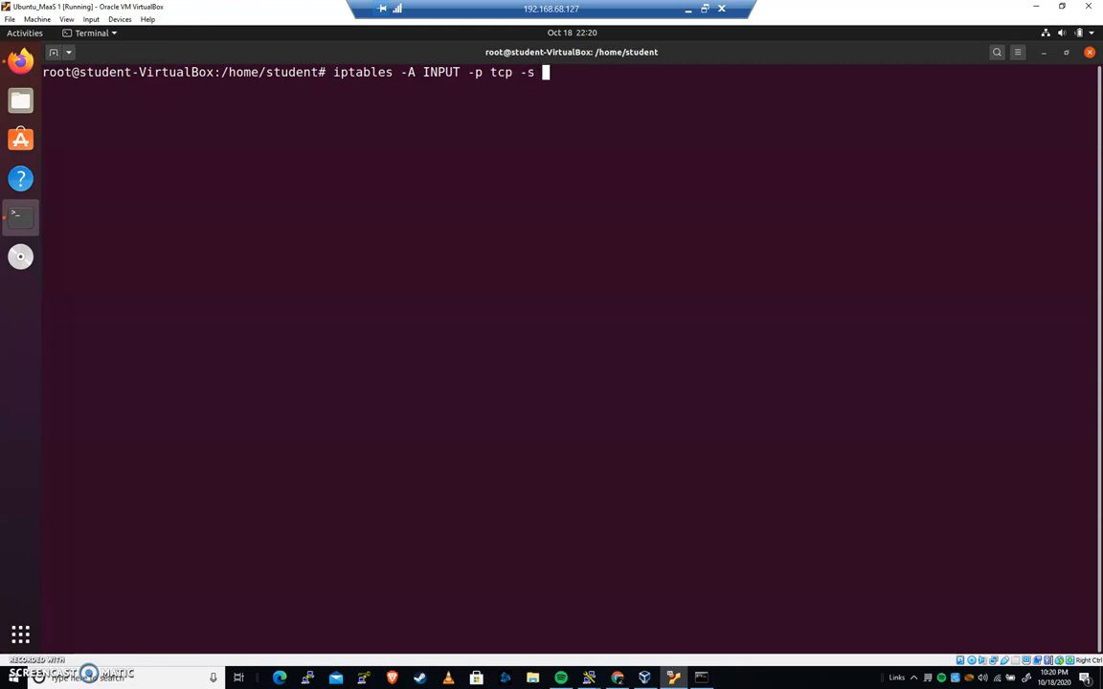
{"action": "type", "text": "192.168.68"}
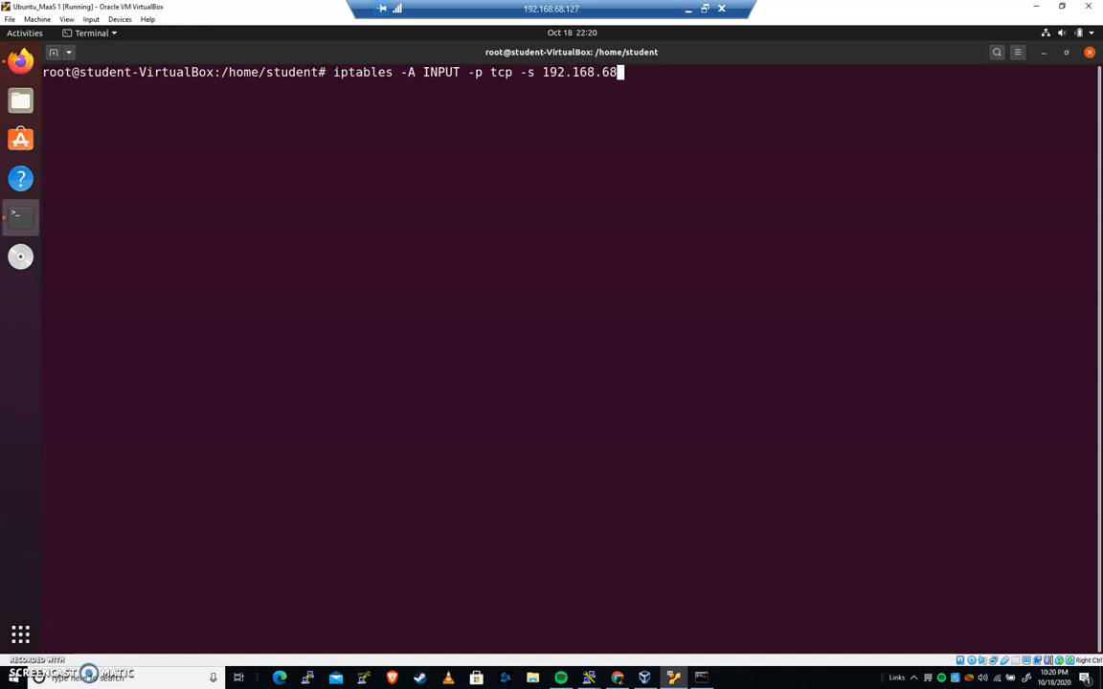
{"action": "type", "text": ".127"}
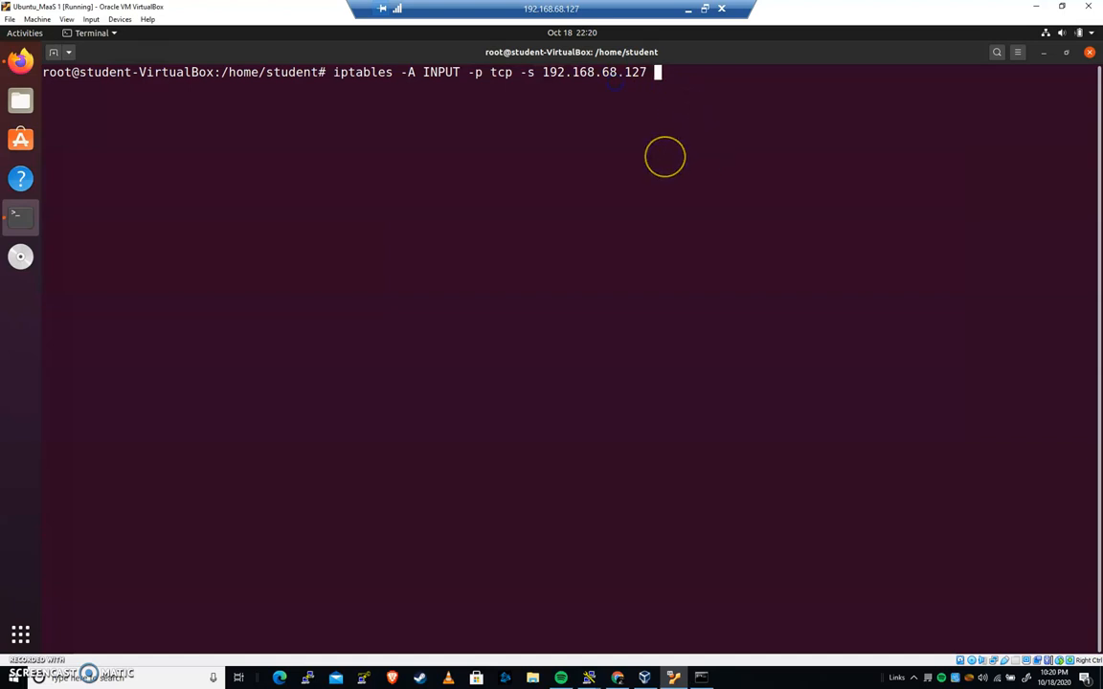
{"action": "type", "text": "--dport"}
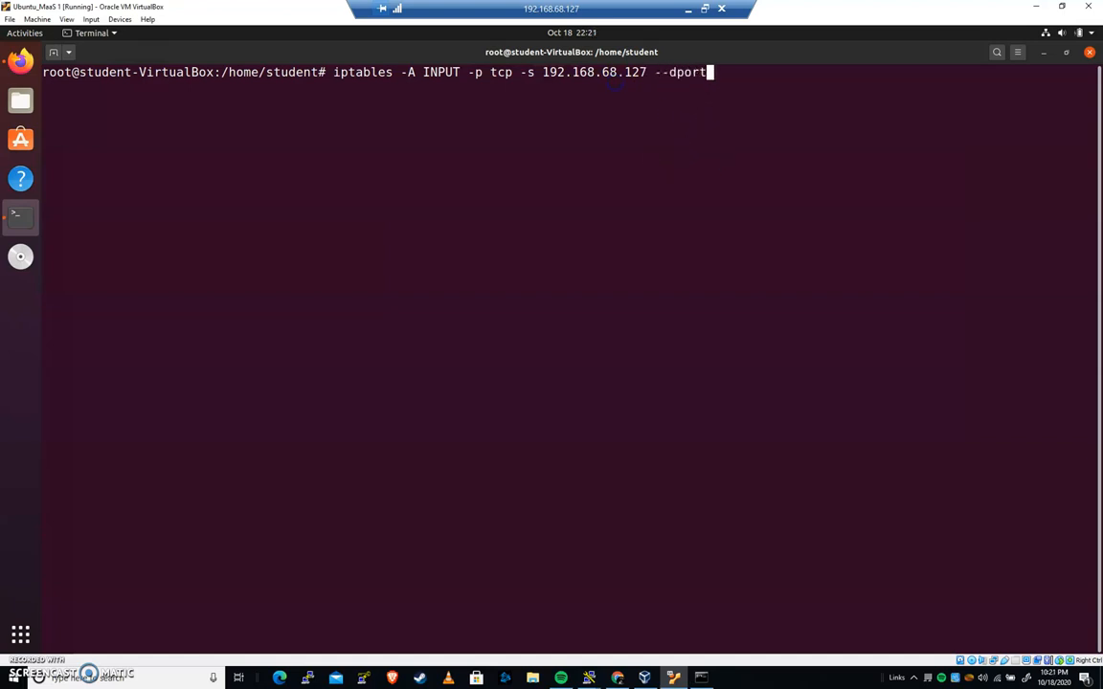
{"action": "type", "text": "22"}
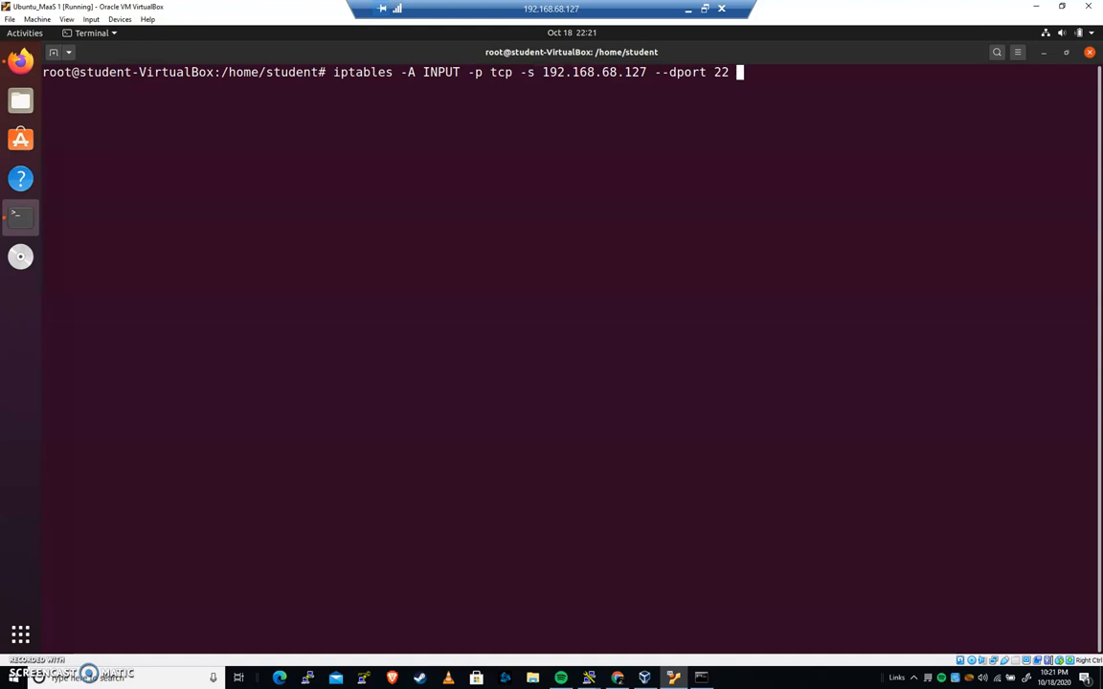
{"action": "type", "text": "-"}
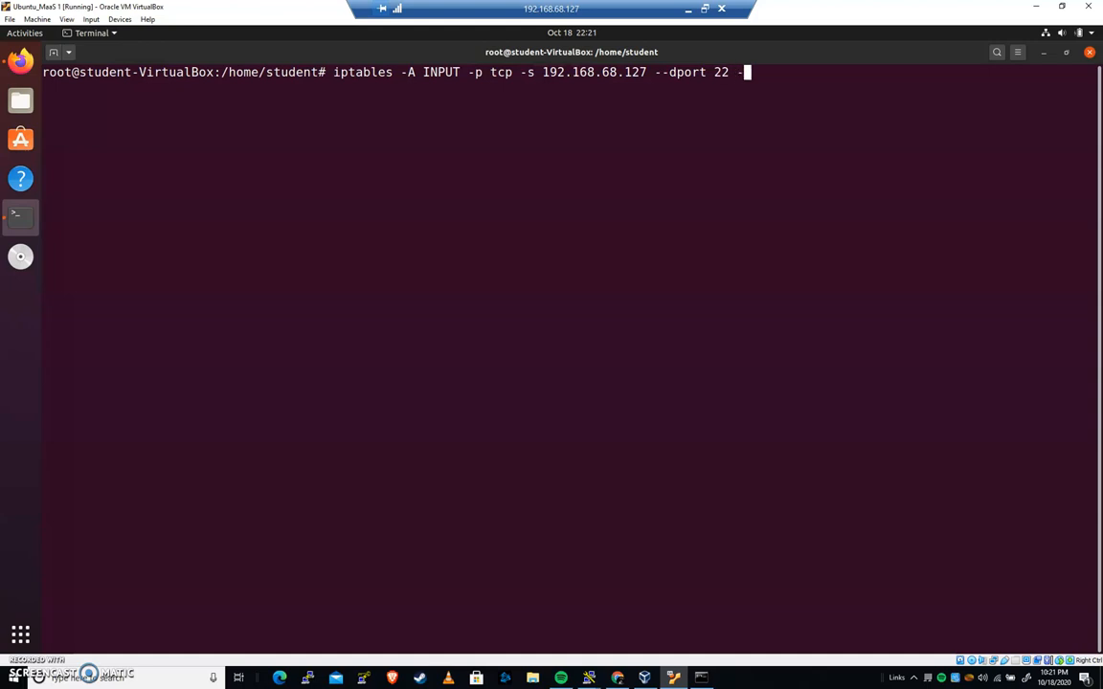
{"action": "type", "text": "j DROP"}
{"action": "type", "text": "iptables -"}
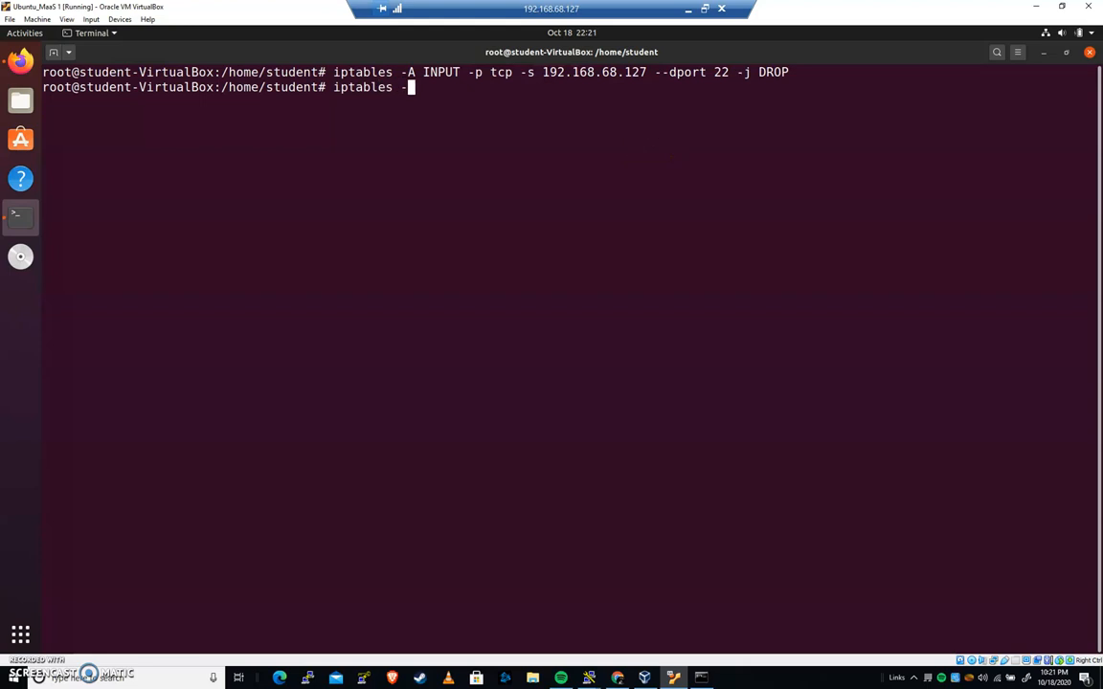
Step: List the firewall chains verbosely with iptables -L -v to see the DROP rule
{"action": "type", "text": "L -v"}
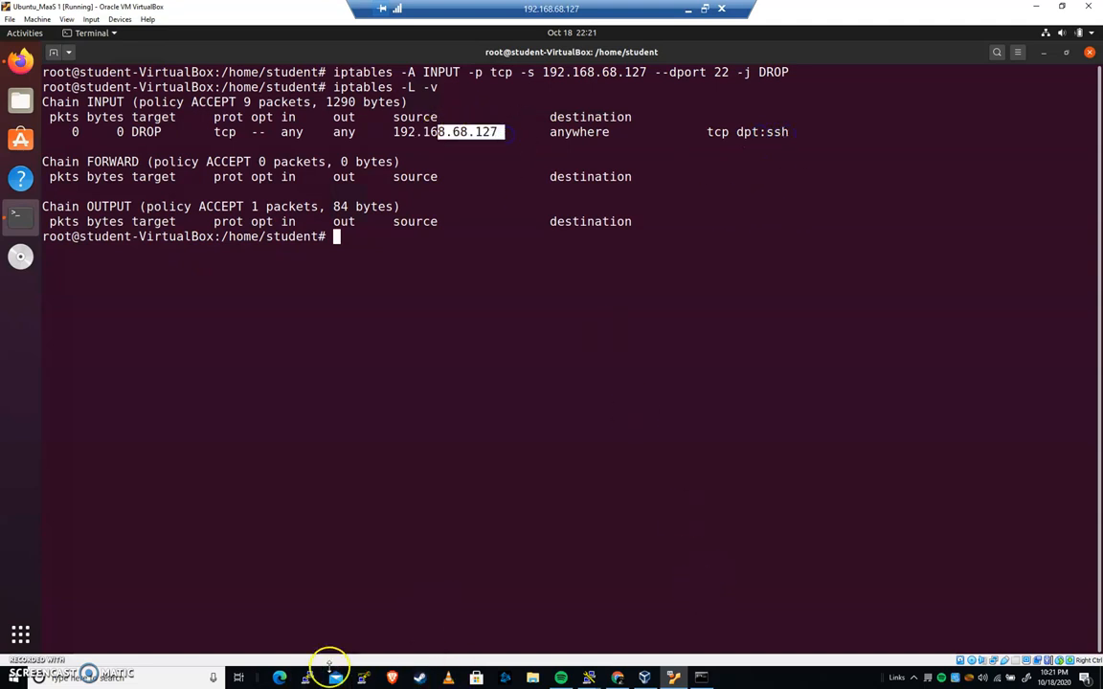
{"action": "mouse_move", "coordinate": [195, 677]}
{"action": "type", "text": "put"}
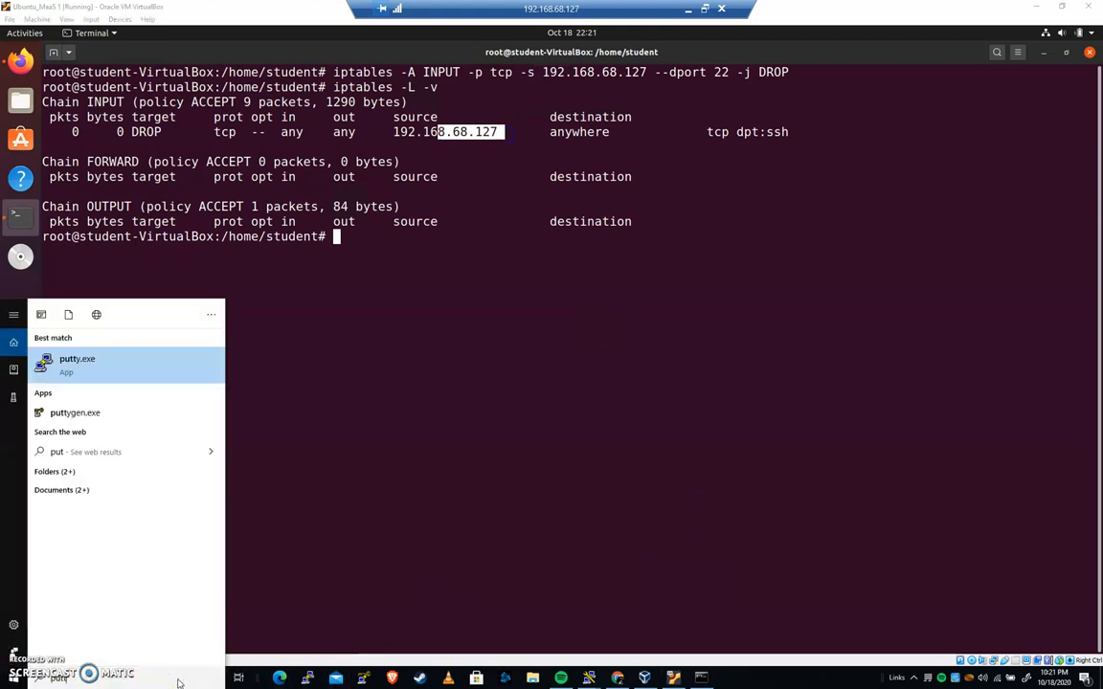
Step: Attempt a PuTTY SSH connection to 192.168.68.125, then close the unresponsive blank window
{"action": "left_click", "coordinate": [76, 365]}
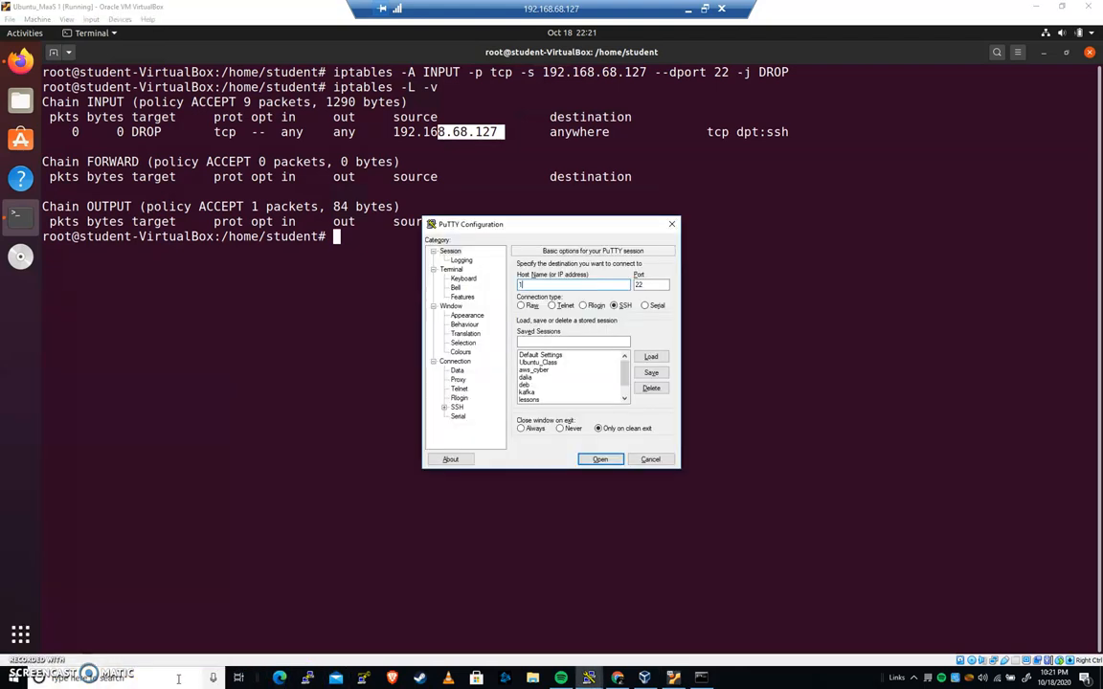
{"action": "type", "text": "192.168.68.125"}
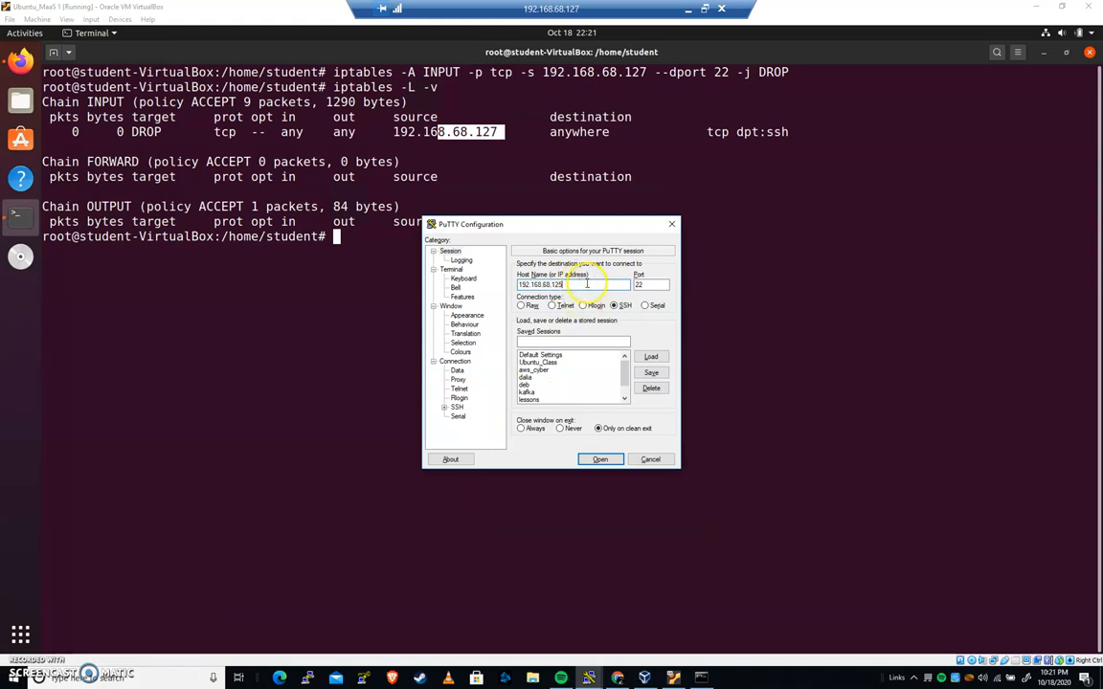
{"action": "left_click", "coordinate": [650, 458]}
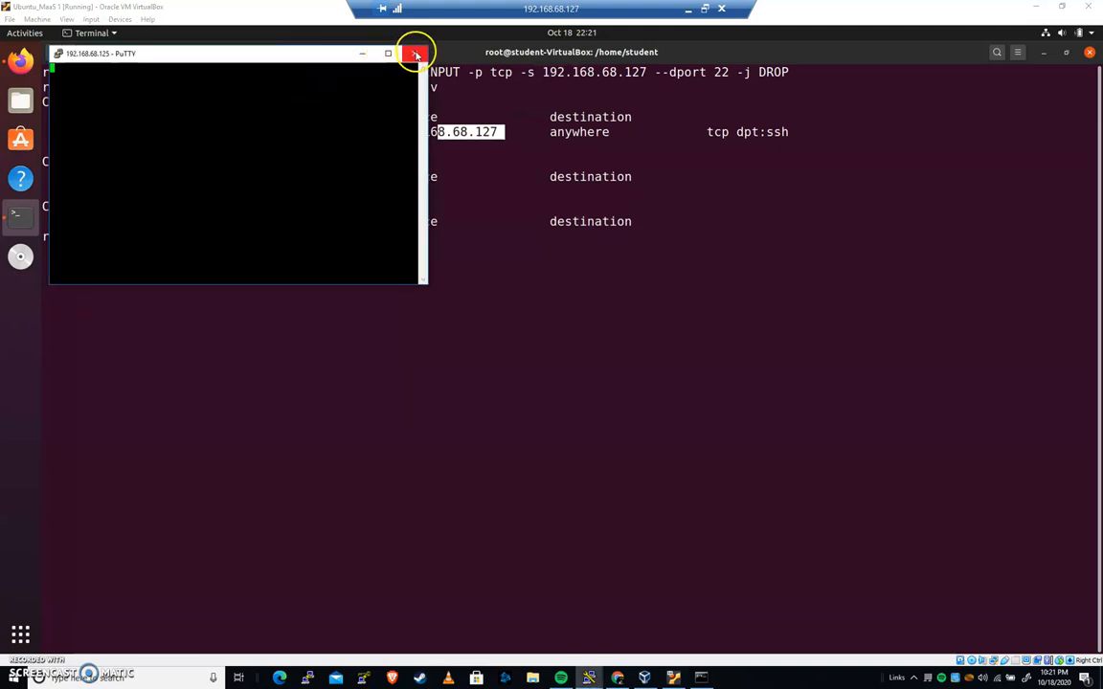
{"action": "left_click", "coordinate": [412, 55]}
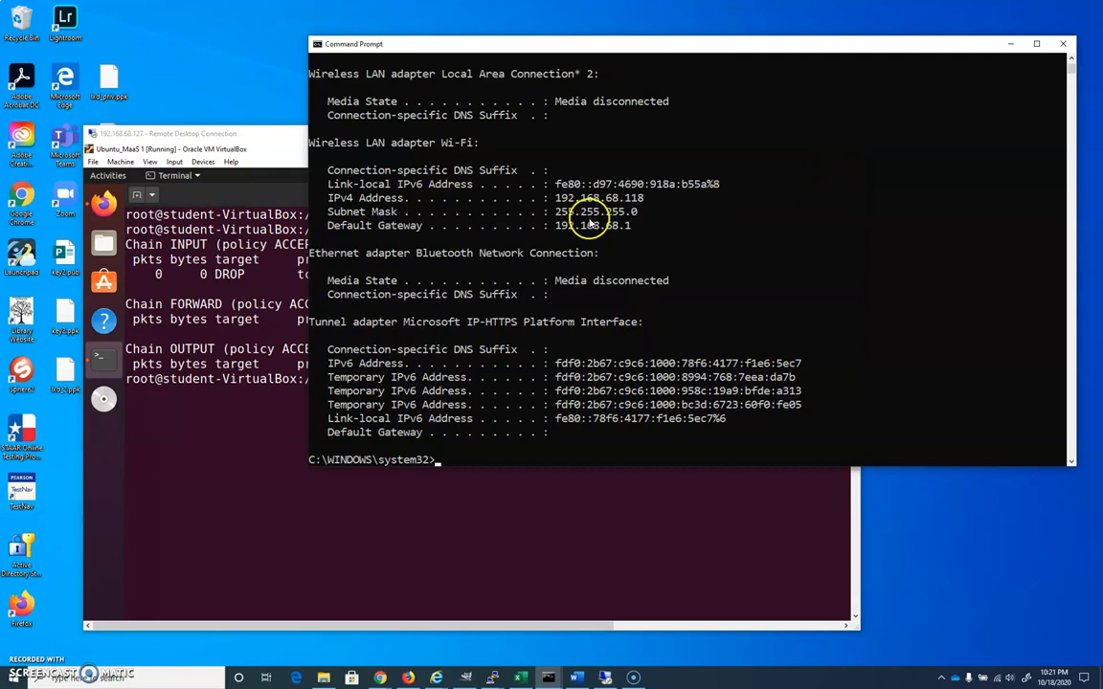
{"action": "mouse_move", "coordinate": [565, 197]}
{"action": "type", "text": "192.168"}
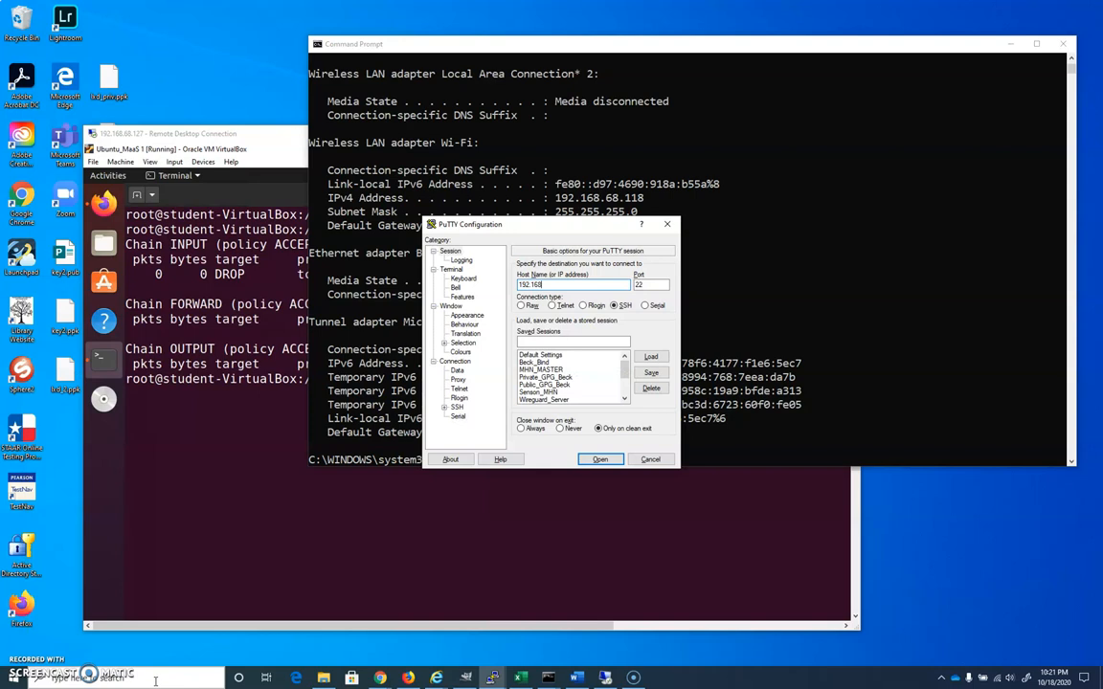
Step: Connect to 192.168.68.125, accept the host key, close at the login prompt
{"action": "left_click", "coordinate": [600, 460]}
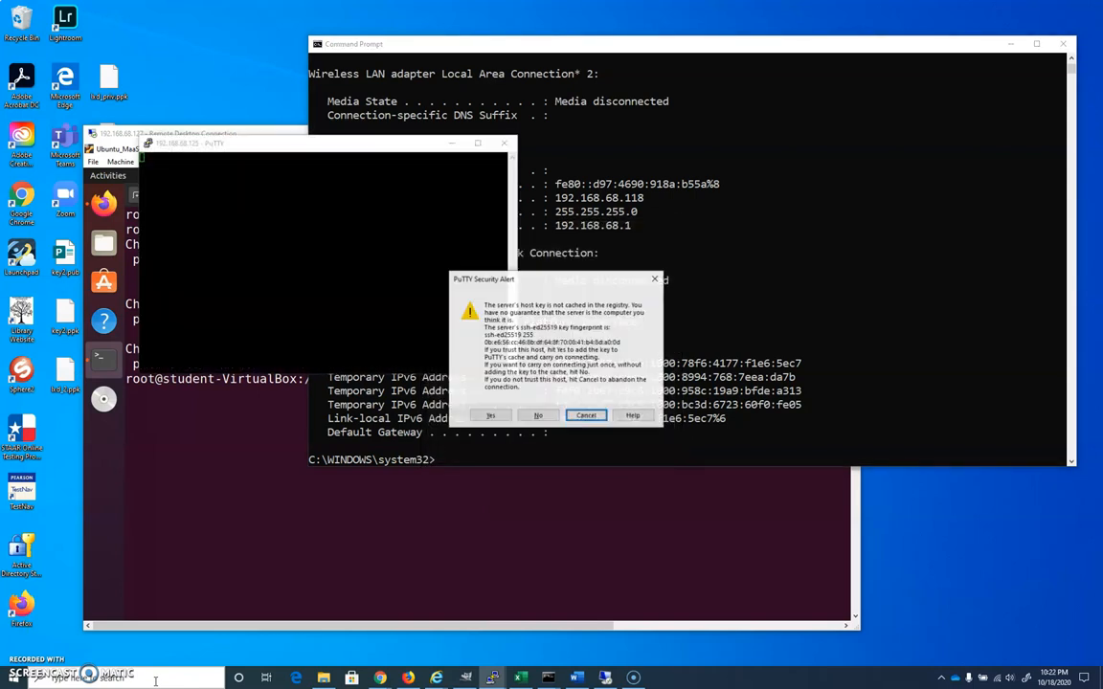
{"action": "left_click", "coordinate": [490, 415]}
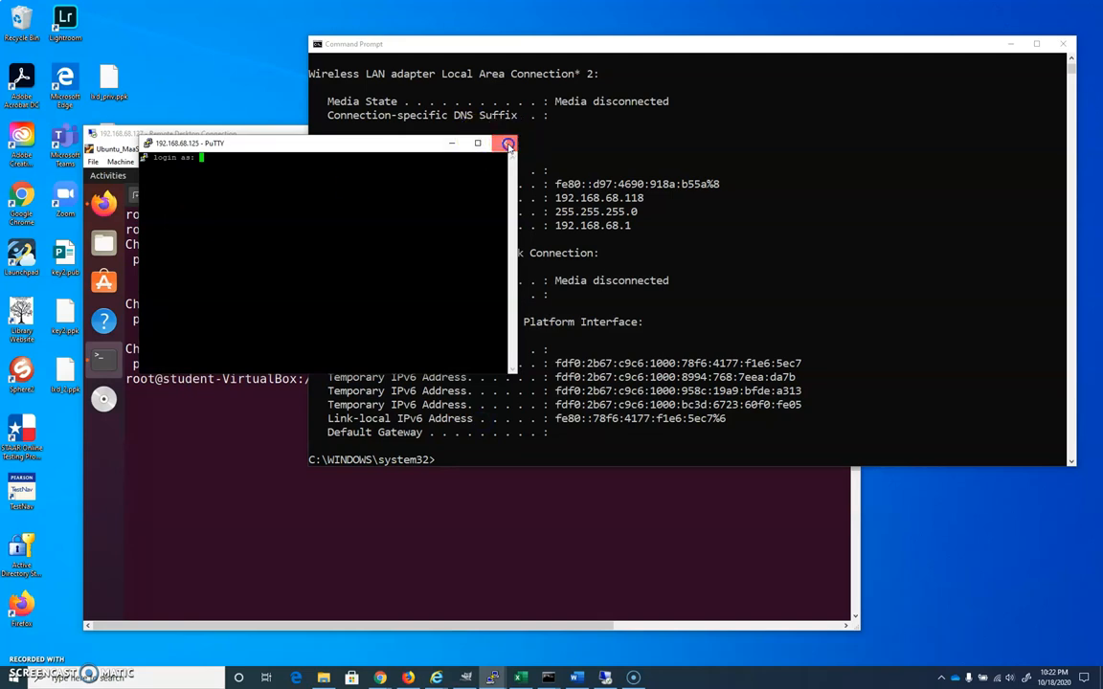
{"action": "left_click", "coordinate": [507, 144]}
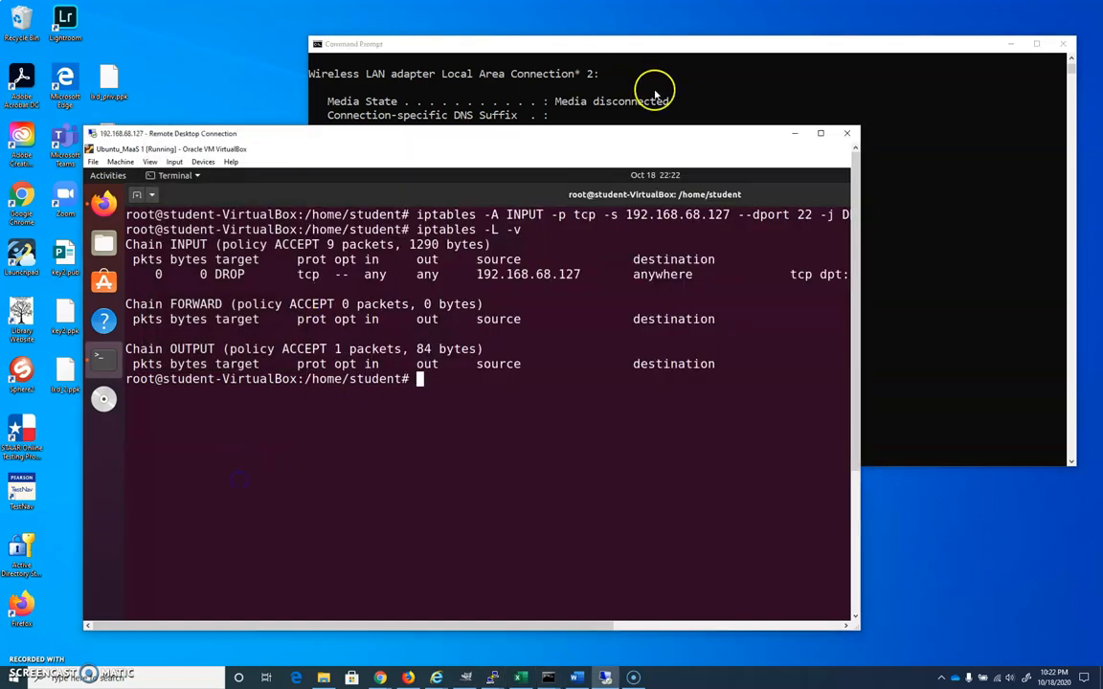
{"action": "left_click", "coordinate": [820, 134]}
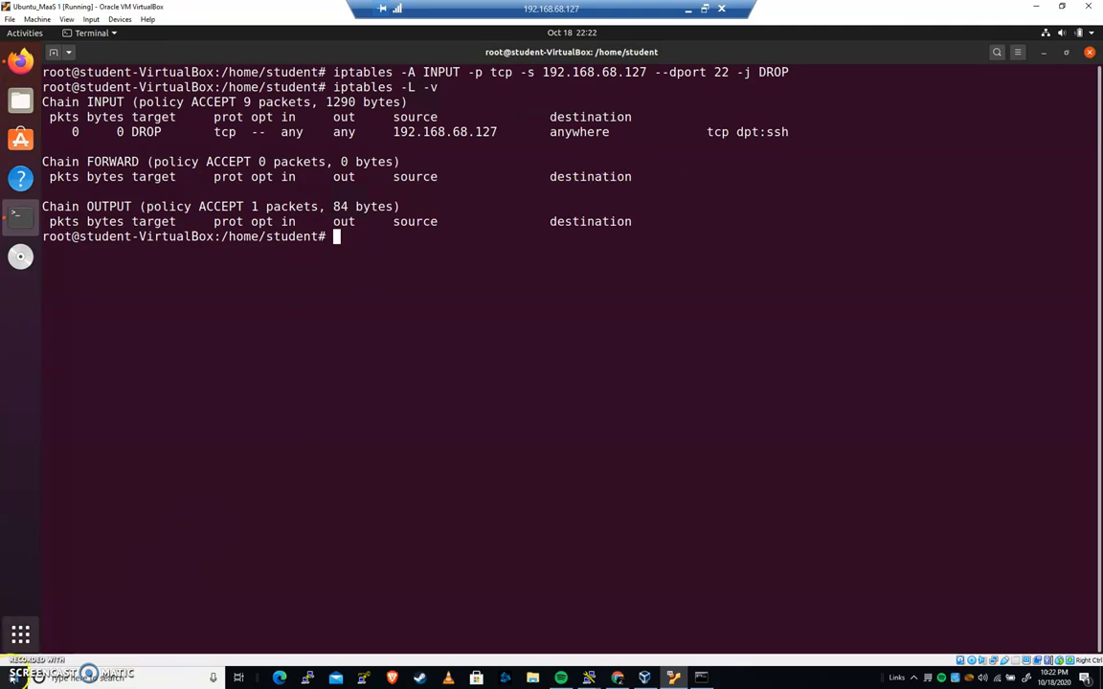
{"action": "mouse_move", "coordinate": [453, 409]}
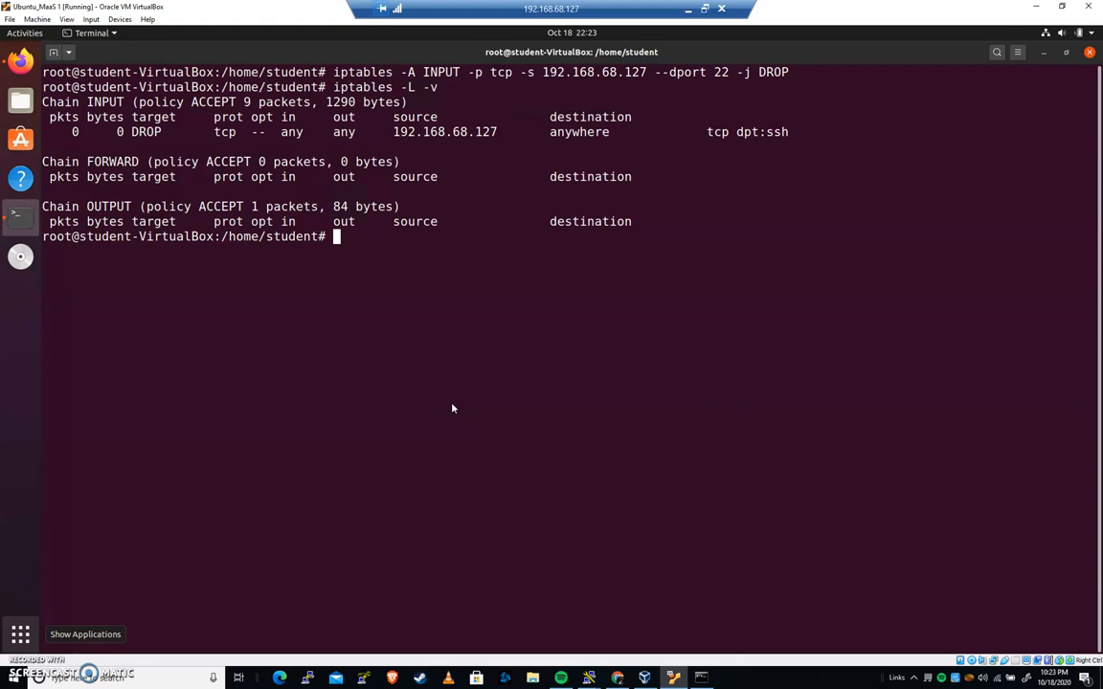
{"action": "type", "text": "apt"}
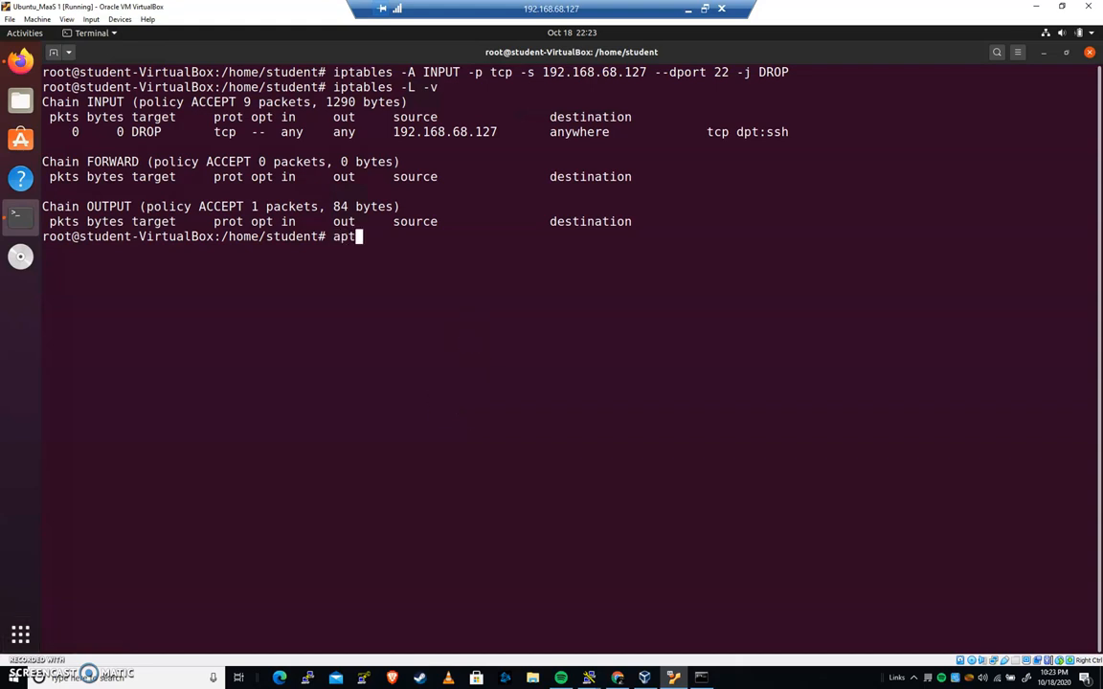
{"action": "type", "text": "install fail2ba"}
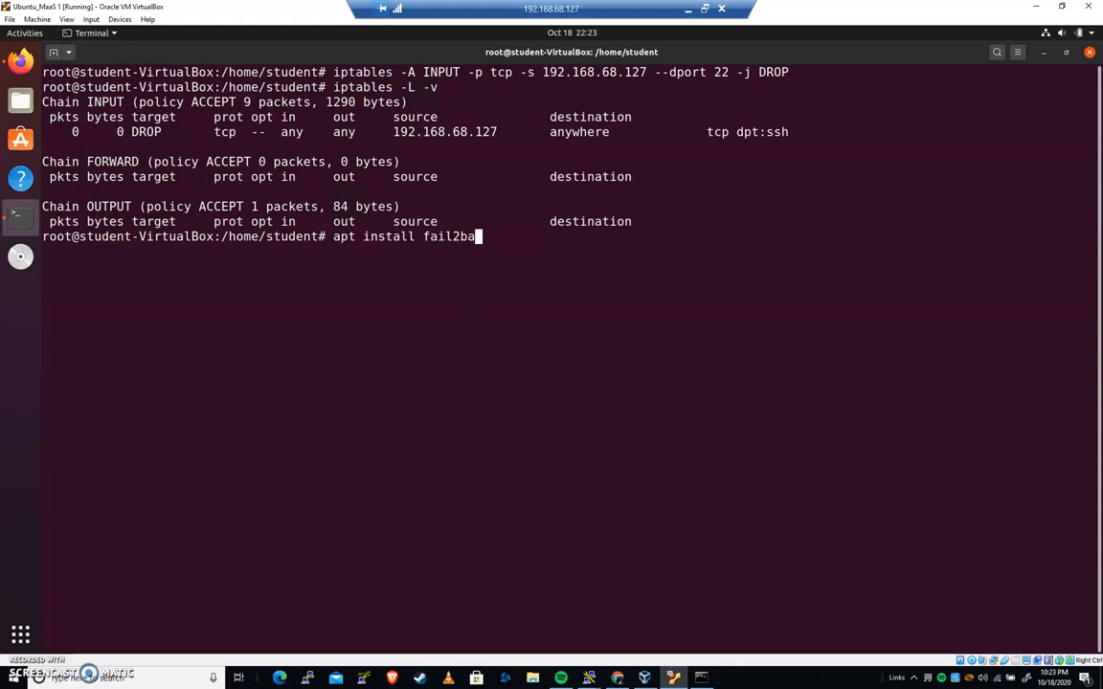
{"action": "type", "text": "n"}
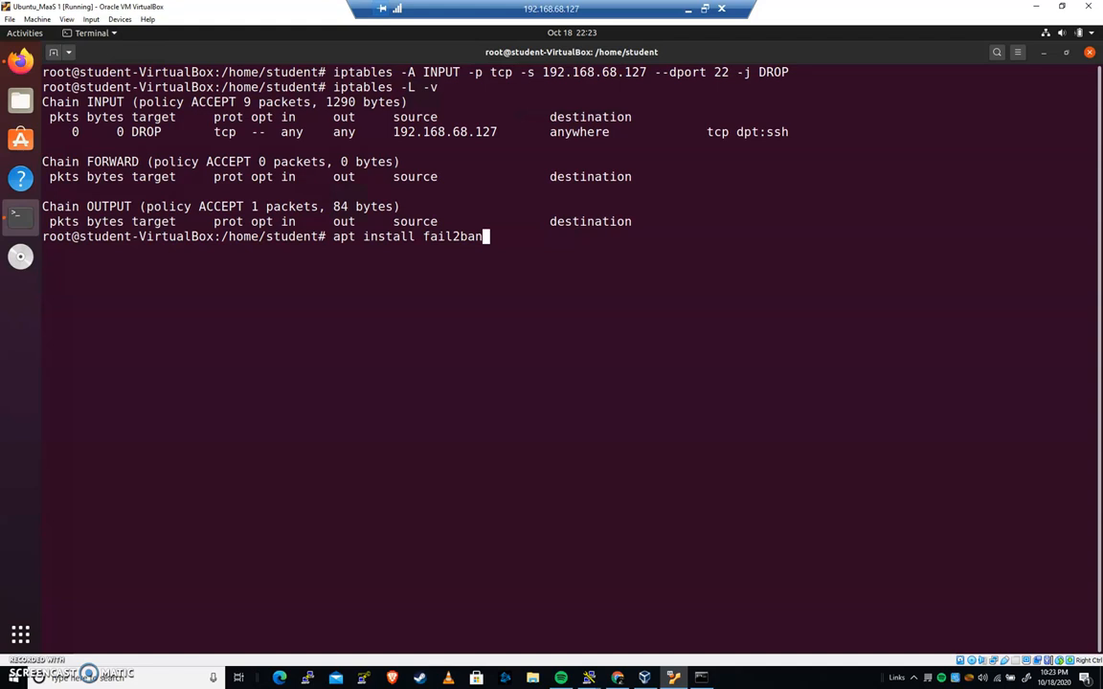
{"action": "mouse_move", "coordinate": [513, 398]}
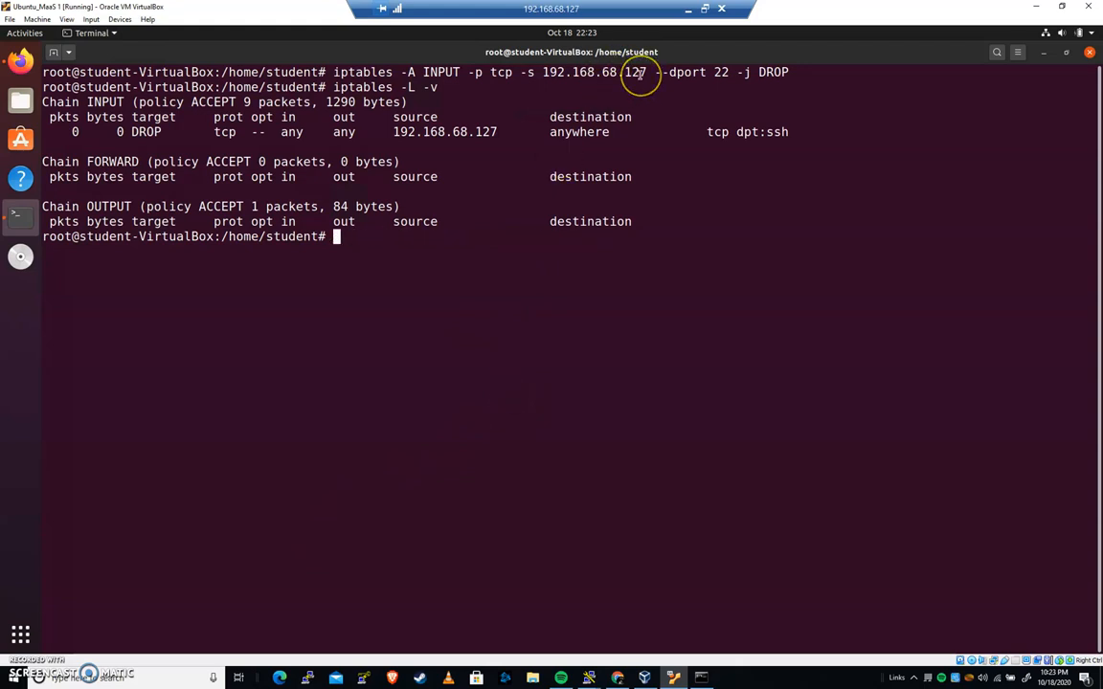
{"action": "mouse_move", "coordinate": [640, 132]}
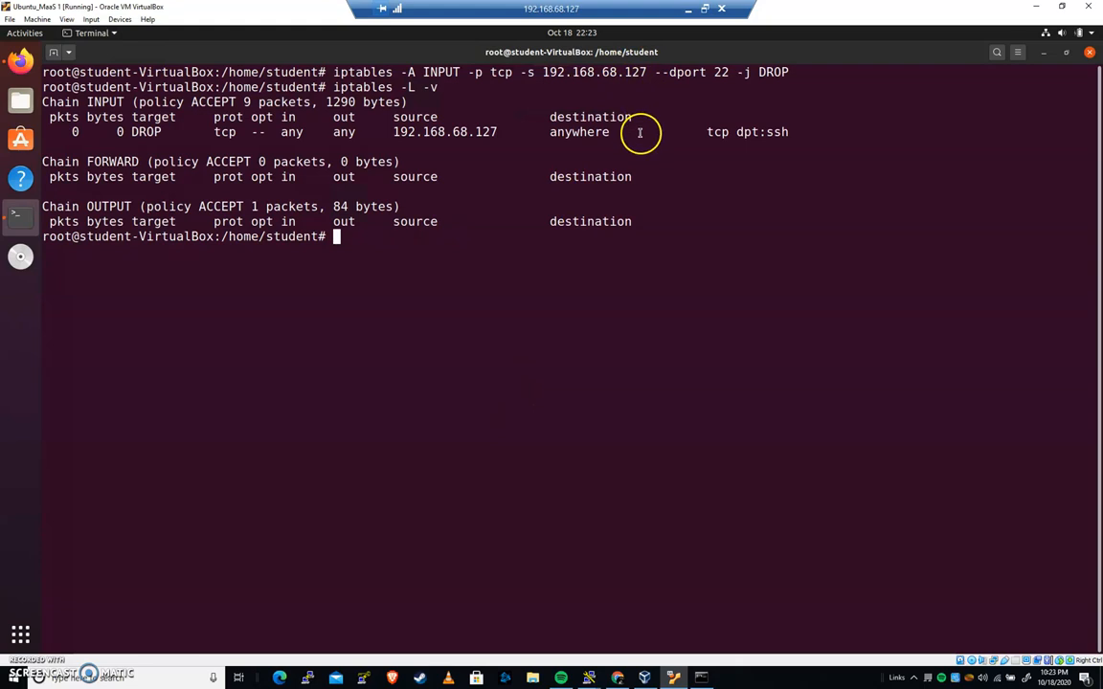
{"action": "mouse_move", "coordinate": [630, 132]}
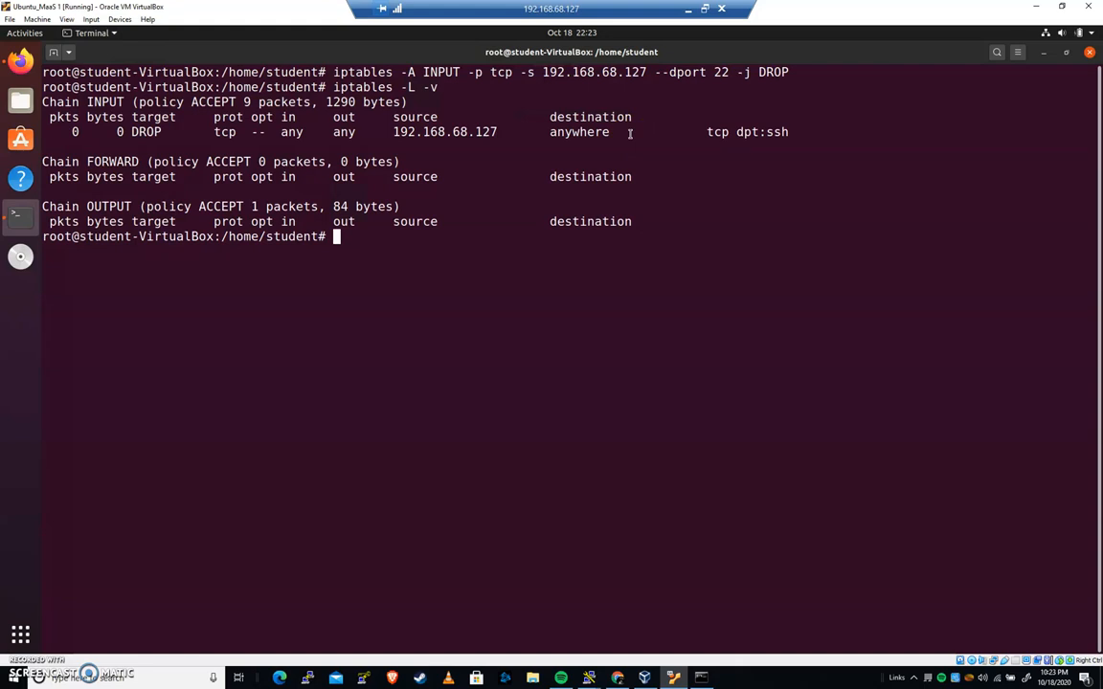
{"action": "mouse_move", "coordinate": [703, 282]}
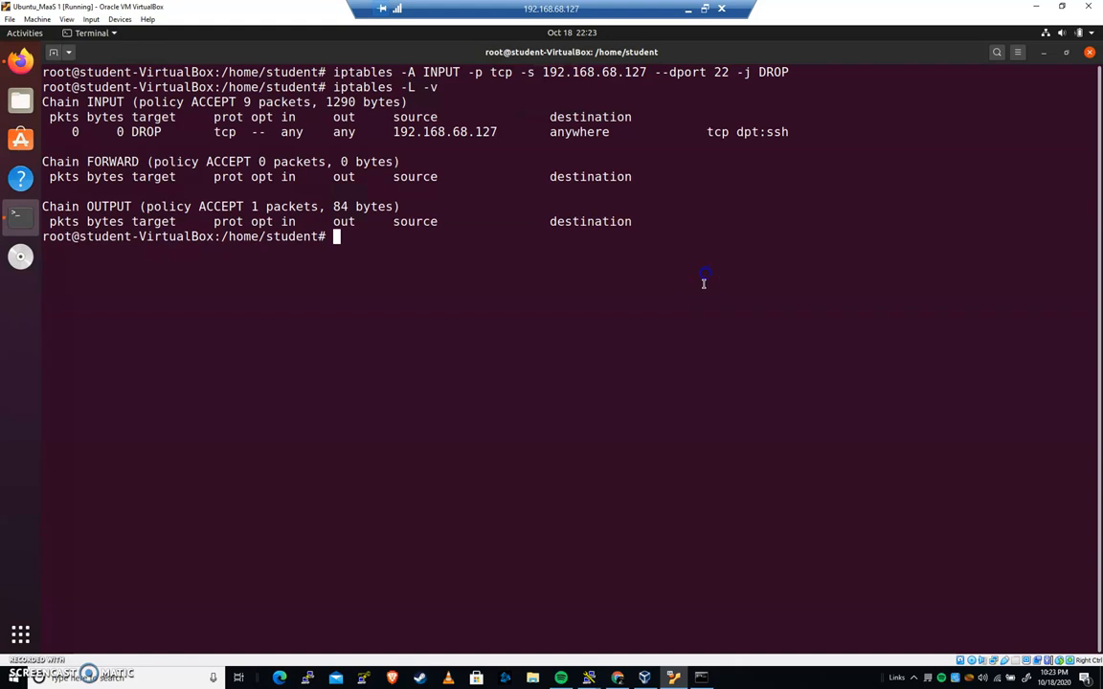
Step: Flush all iptables rules with -F and list the empty chains with -L -v
{"action": "type", "text": "iptables"}
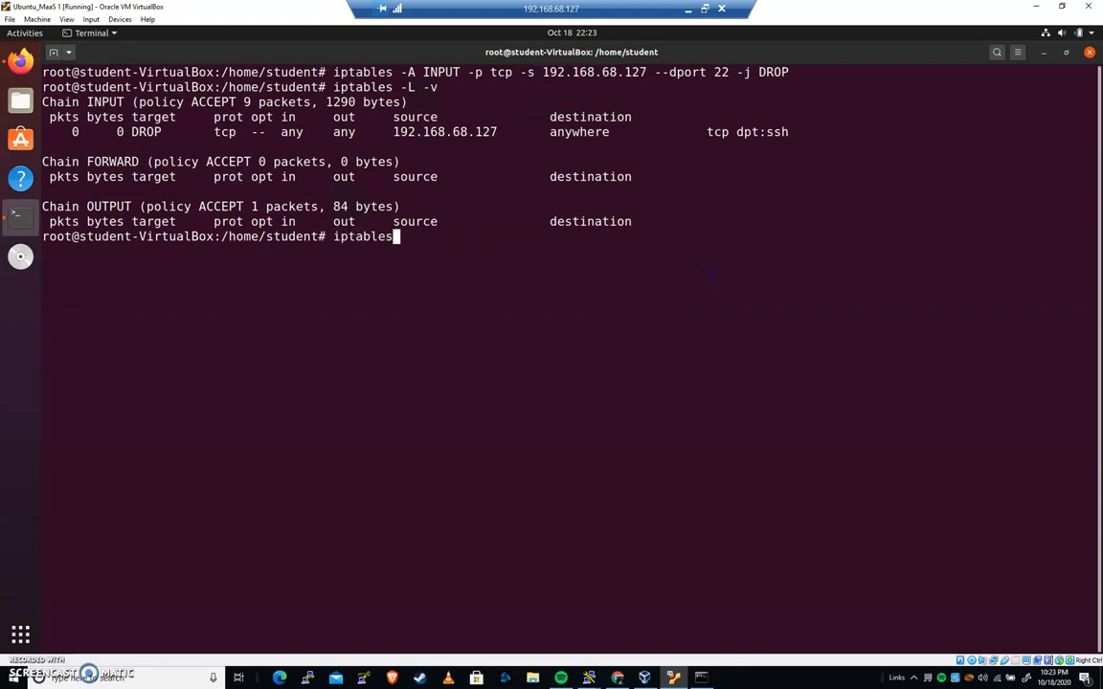
{"action": "type", "text": "-F"}
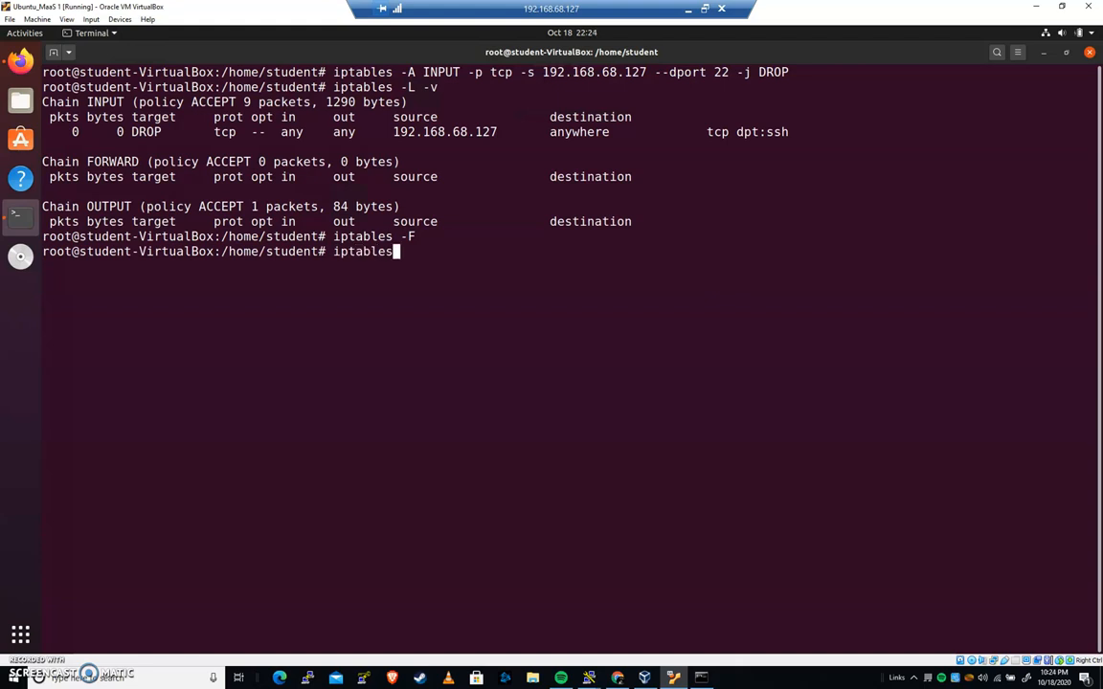
{"action": "type", "text": "-L -v"}
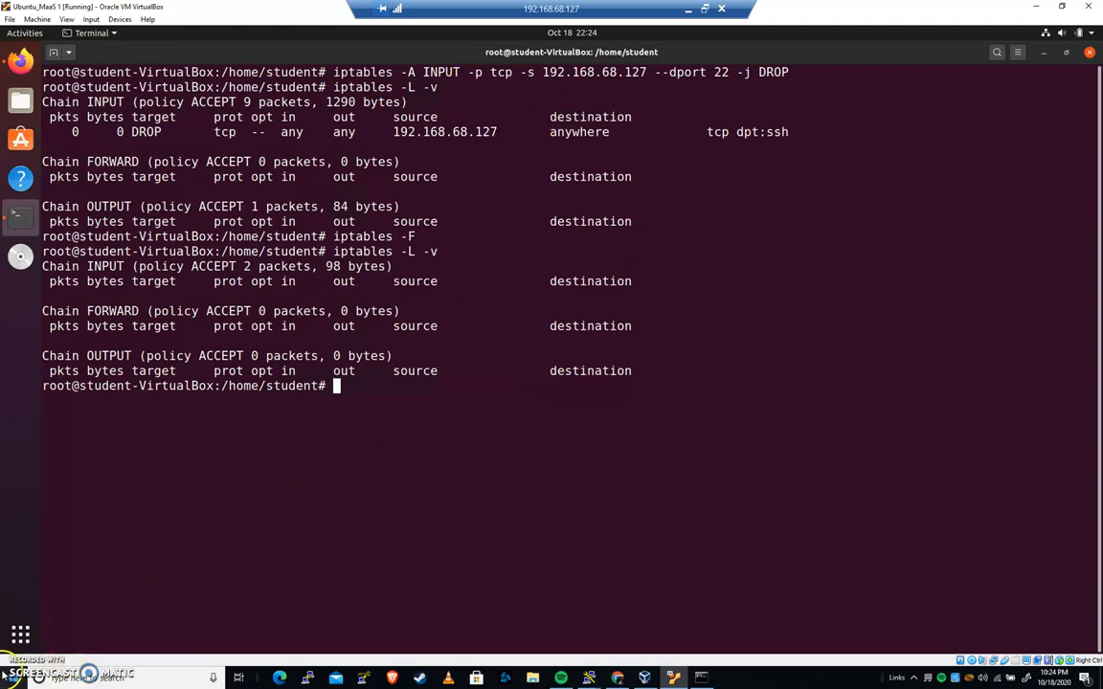
Step: Type the rule dropping new port 22 connections after hitcount 4 within 60 seconds
{"action": "type", "text": "iptables -A INPUT -p tcp -m state --state NEW -m recent --update --seconds 60 --hitcount 4 --dport 22 -j DROP"}
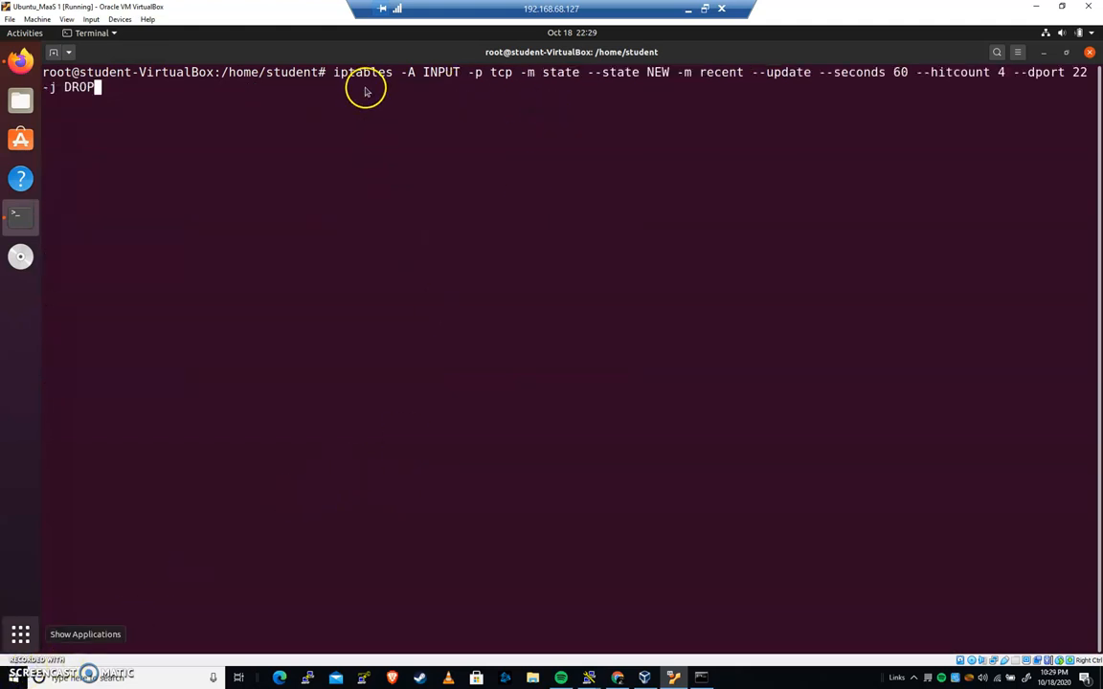
{"action": "mouse_move", "coordinate": [475, 86]}
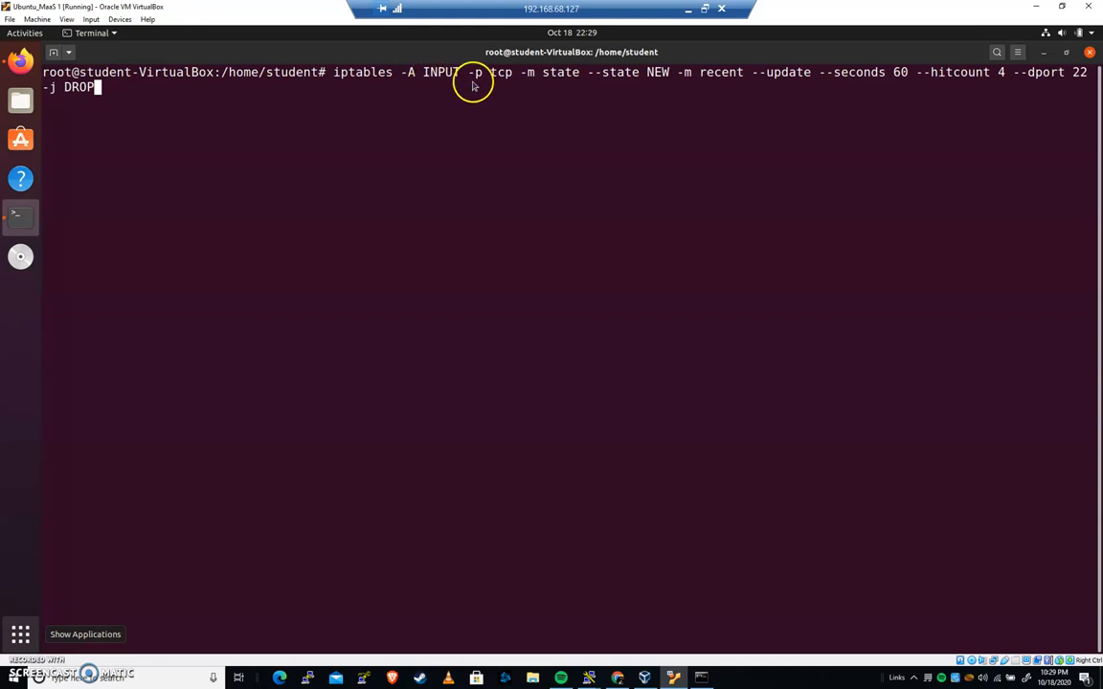
{"action": "mouse_move", "coordinate": [537, 72]}
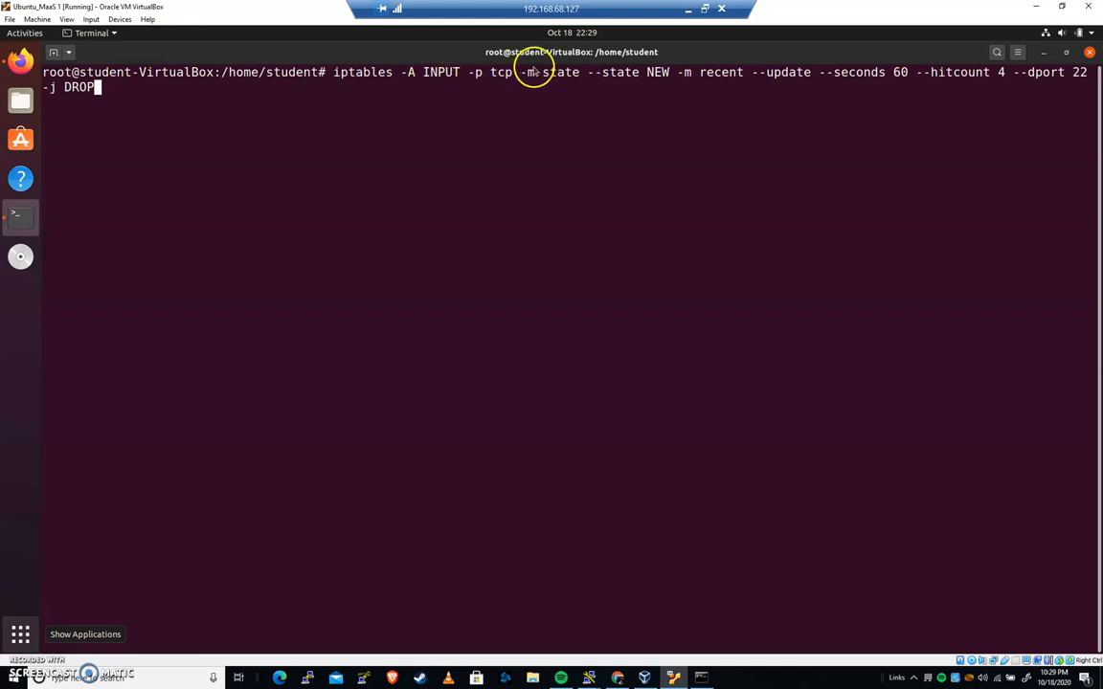
{"action": "mouse_move", "coordinate": [527, 76]}
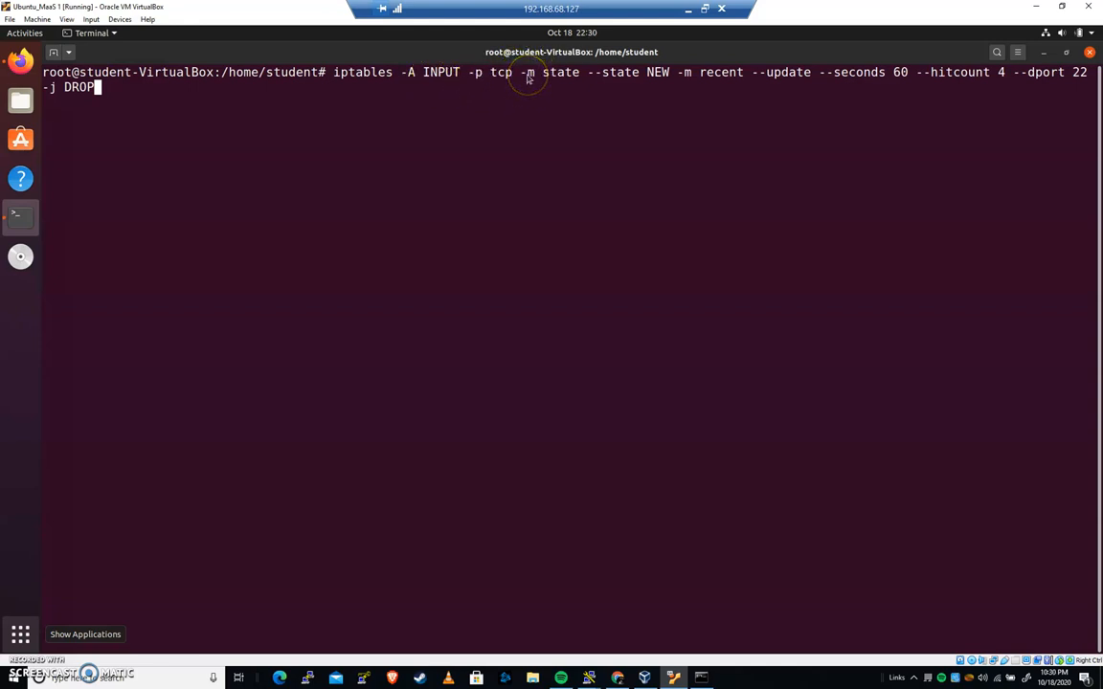
{"action": "mouse_move", "coordinate": [567, 84]}
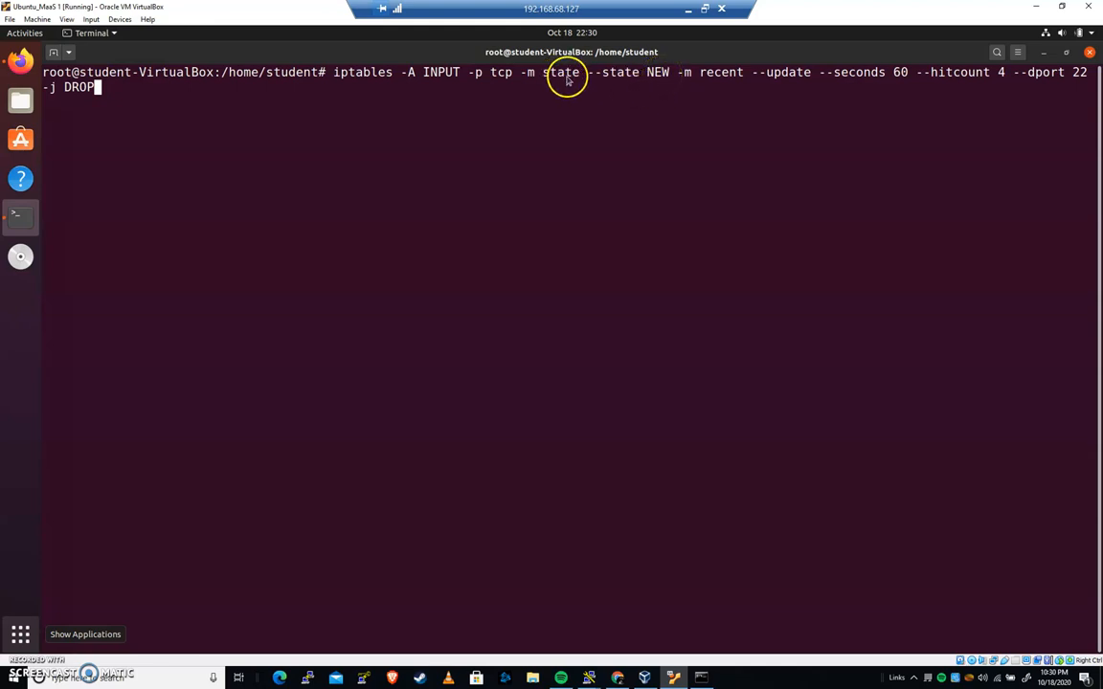
{"action": "mouse_move", "coordinate": [658, 79]}
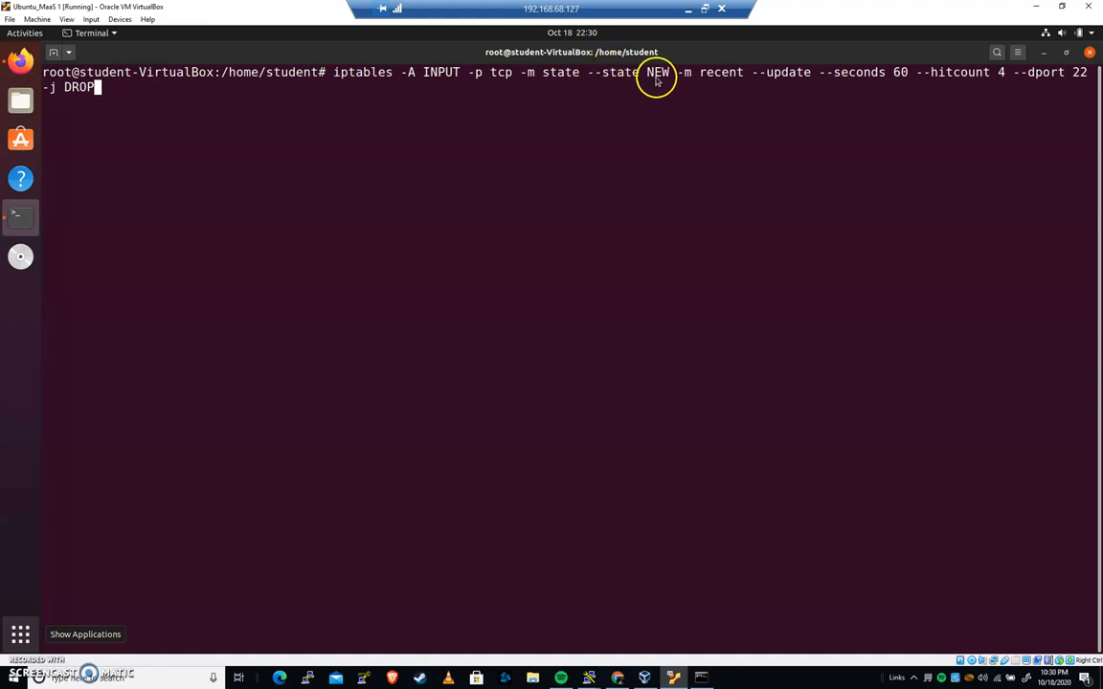
{"action": "mouse_move", "coordinate": [727, 89]}
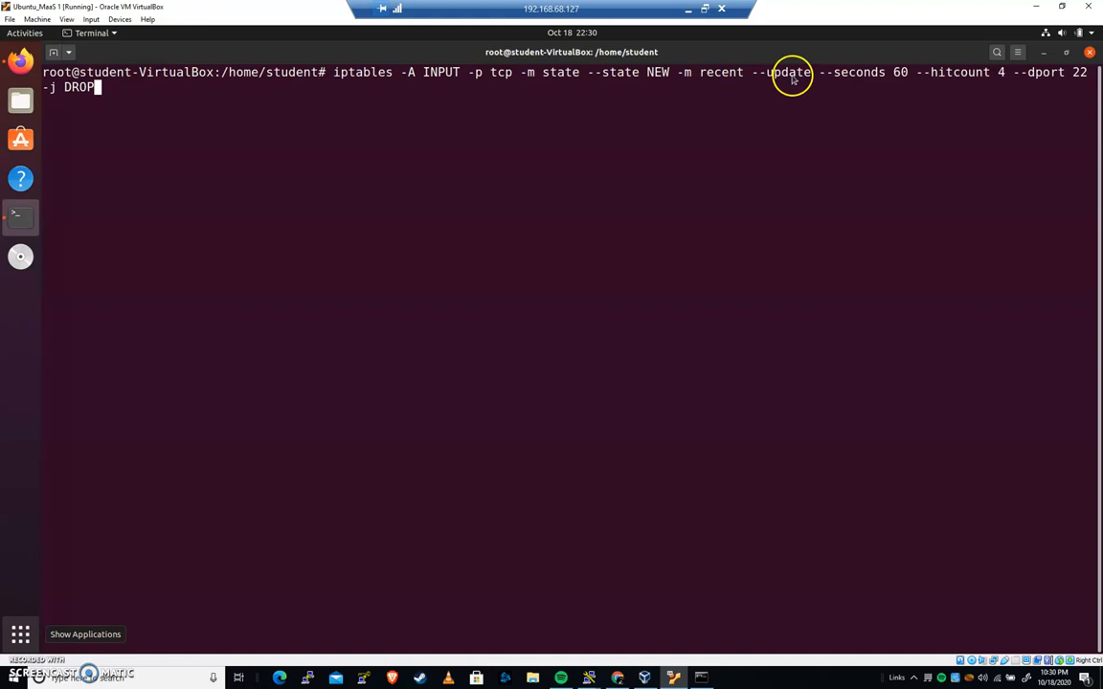
{"action": "mouse_move", "coordinate": [737, 73]}
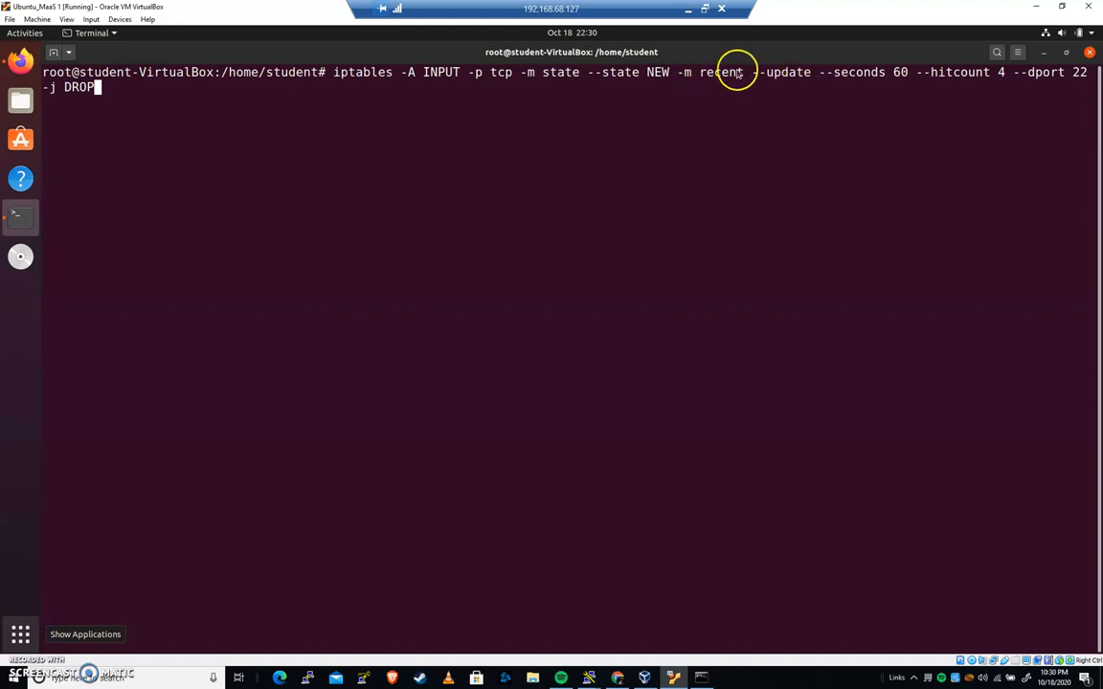
{"action": "mouse_move", "coordinate": [833, 84]}
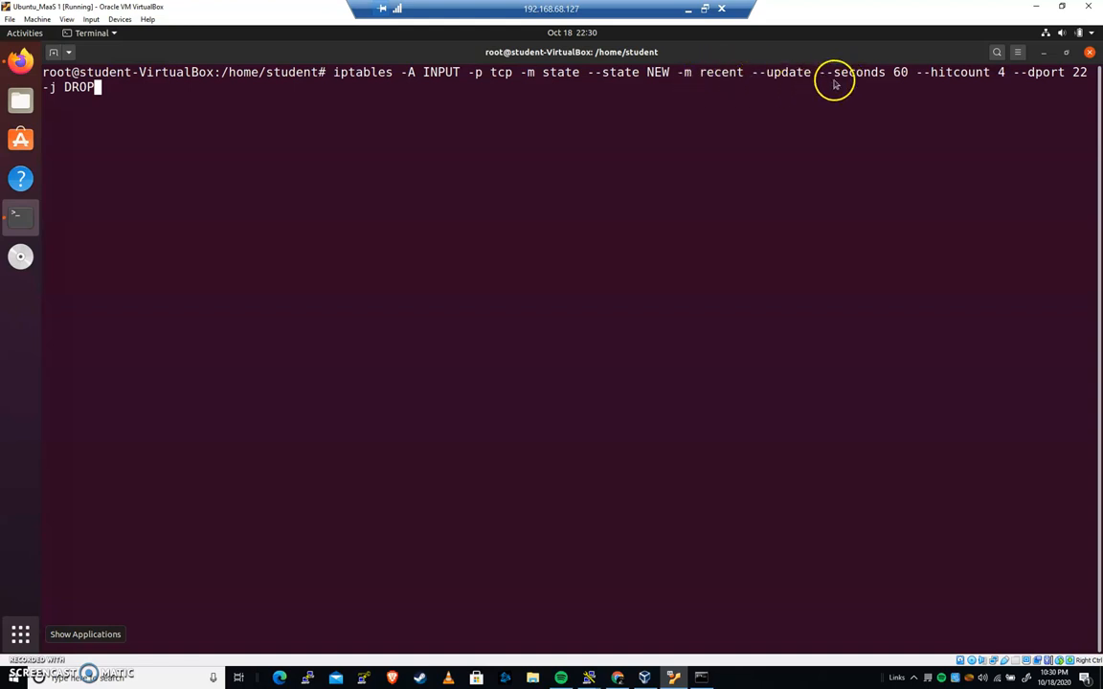
{"action": "mouse_move", "coordinate": [895, 79]}
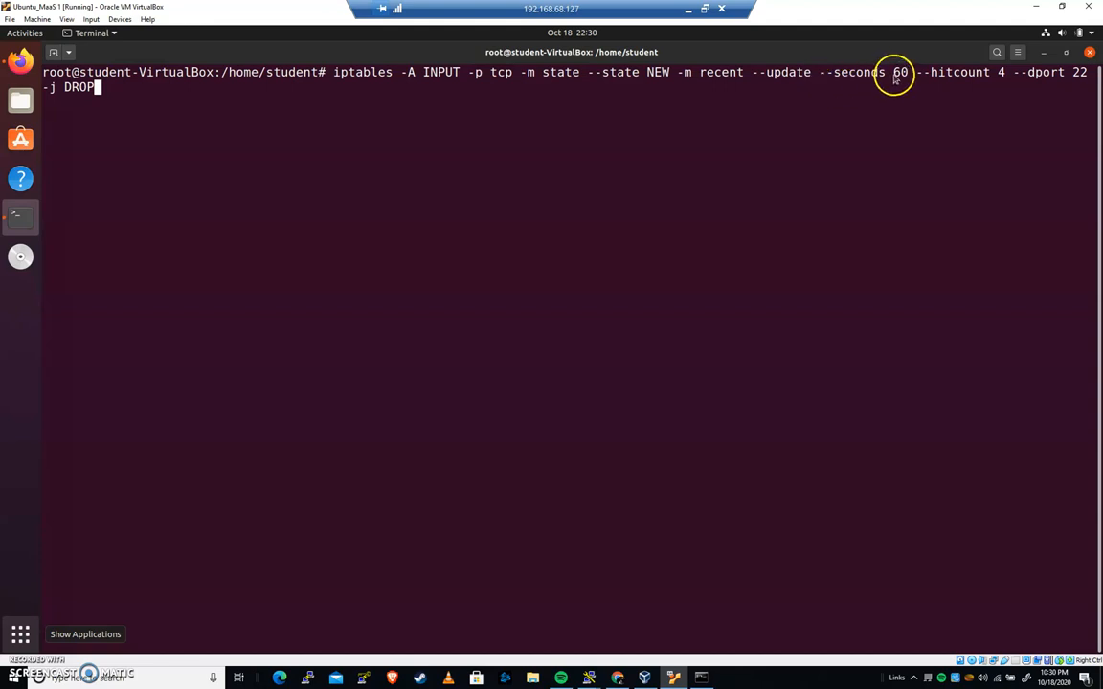
{"action": "mouse_move", "coordinate": [1016, 82]}
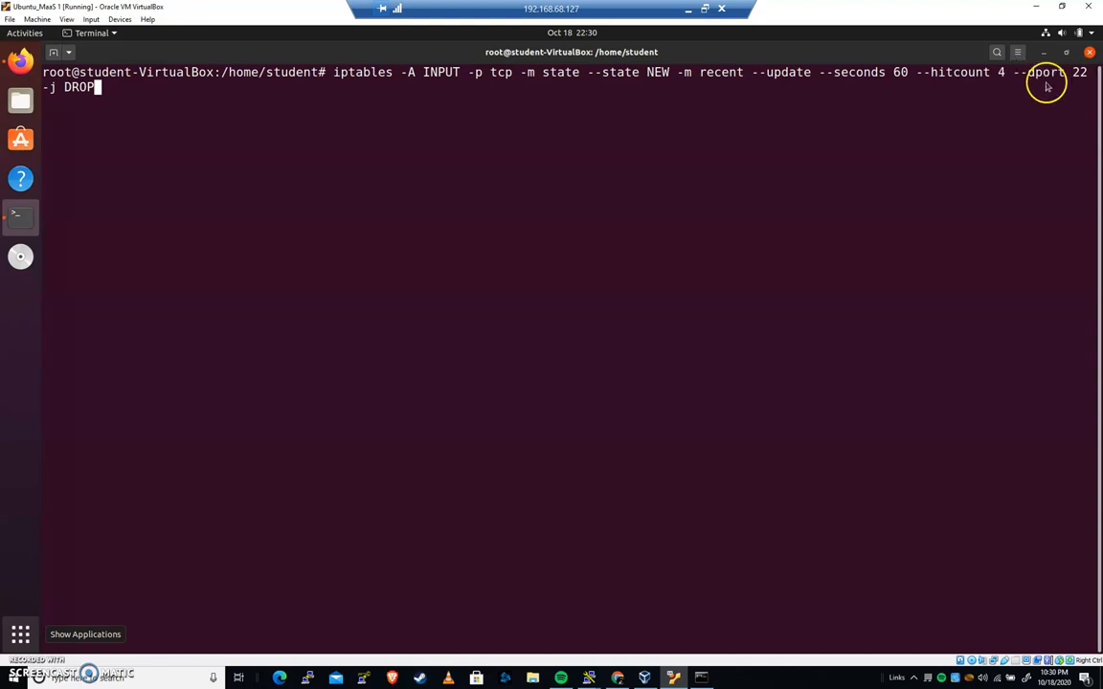
{"action": "mouse_move", "coordinate": [349, 147]}
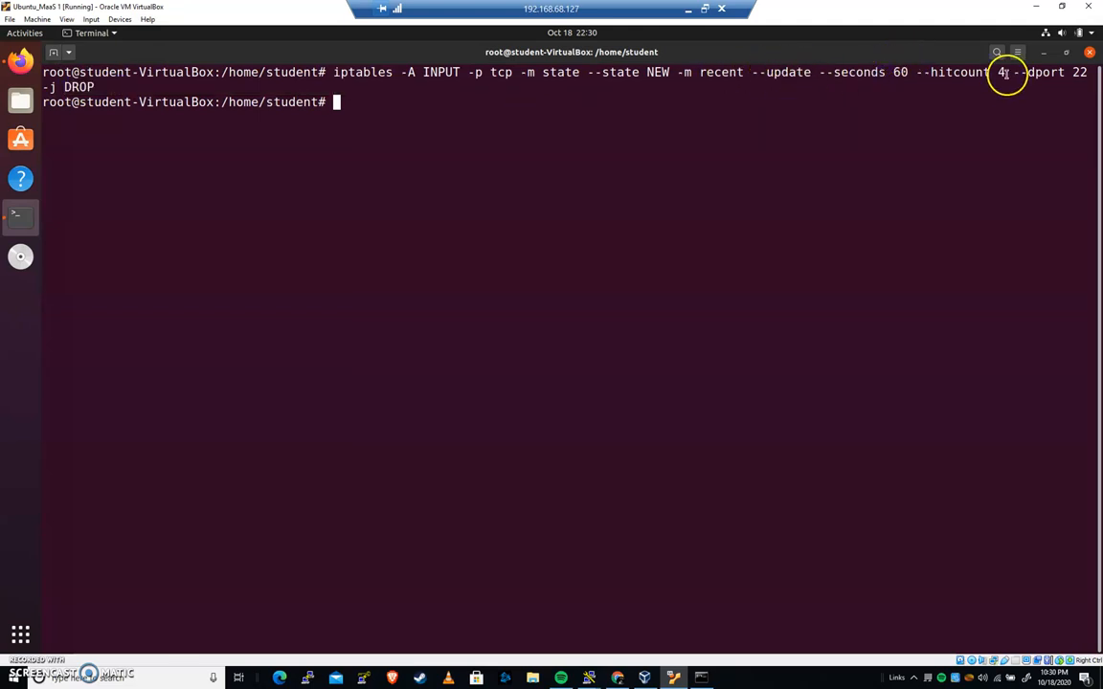
{"action": "mouse_move", "coordinate": [569, 297]}
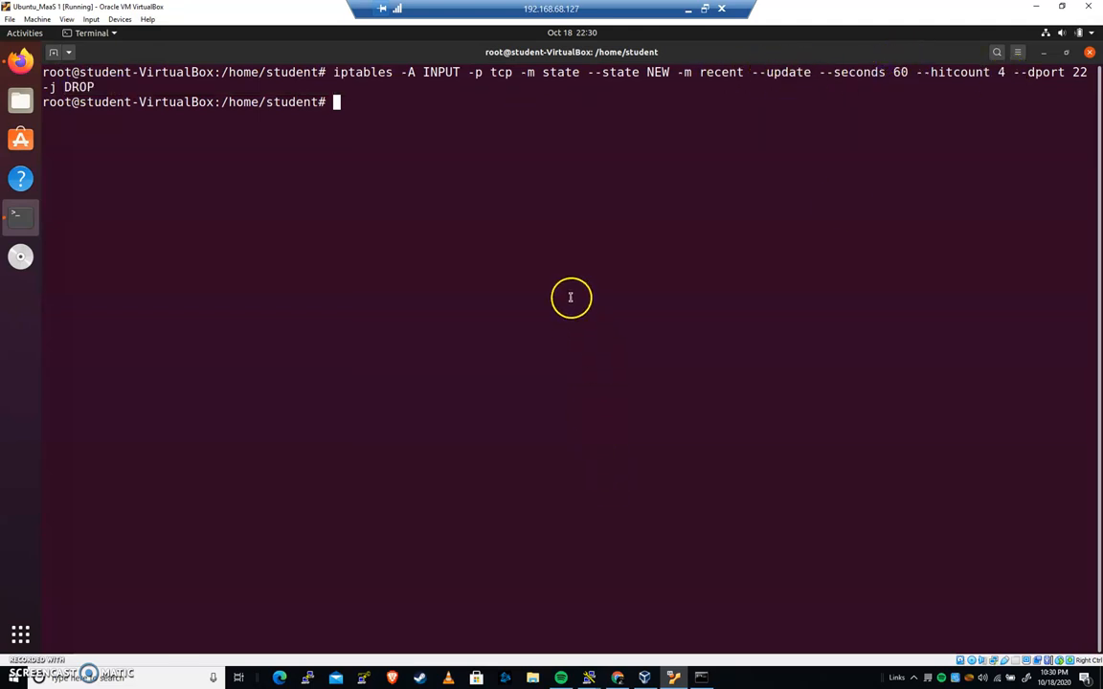
Step: Run iptables -L -v and highlight the hitcount 4 option in the DROP rule
{"action": "type", "text": "iptables -L -v"}
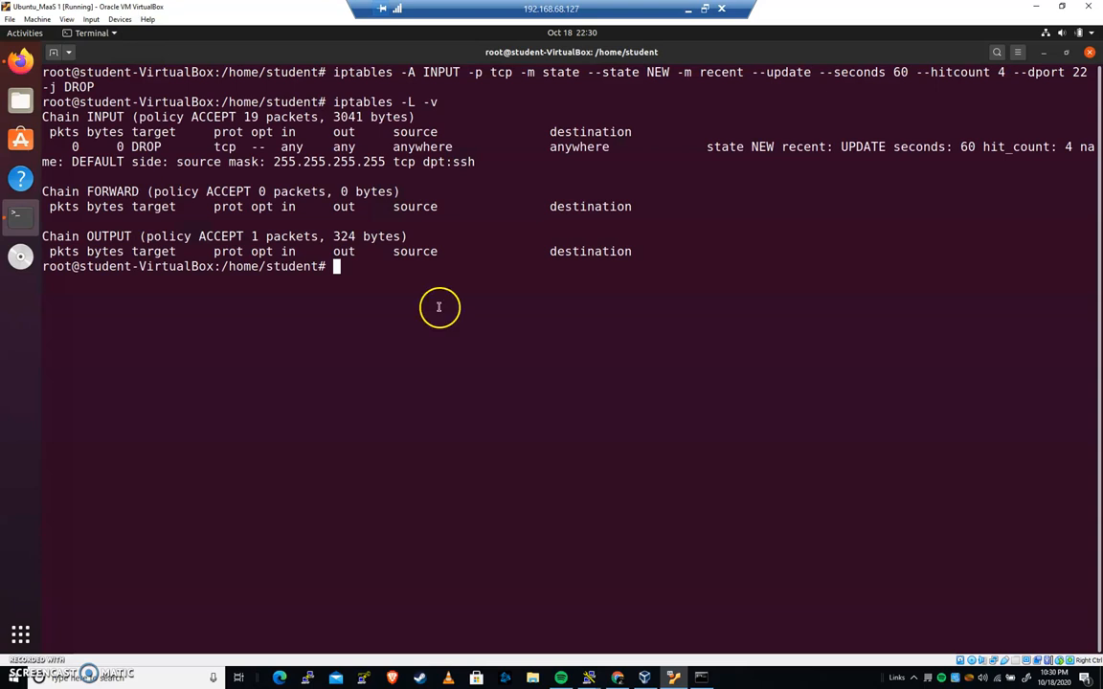
{"action": "mouse_move", "coordinate": [430, 251]}
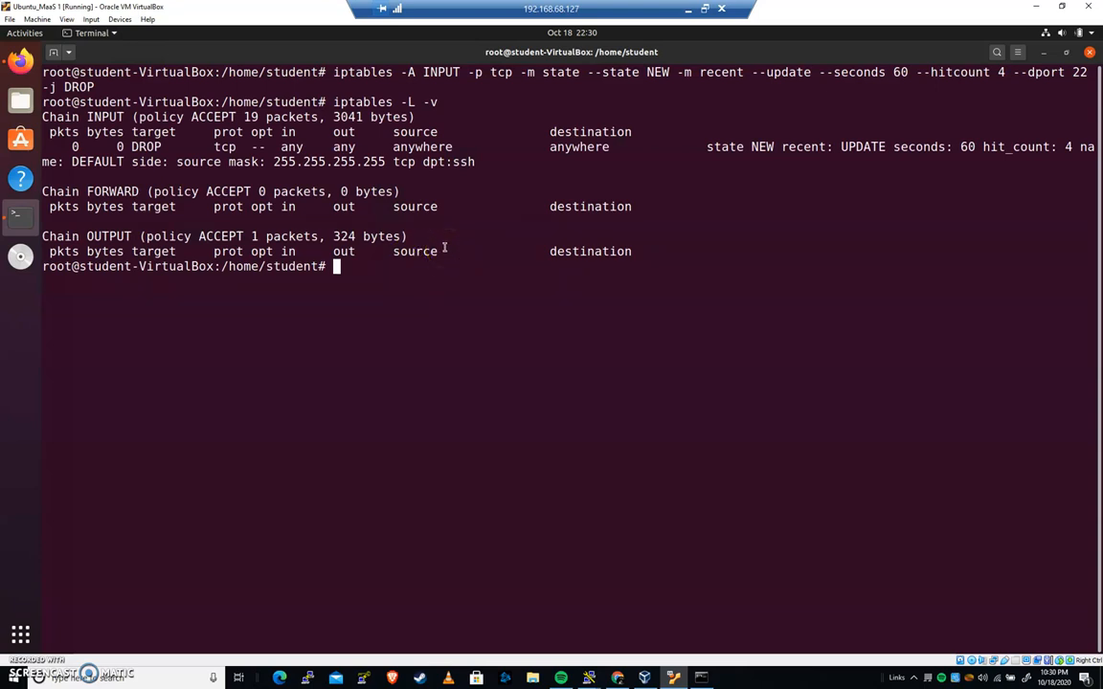
{"action": "mouse_move", "coordinate": [459, 221]}
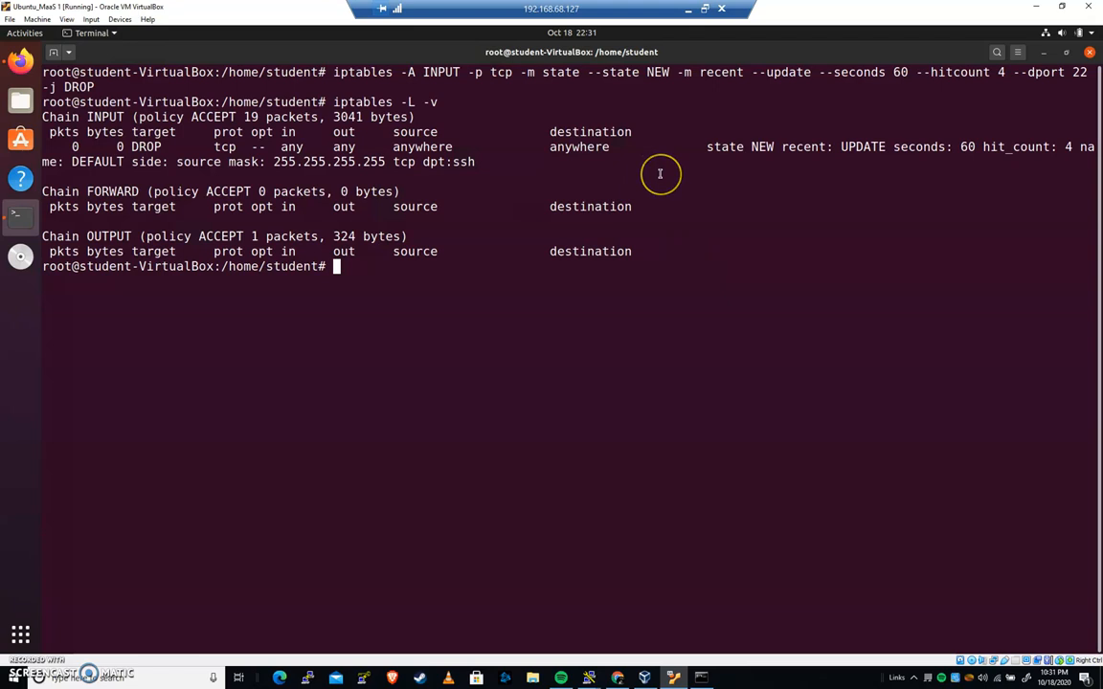
{"action": "mouse_move", "coordinate": [659, 173]}
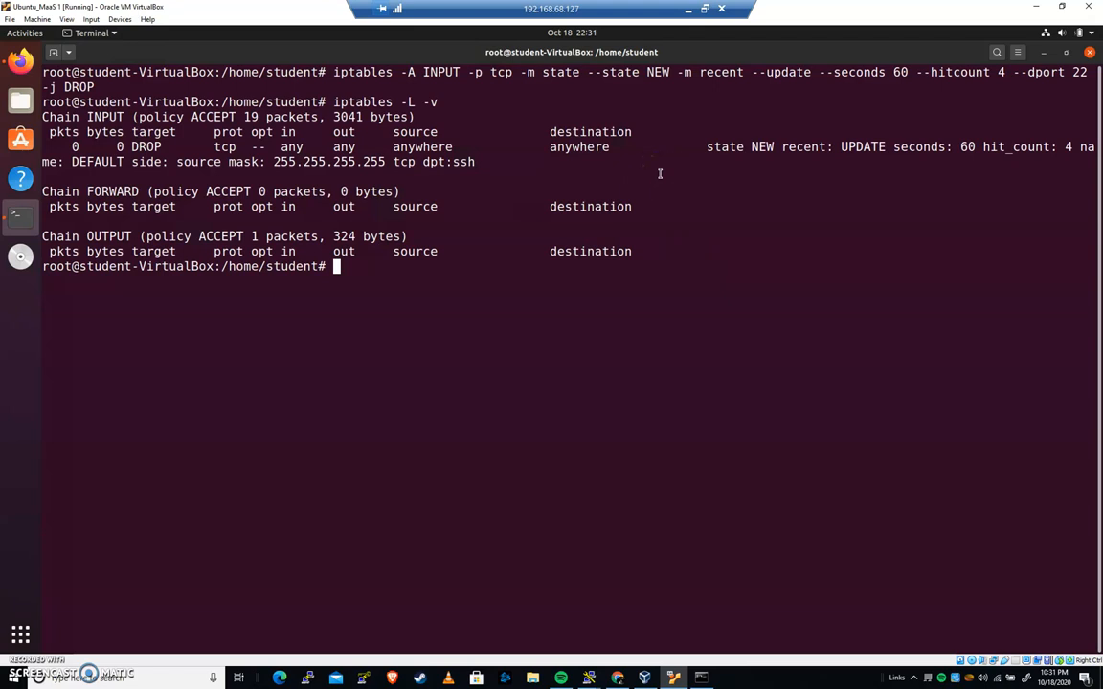
{"action": "mouse_move", "coordinate": [766, 190]}
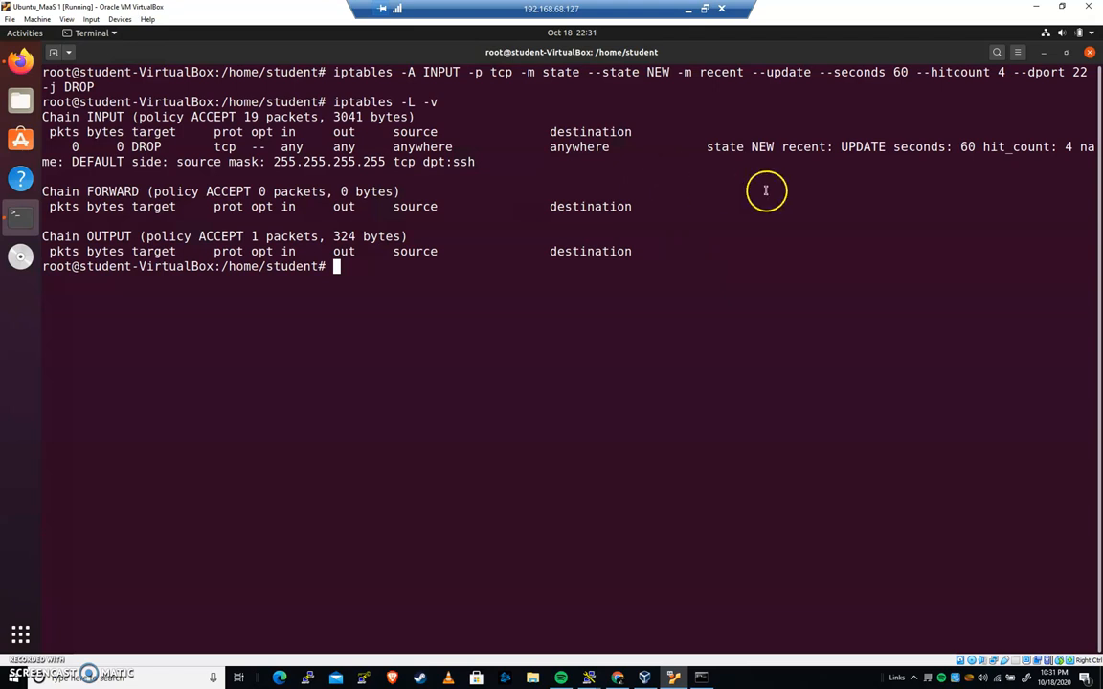
{"action": "double_click", "coordinate": [947, 70]}
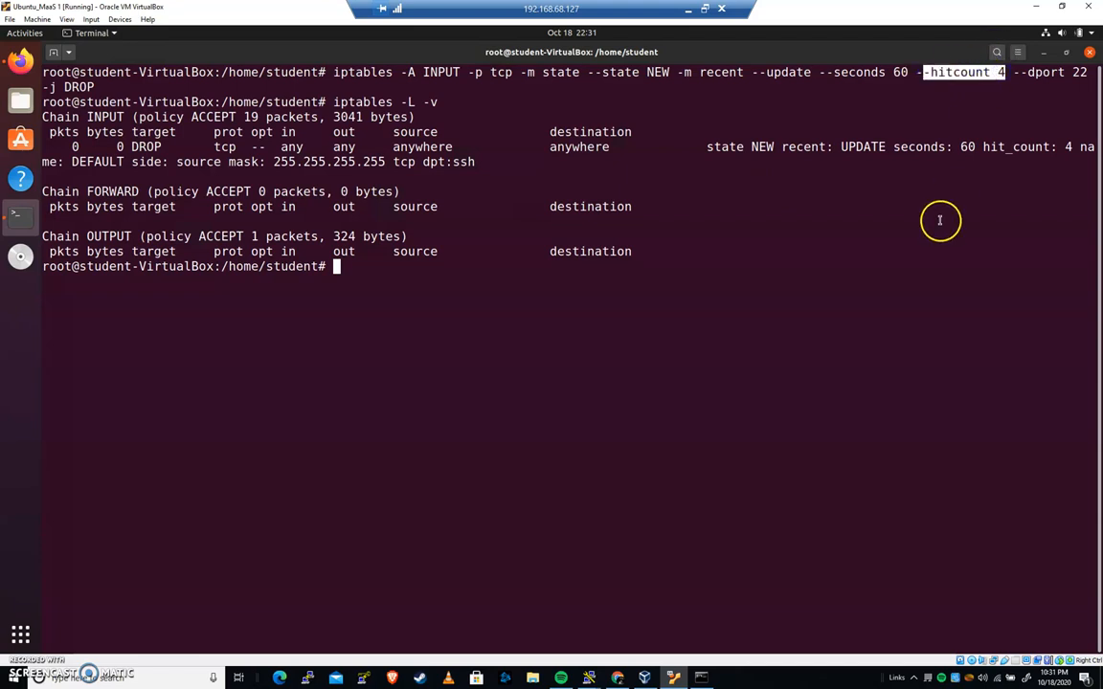
{"action": "mouse_move", "coordinate": [931, 231]}
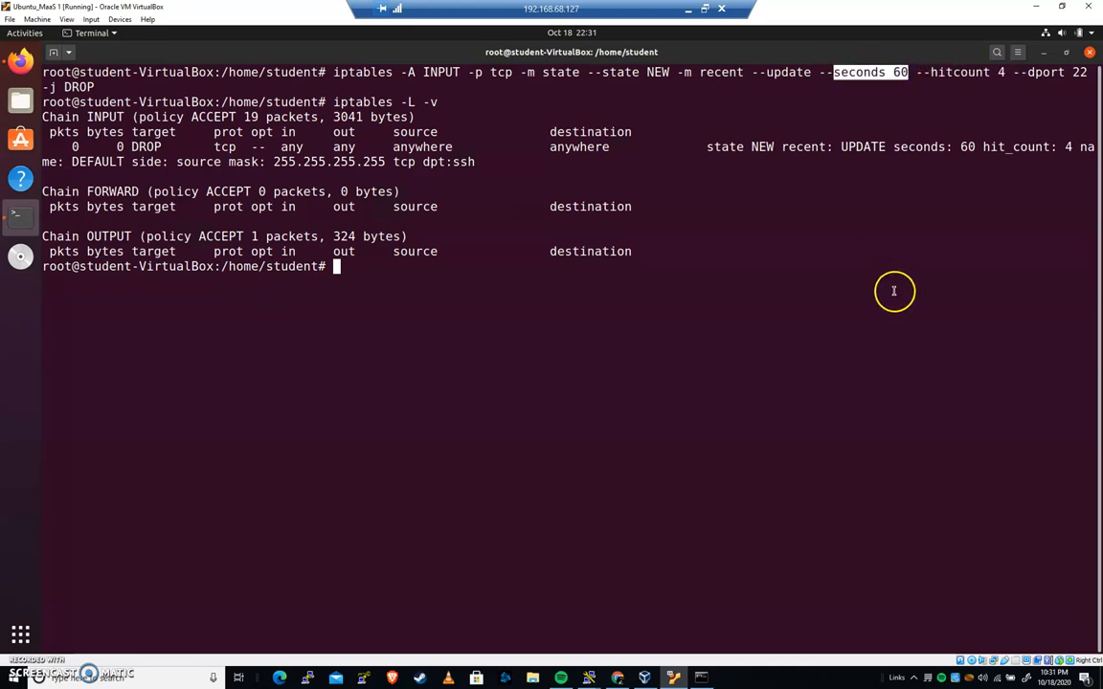
{"action": "mouse_move", "coordinate": [635, 418]}
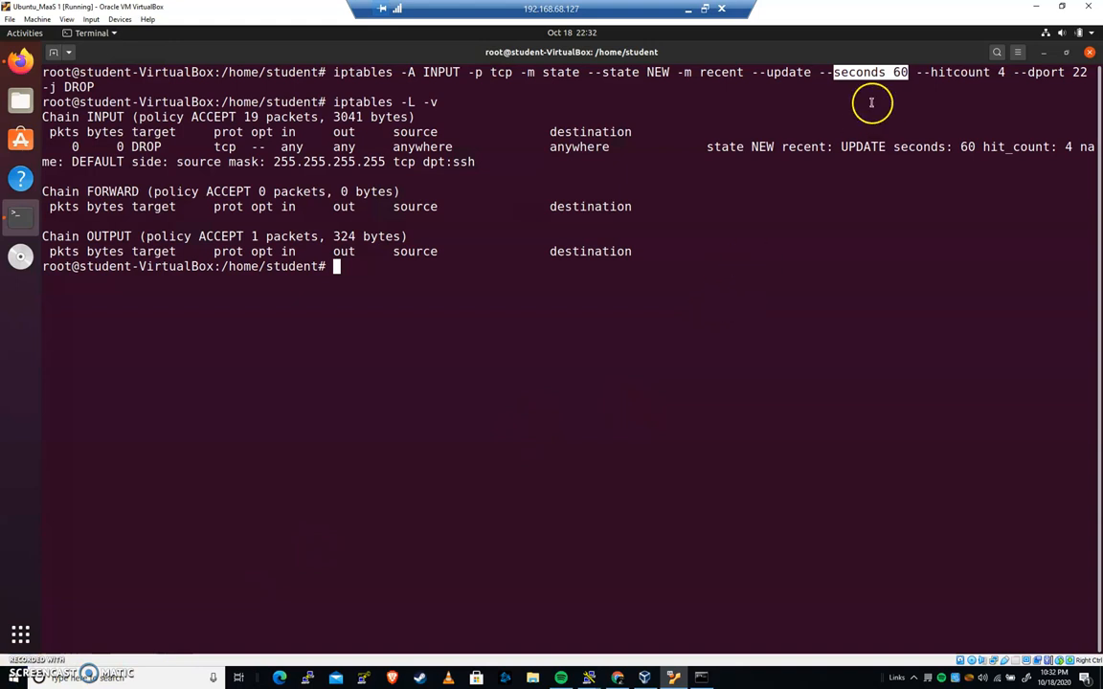
{"action": "mouse_move", "coordinate": [1005, 96]}
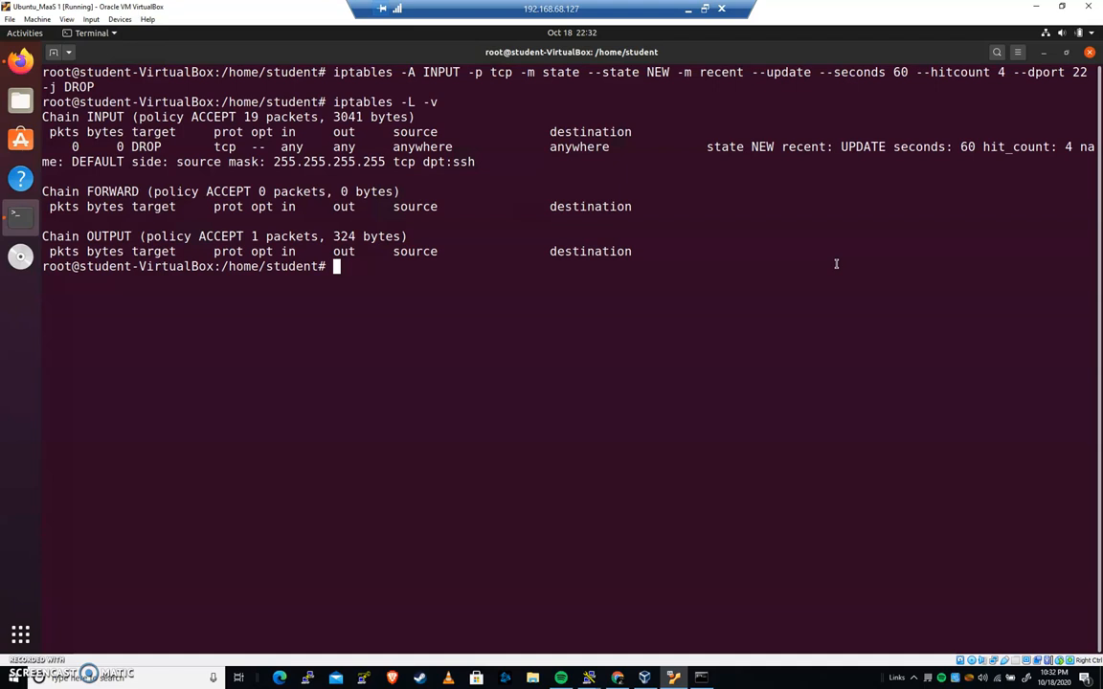
Step: Run iptables-save to print the filter table with the port 22 DROP rule
{"action": "type", "text": "ipt"}
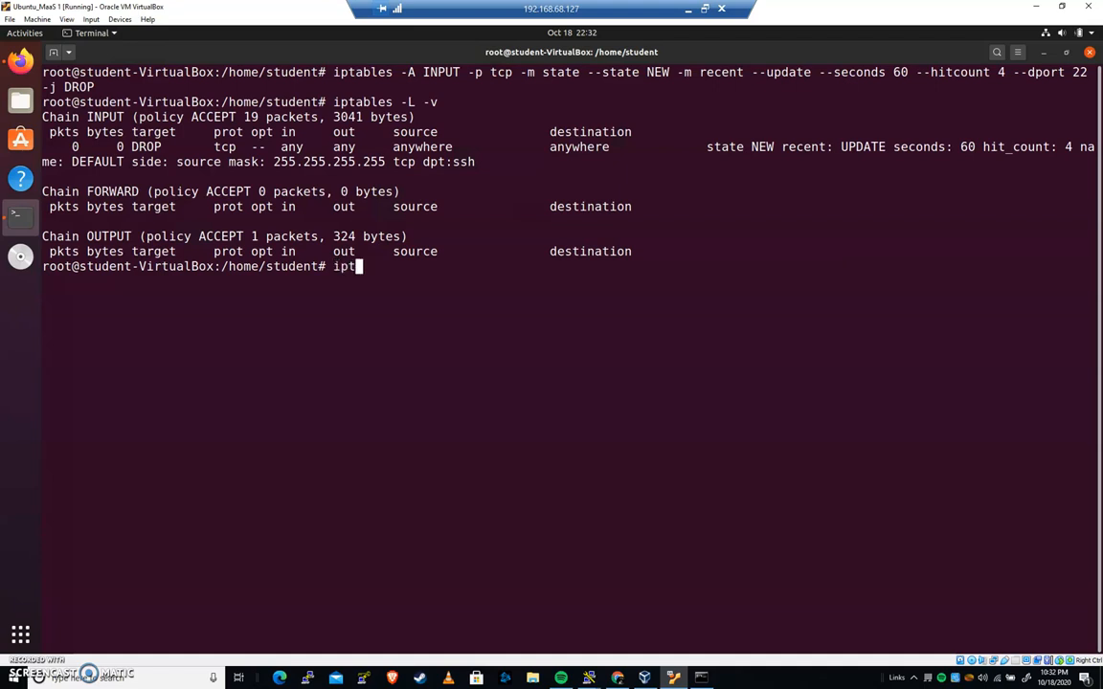
{"action": "type", "text": "ables-save"}
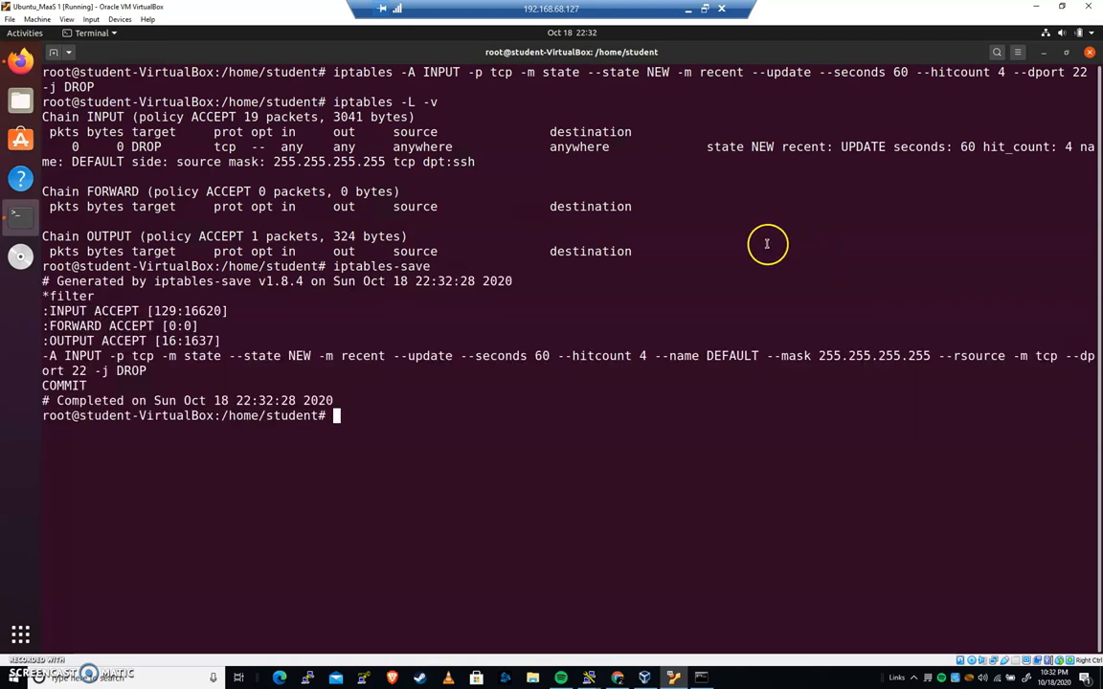
{"action": "mouse_move", "coordinate": [50, 280]}
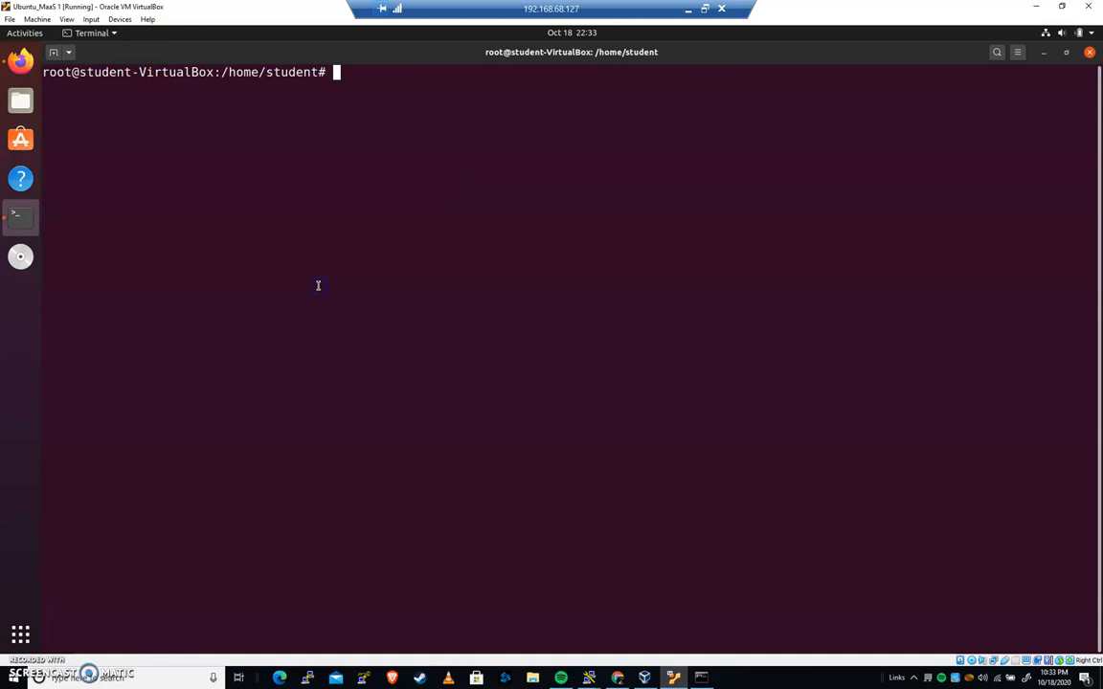
Step: Install iptables-persistent with apt, confirming with y
{"action": "type", "text": "apt install iptables"}
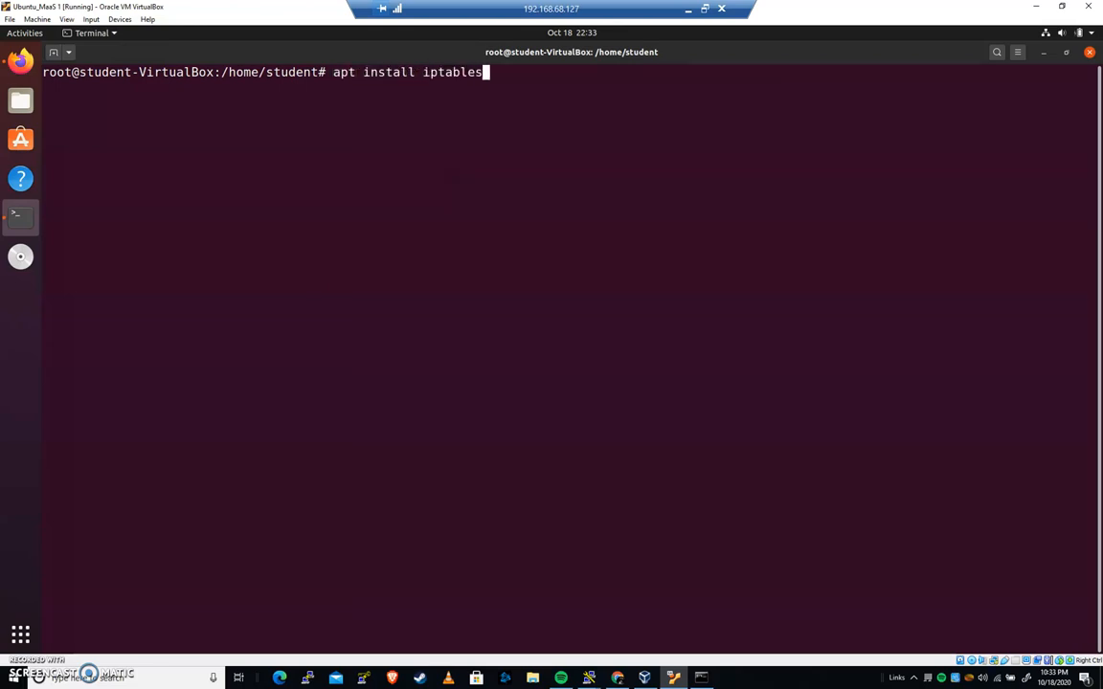
{"action": "type", "text": "-persistent"}
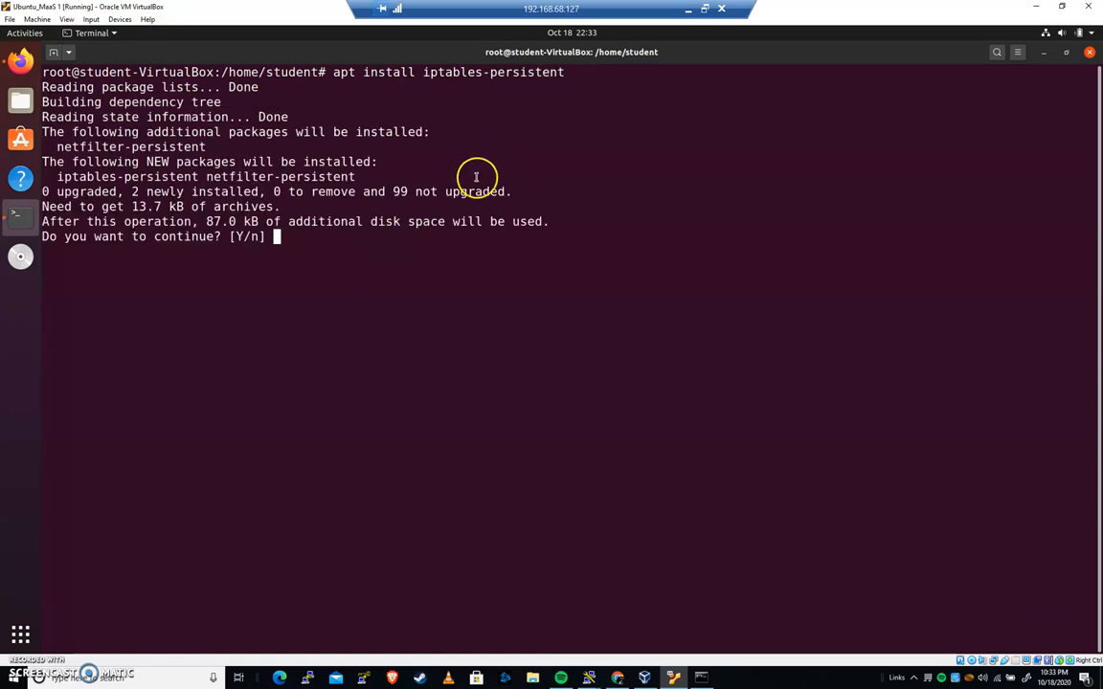
{"action": "type", "text": "y"}
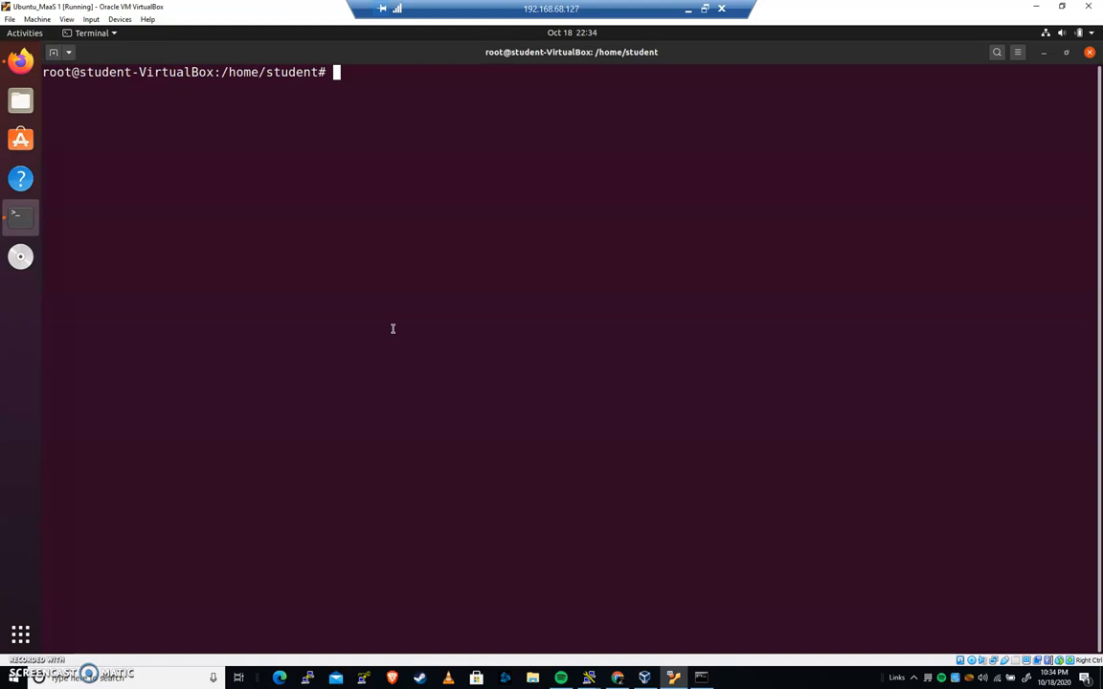
Step: Display /etc/iptables/rules.v4 with cat to check the stored SSH DROP rule
{"action": "type", "text": "cat"}
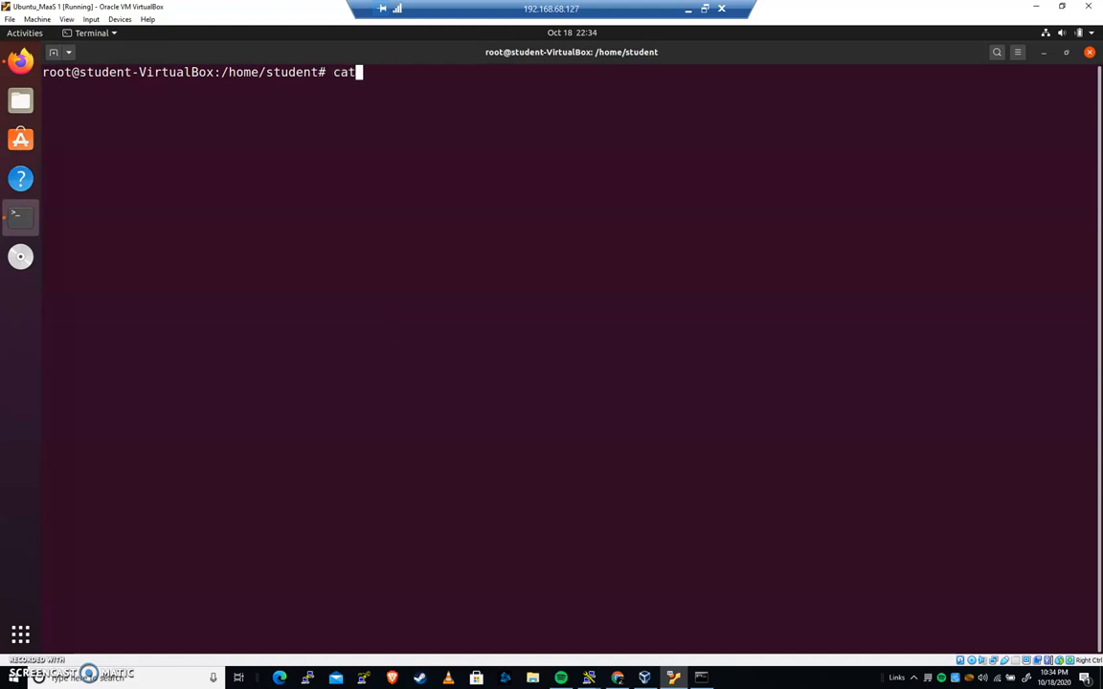
{"action": "type", "text": "/etc/ip"}
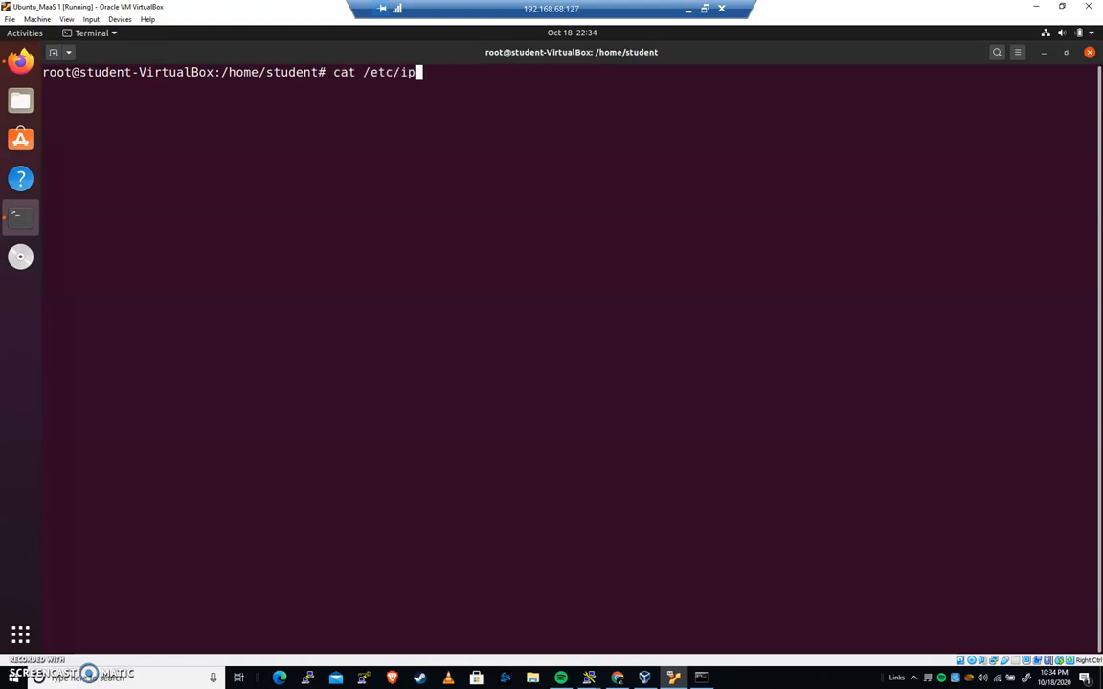
{"action": "type", "text": "tables/ip"}
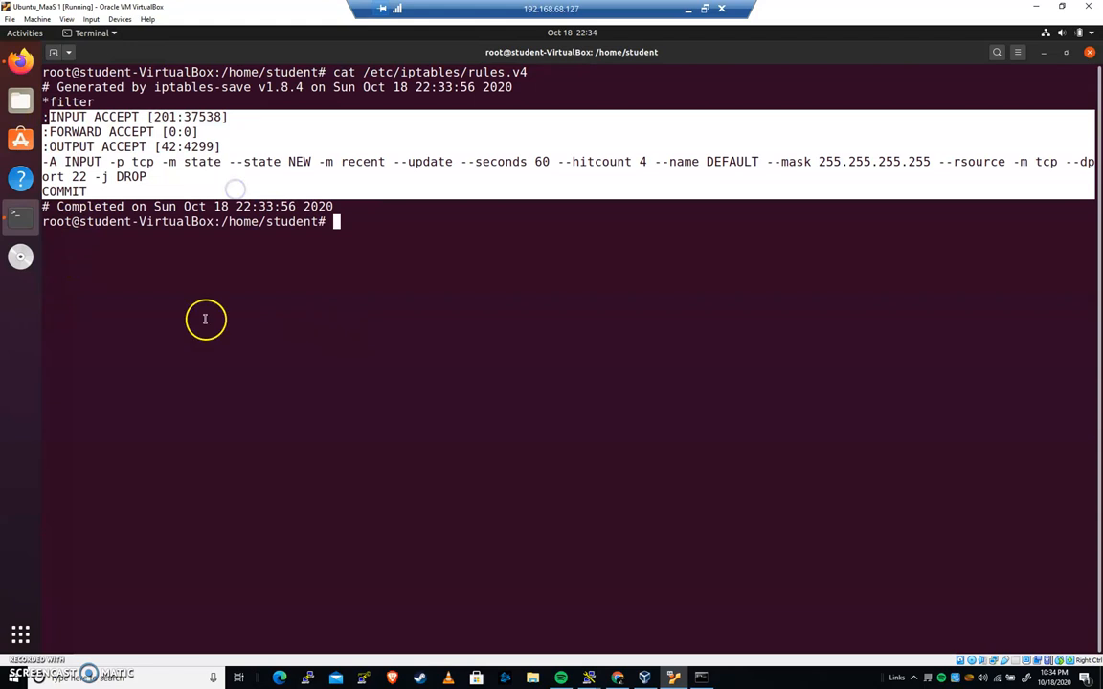
Step: Run 'iptables-restore /etc/iptables/rules.v4' to reload the saved firewall rules
{"action": "type", "text": "ipt"}
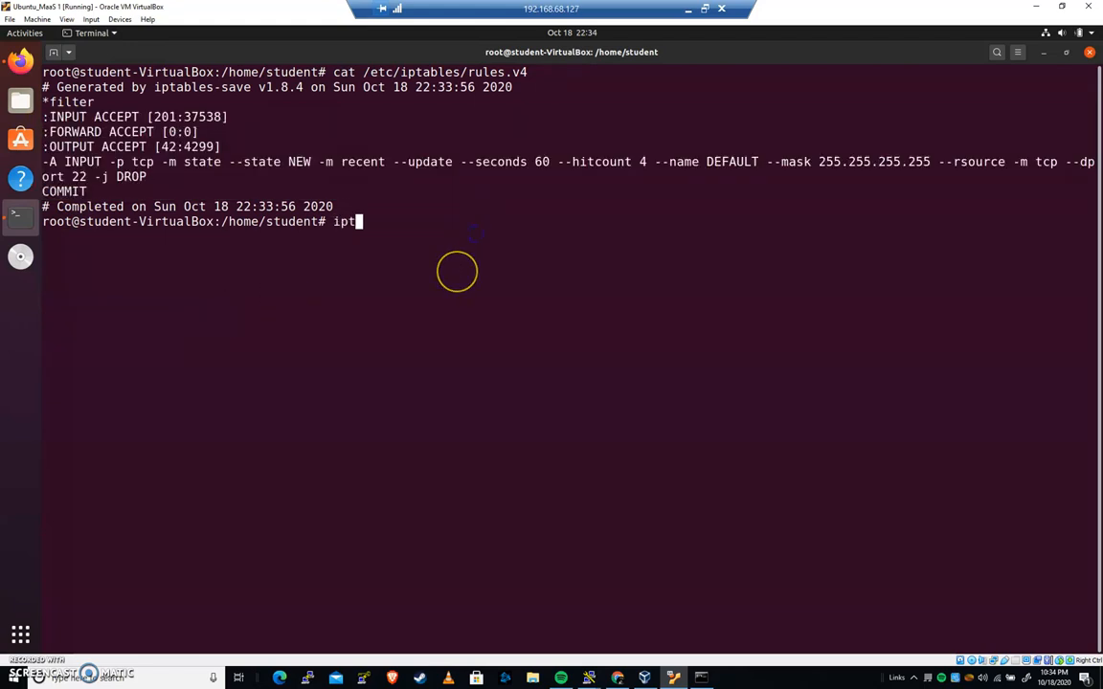
{"action": "type", "text": "ables-restore"}
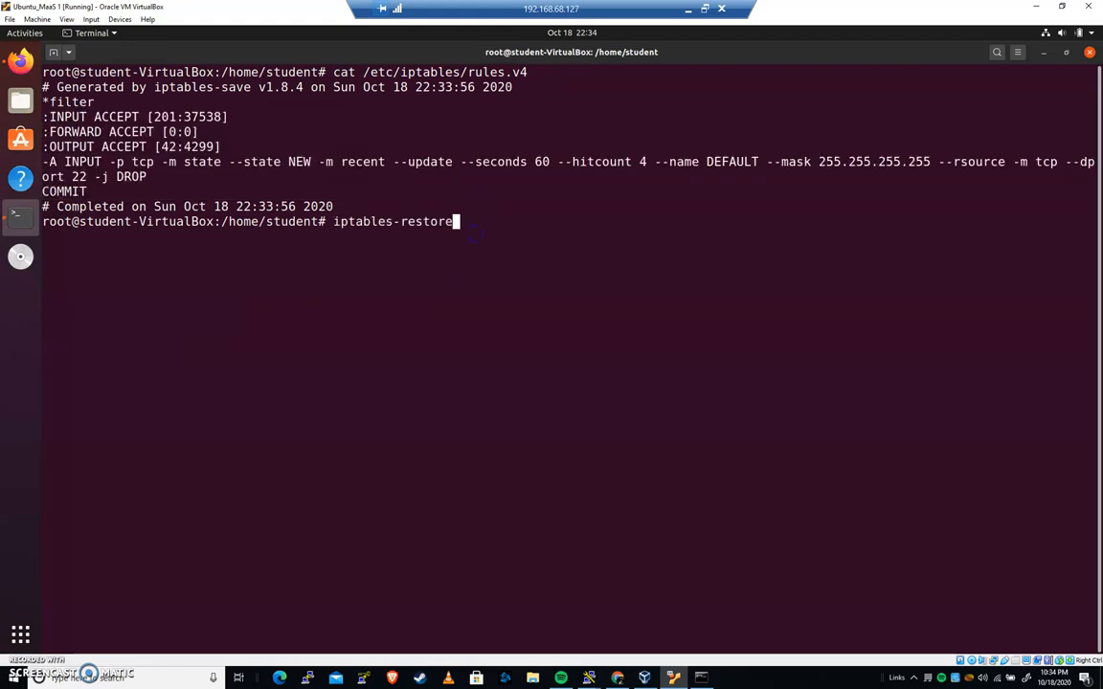
{"action": "type", "text": "/etc/ipt"}
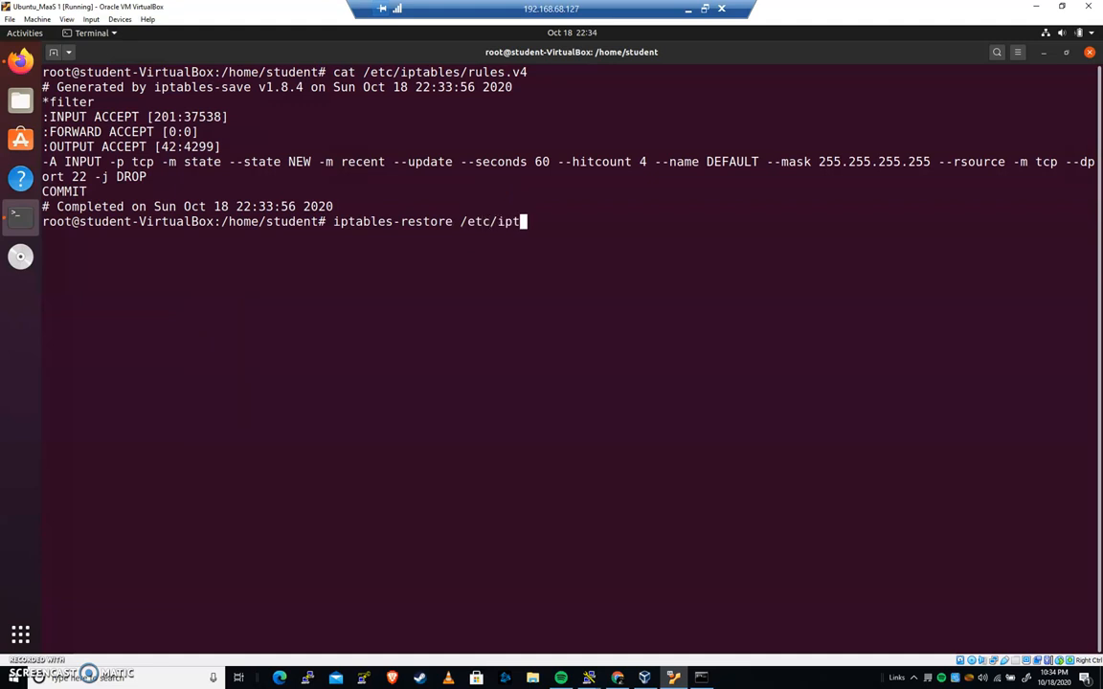
{"action": "type", "text": "ables/rules.v4"}
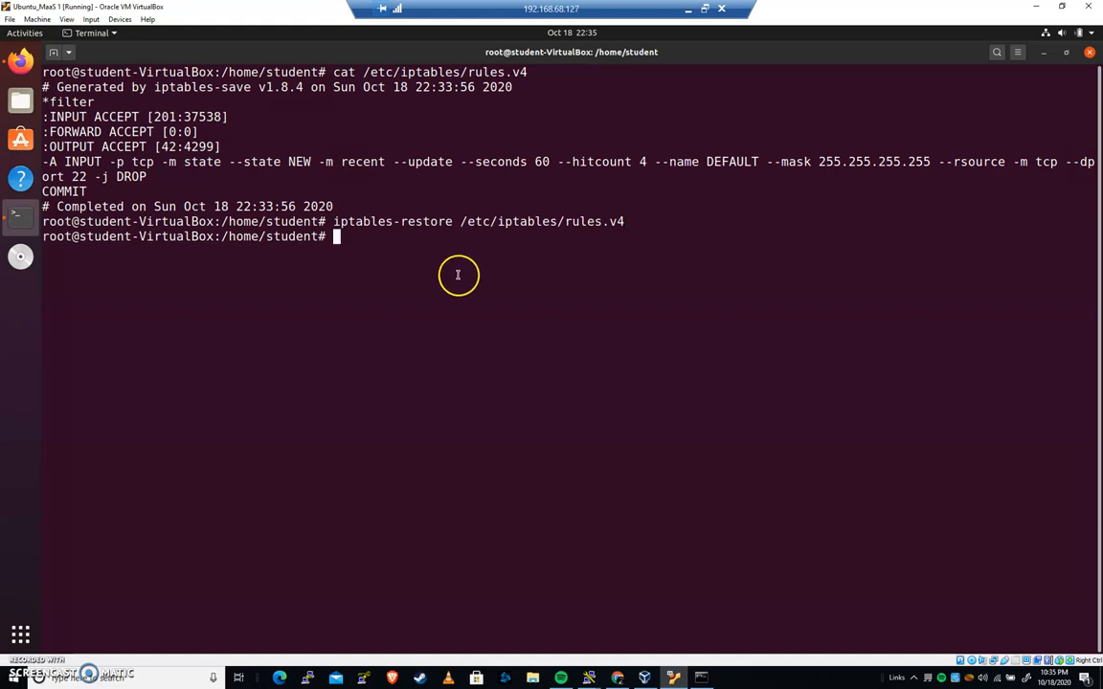
{"action": "mouse_move", "coordinate": [452, 273]}
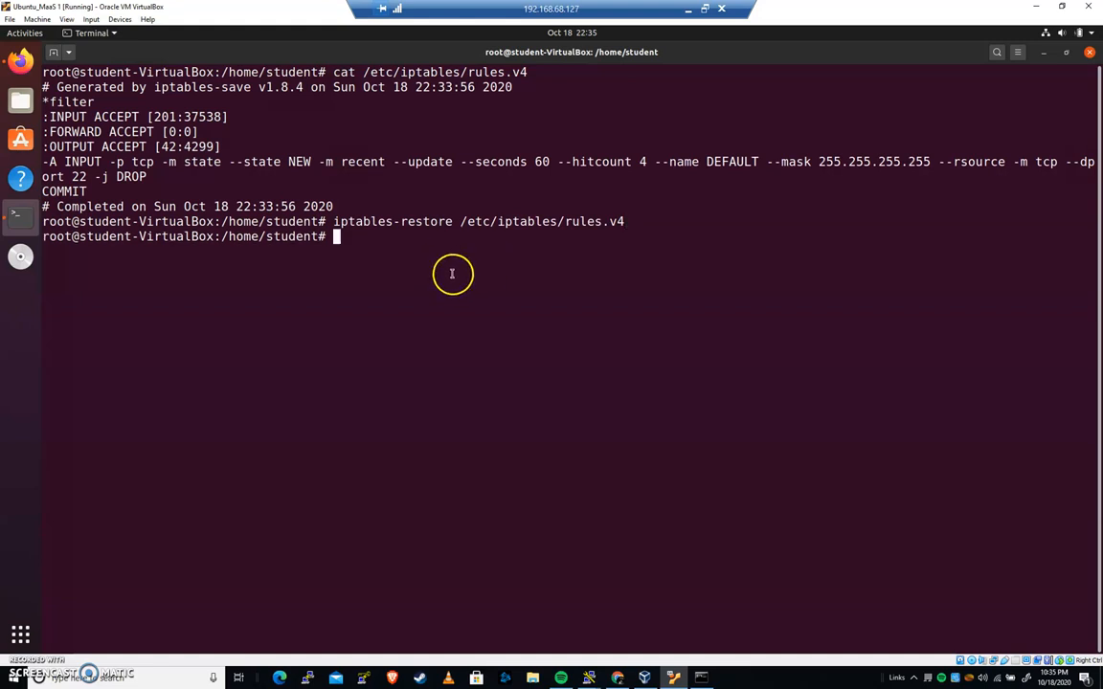
{"action": "mouse_move", "coordinate": [436, 304]}
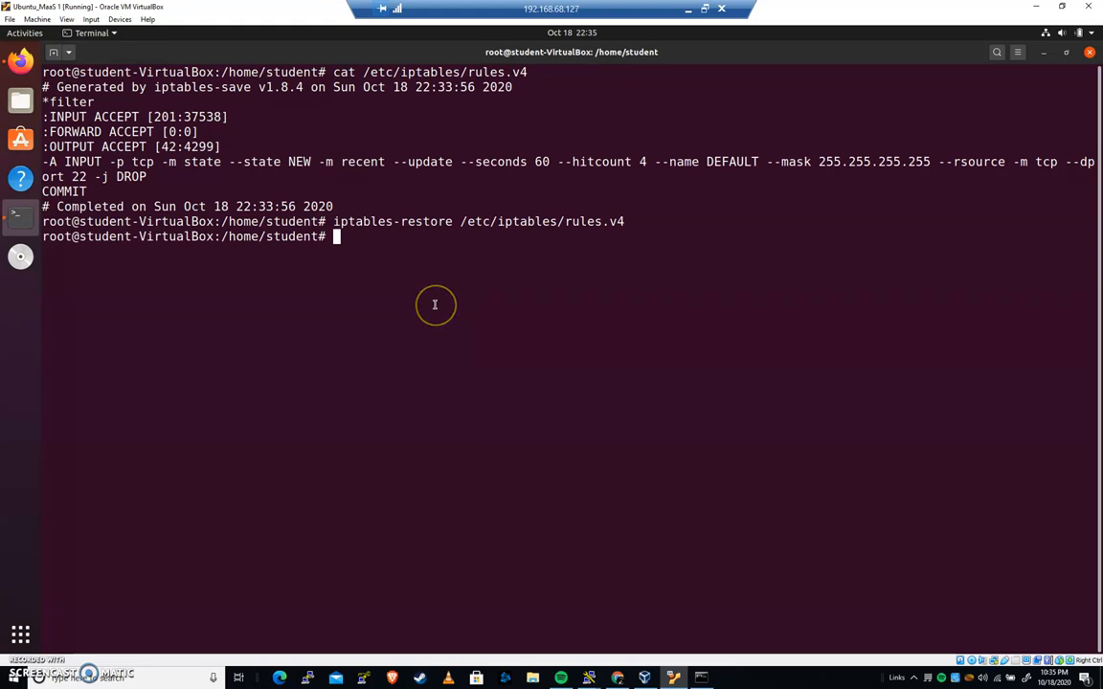
{"action": "mouse_move", "coordinate": [227, 525]}
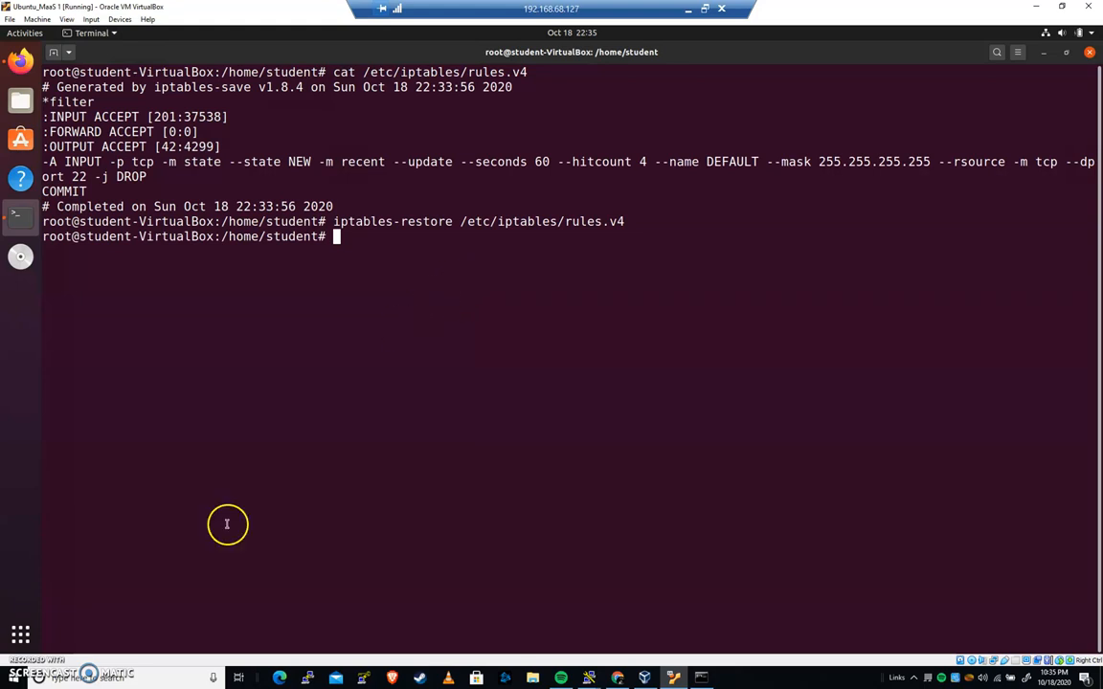